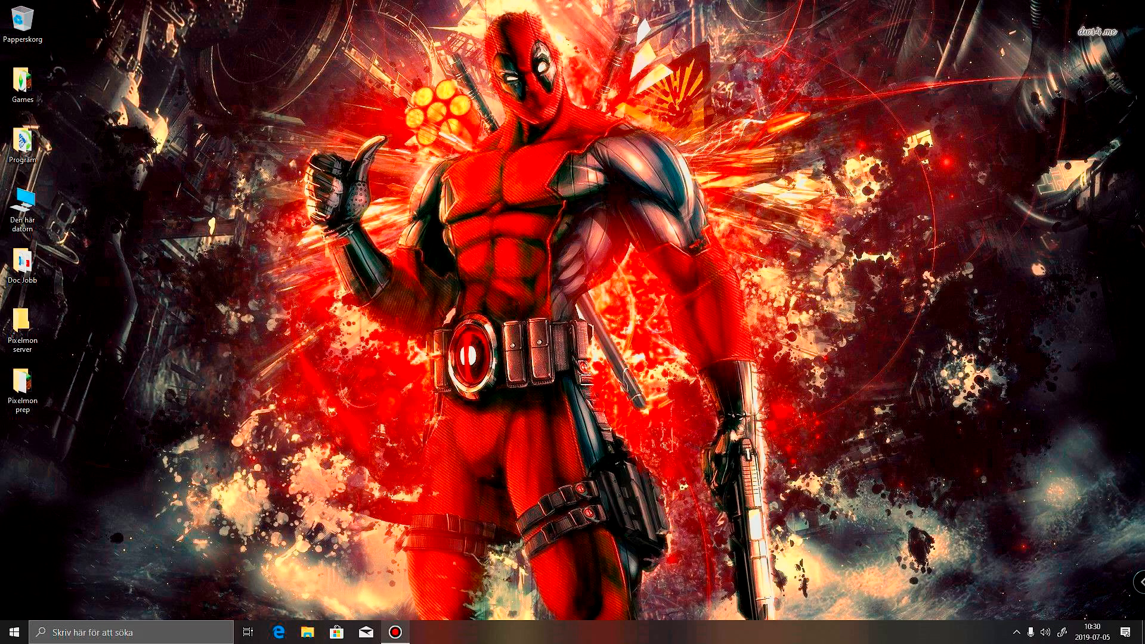
Open the desktop Pixelmon prep folder holding the Forge, Hamachi and Pixelmon files
click(22, 387)
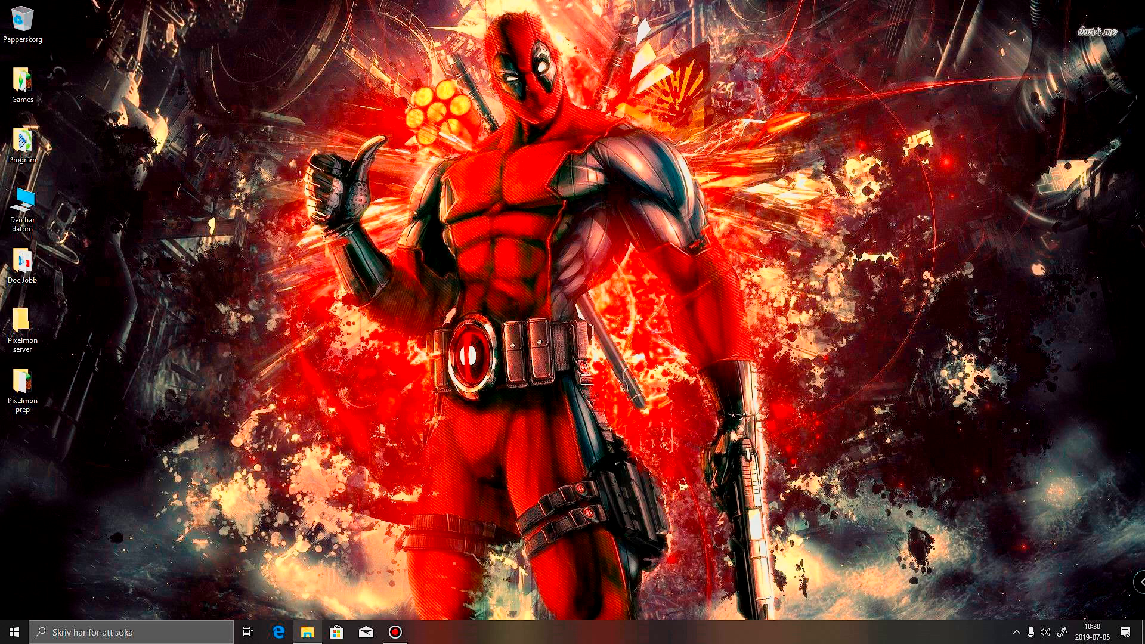
double_click(22, 384)
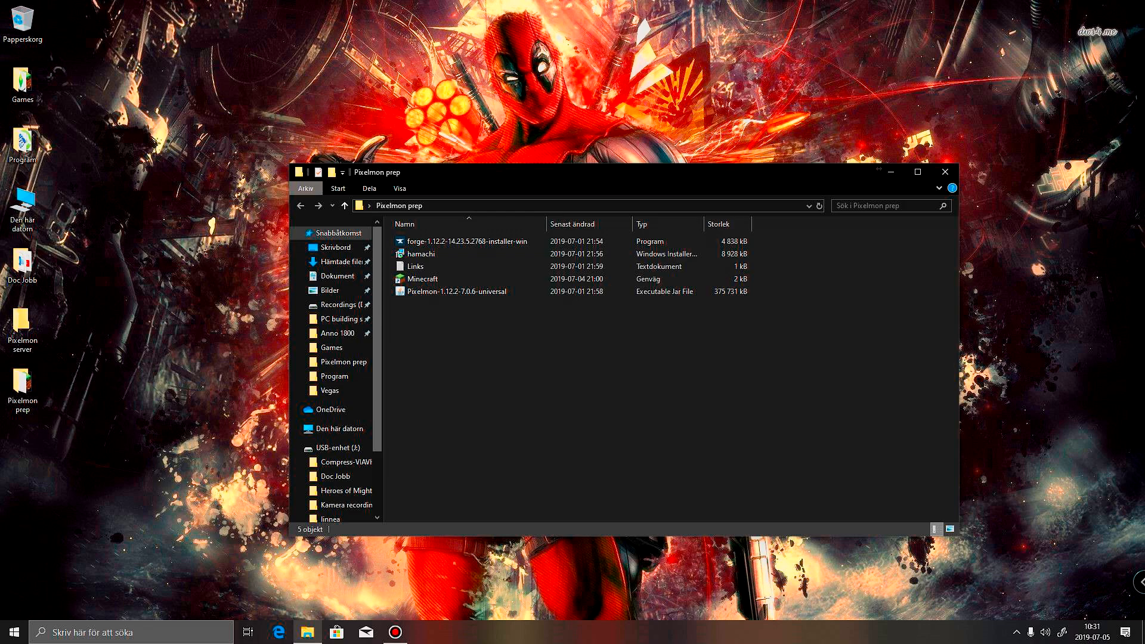
Open Links.txt from Pixelmon prep, then select the Forge installer file
click(403, 224)
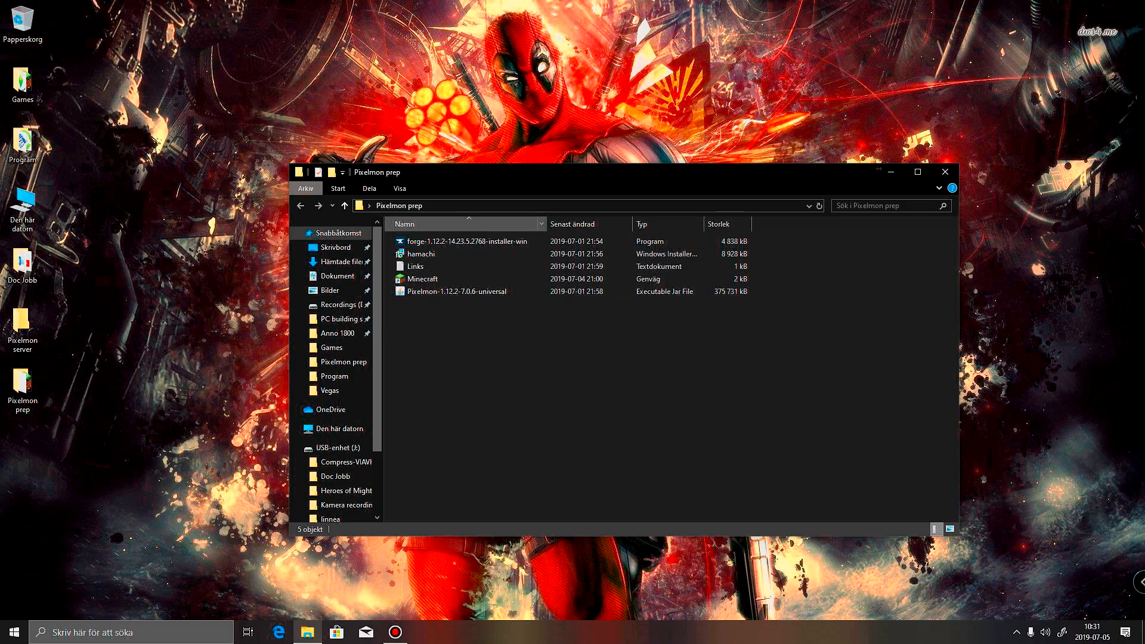
click(467, 241)
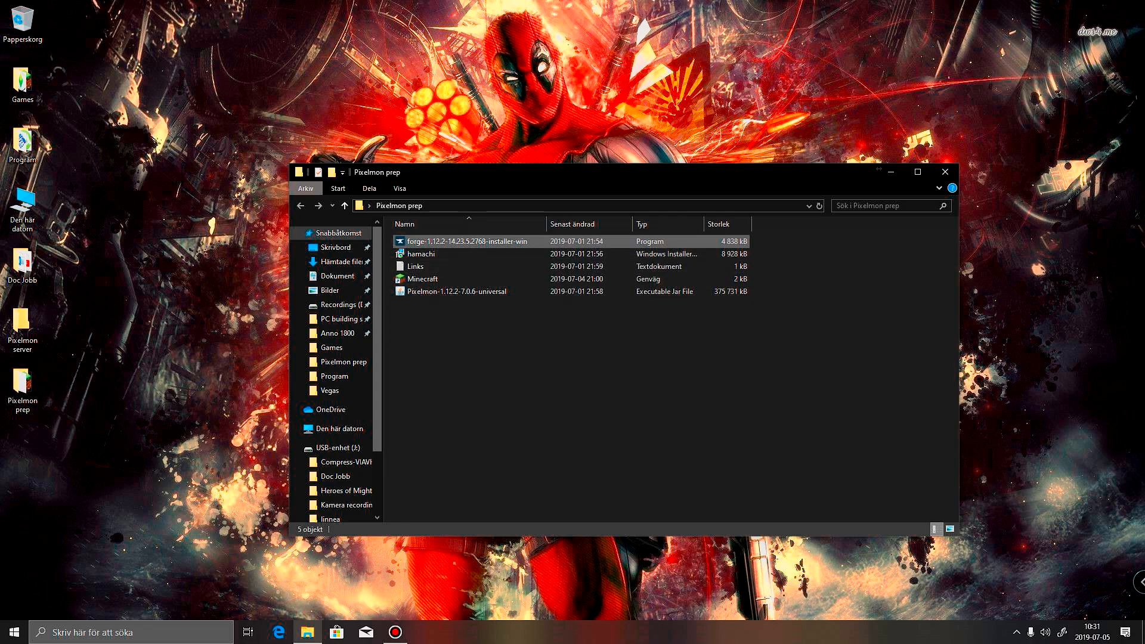
click(461, 291)
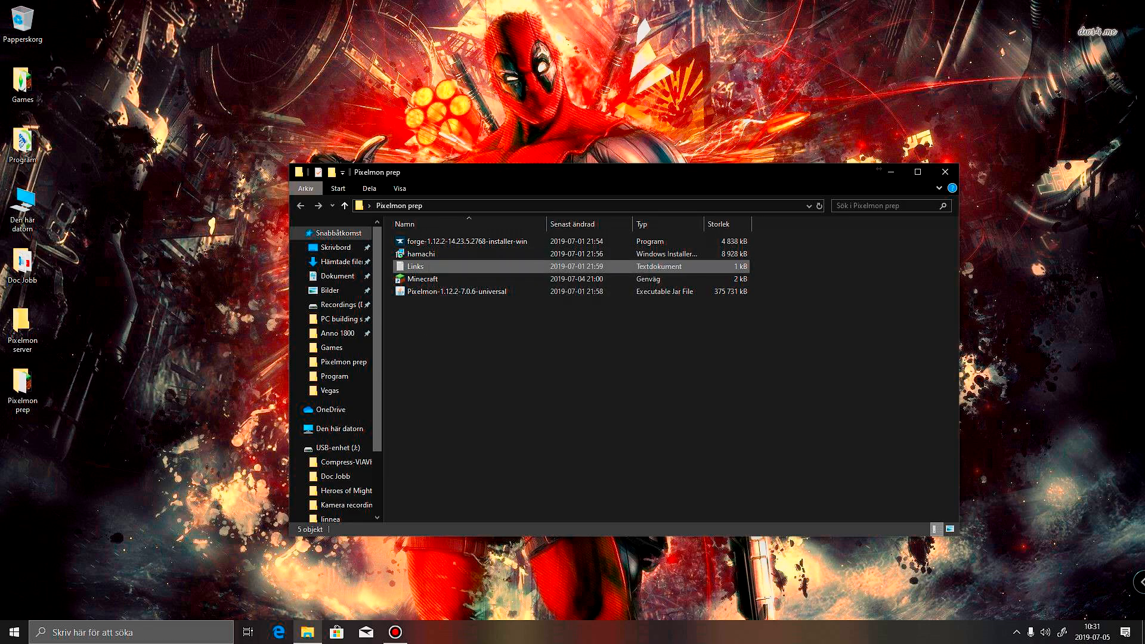
click(415, 266)
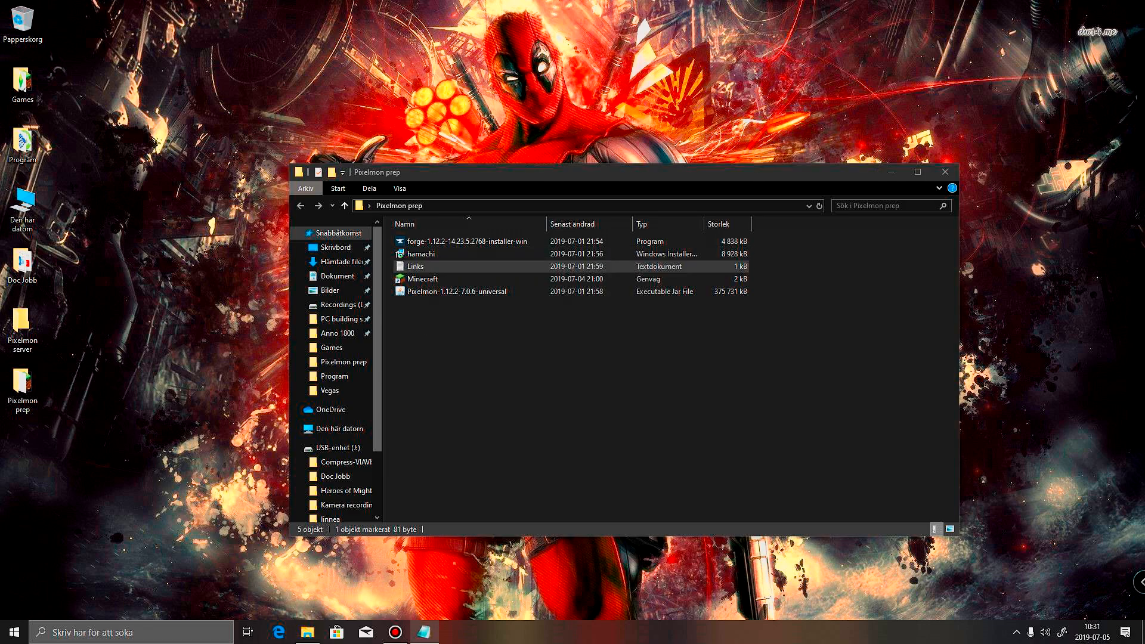
double_click(413, 266)
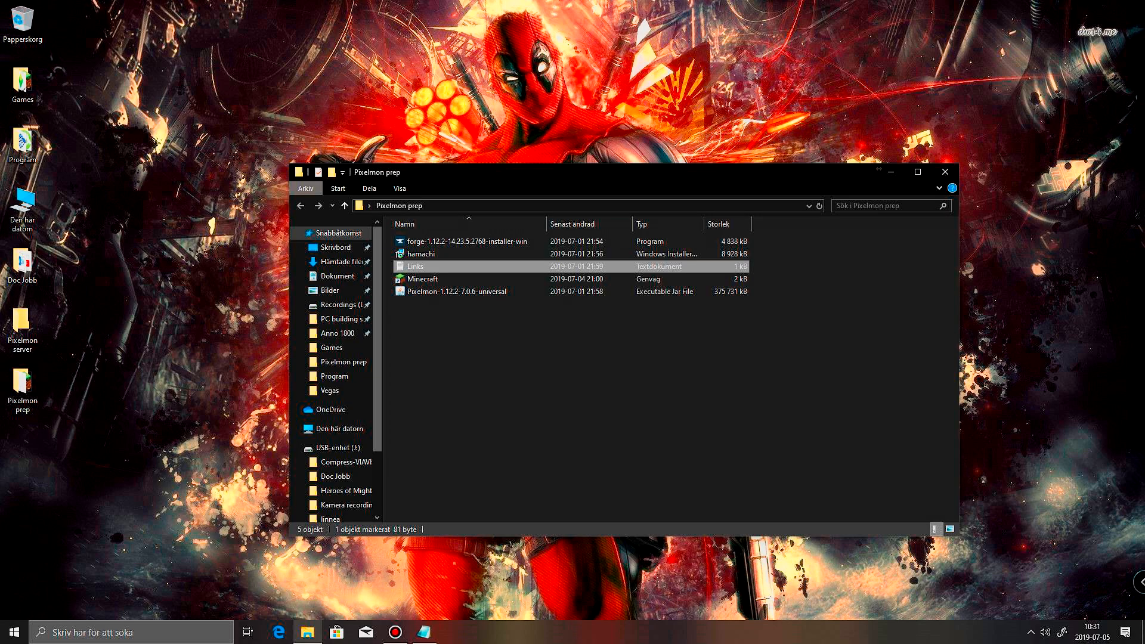
mouse_move(414, 266)
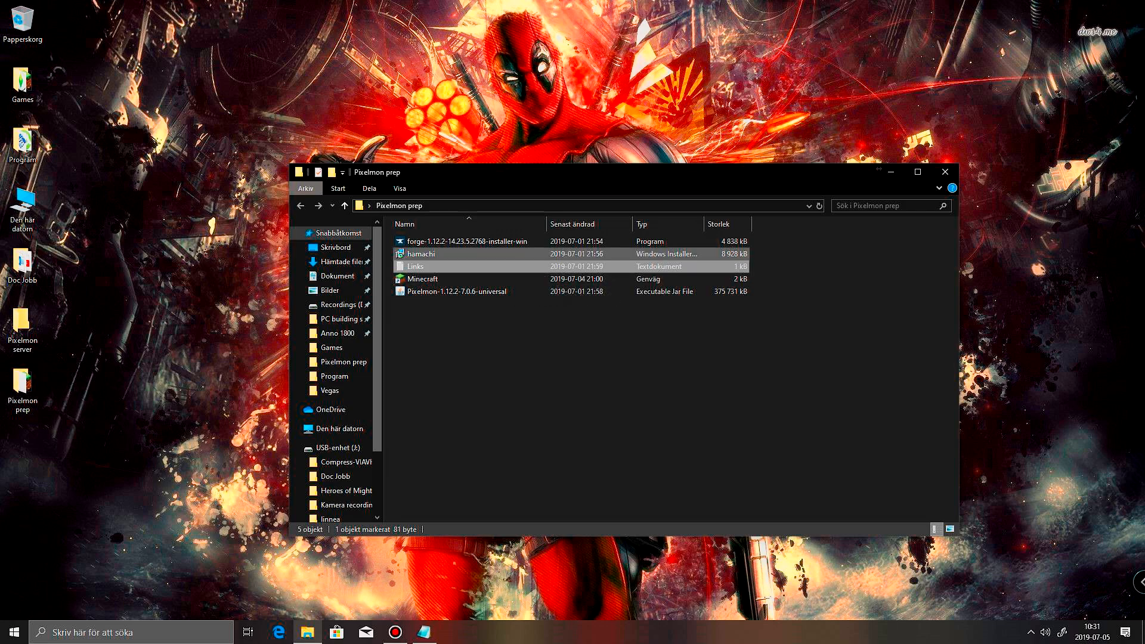
click(468, 241)
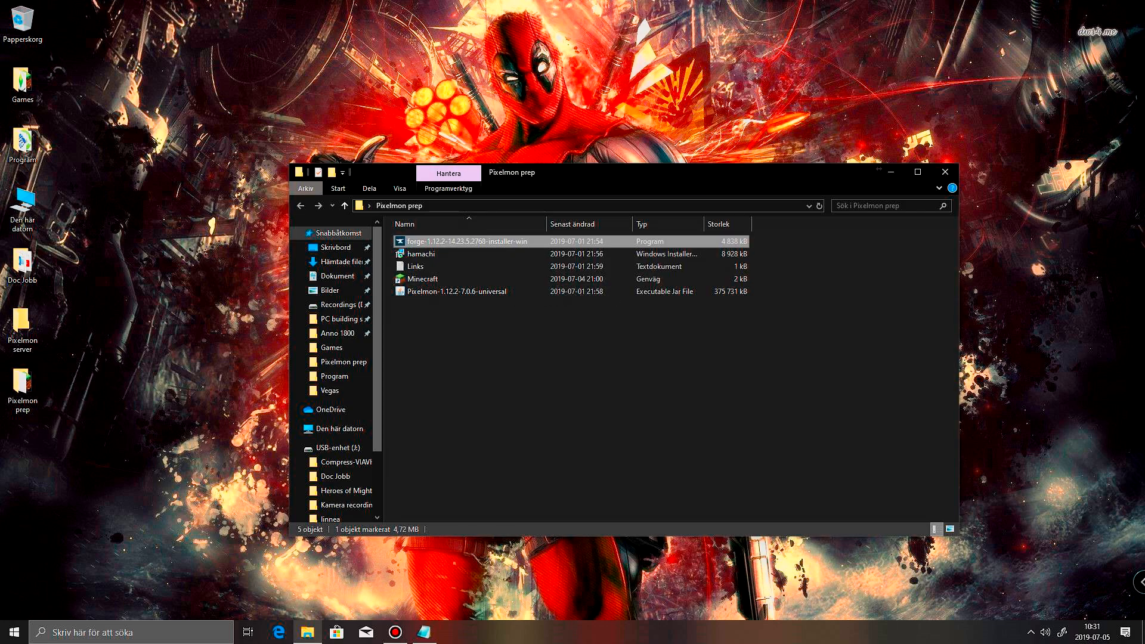
Install the Forge 1.12.2 client using the default .minecraft path
double_click(467, 241)
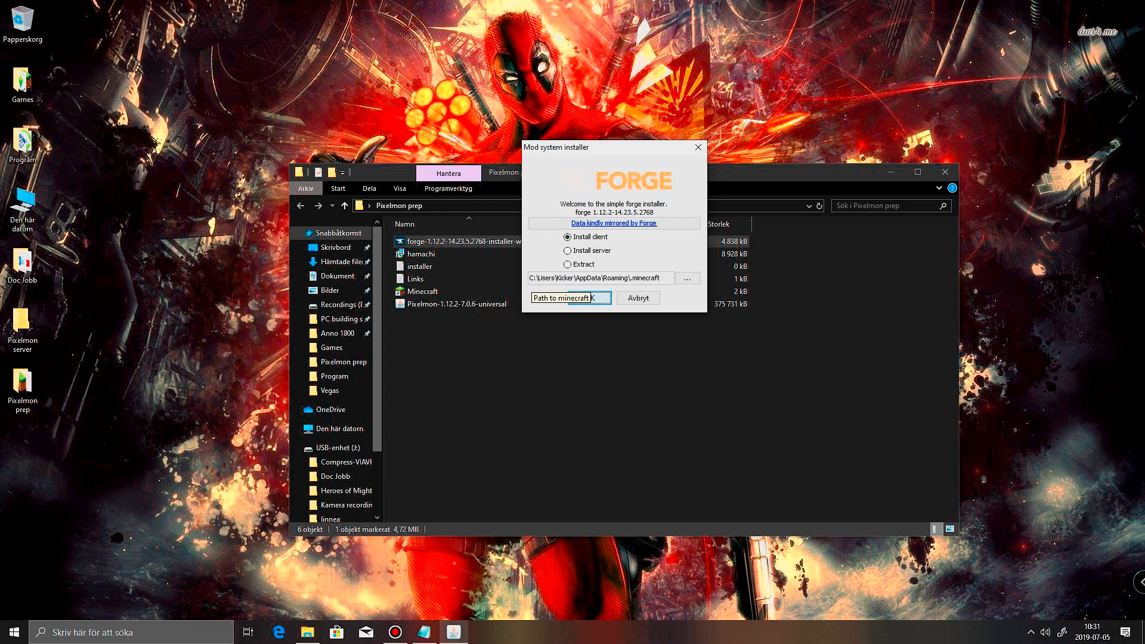
click(589, 297)
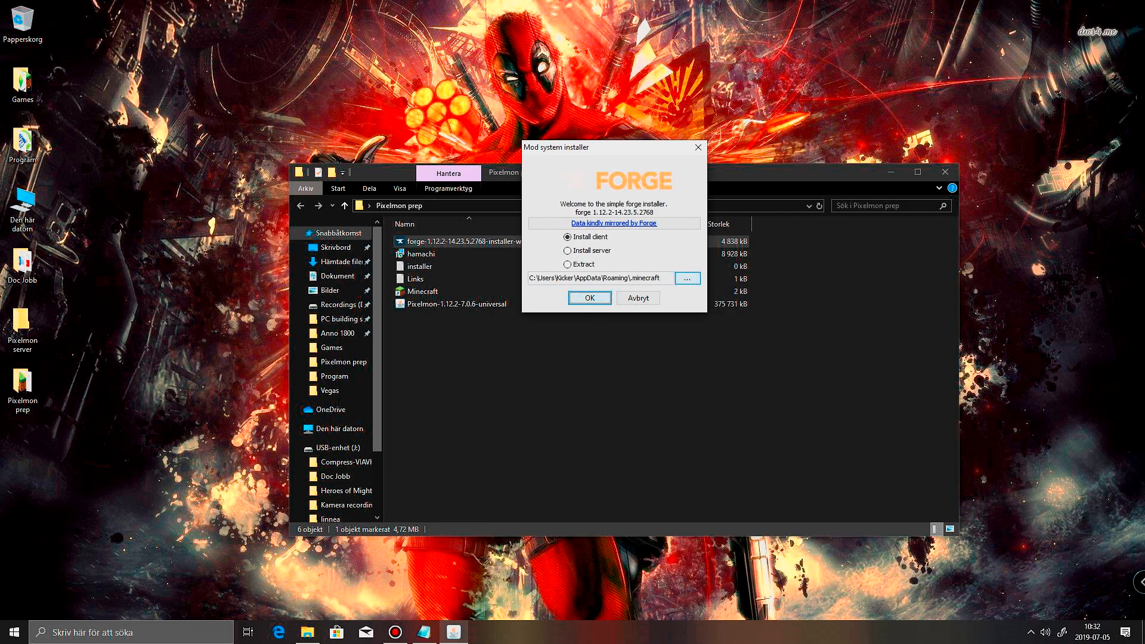
click(686, 278)
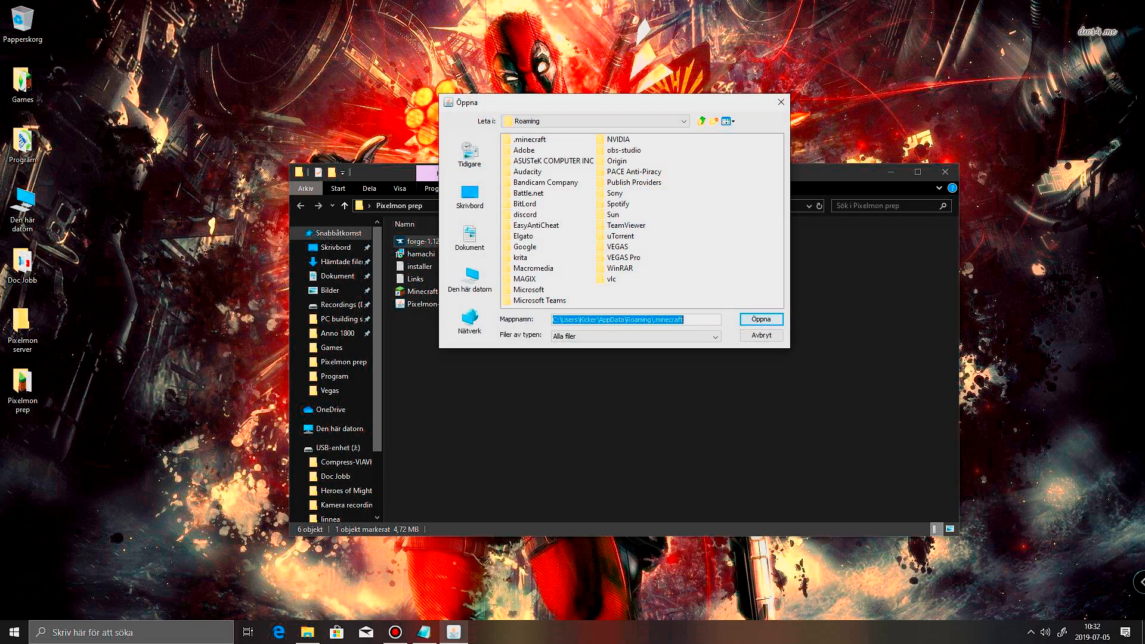
mouse_move(781, 102)
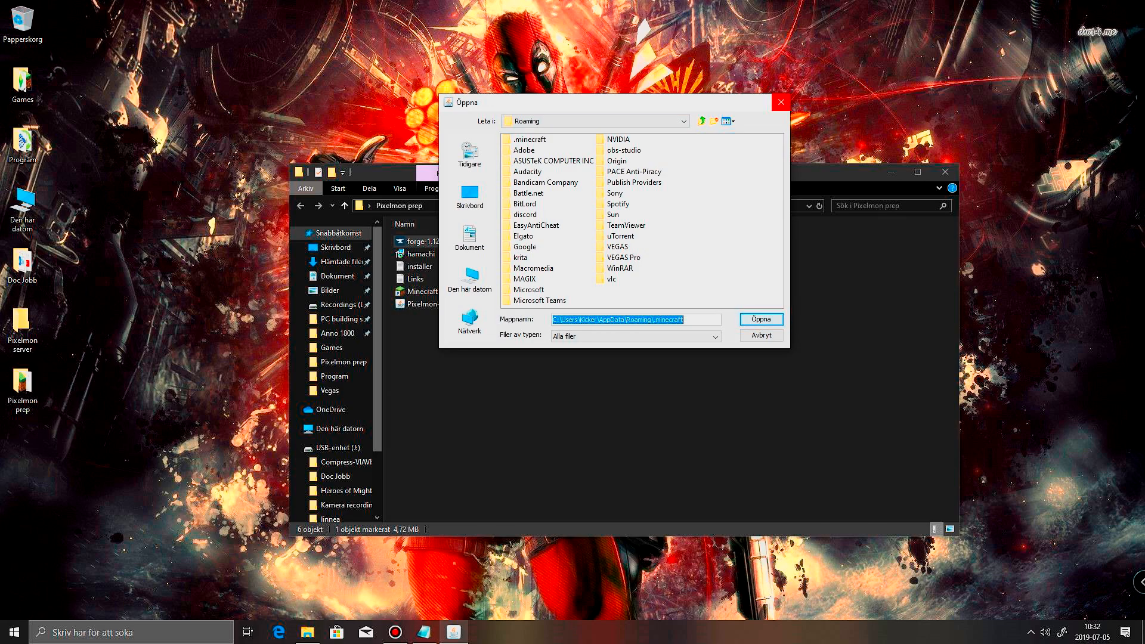
click(761, 319)
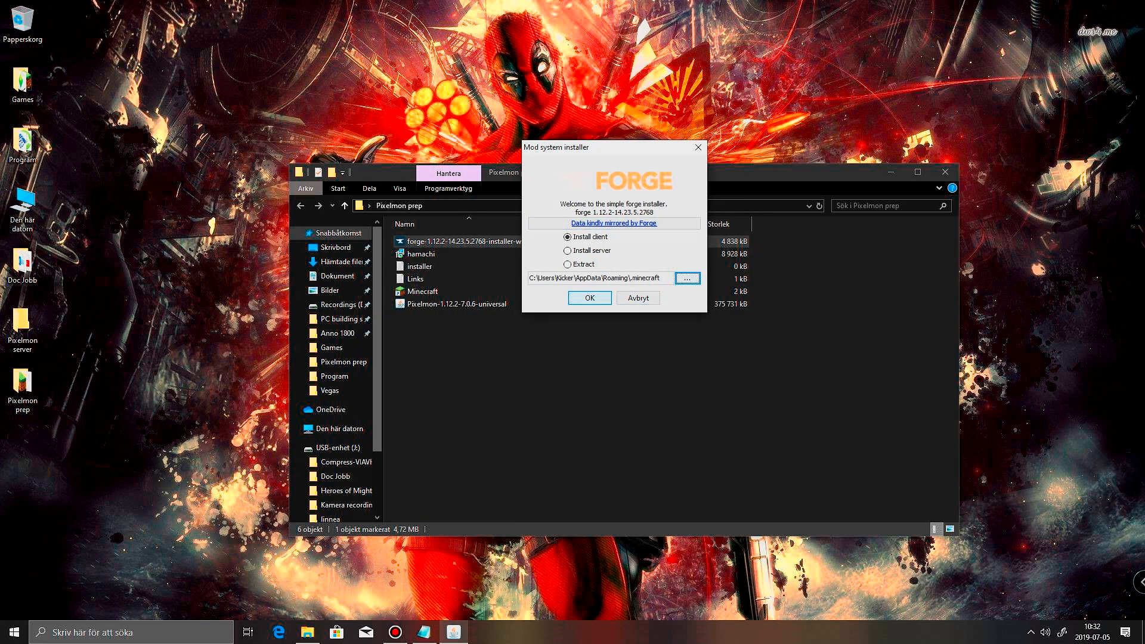
click(589, 297)
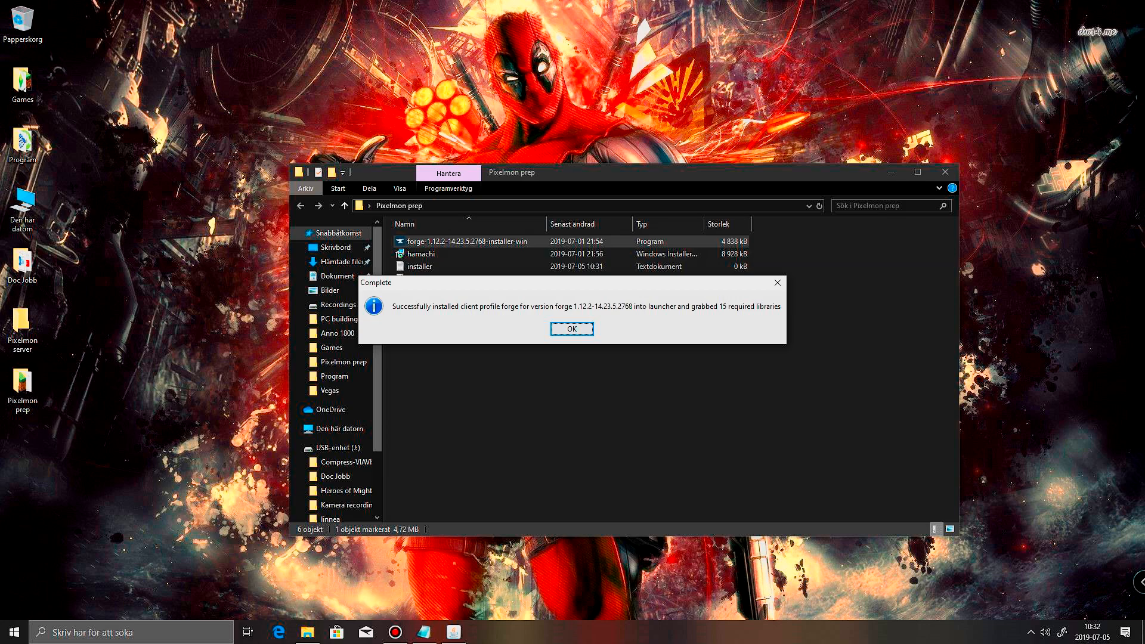
Dismiss the install message and launch Minecraft with the forge 1.12.2 profile
click(571, 329)
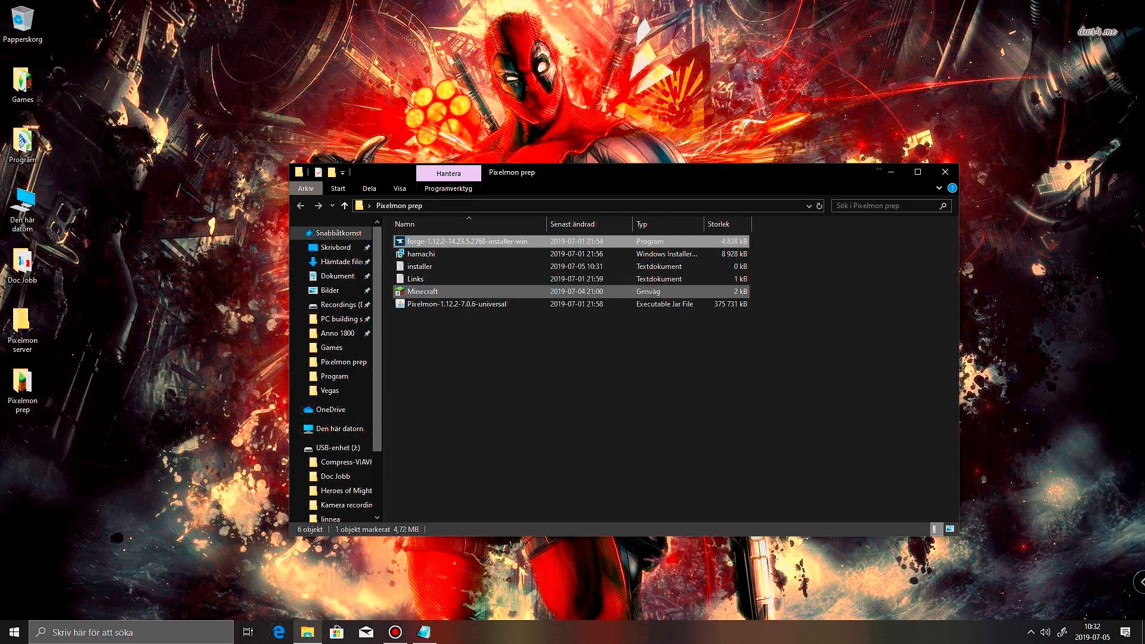
click(423, 291)
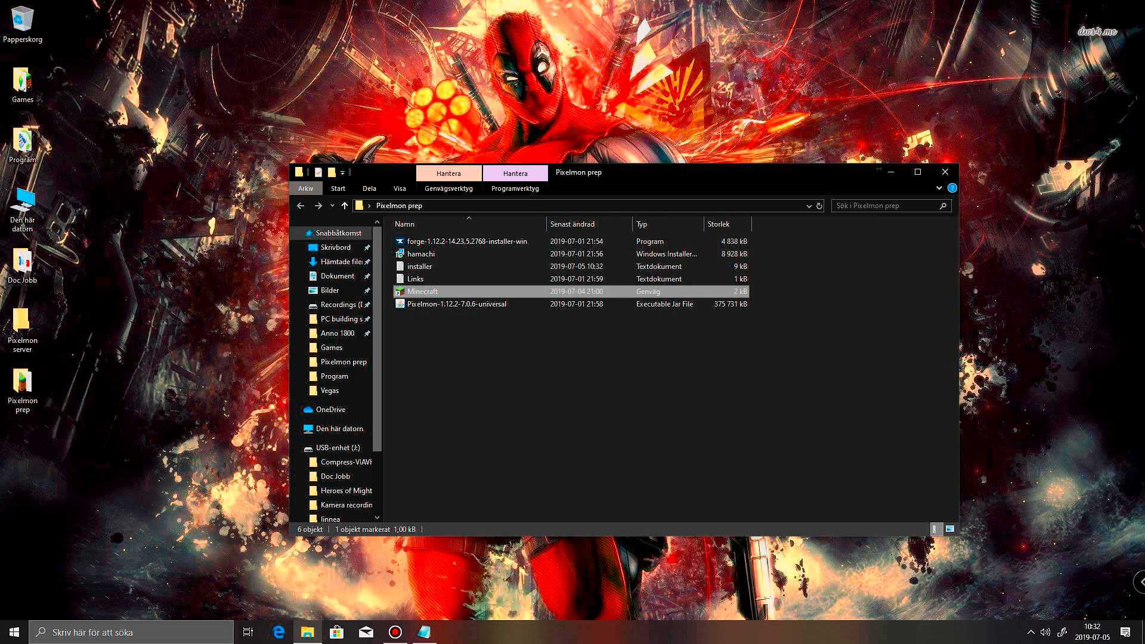
double_click(419, 291)
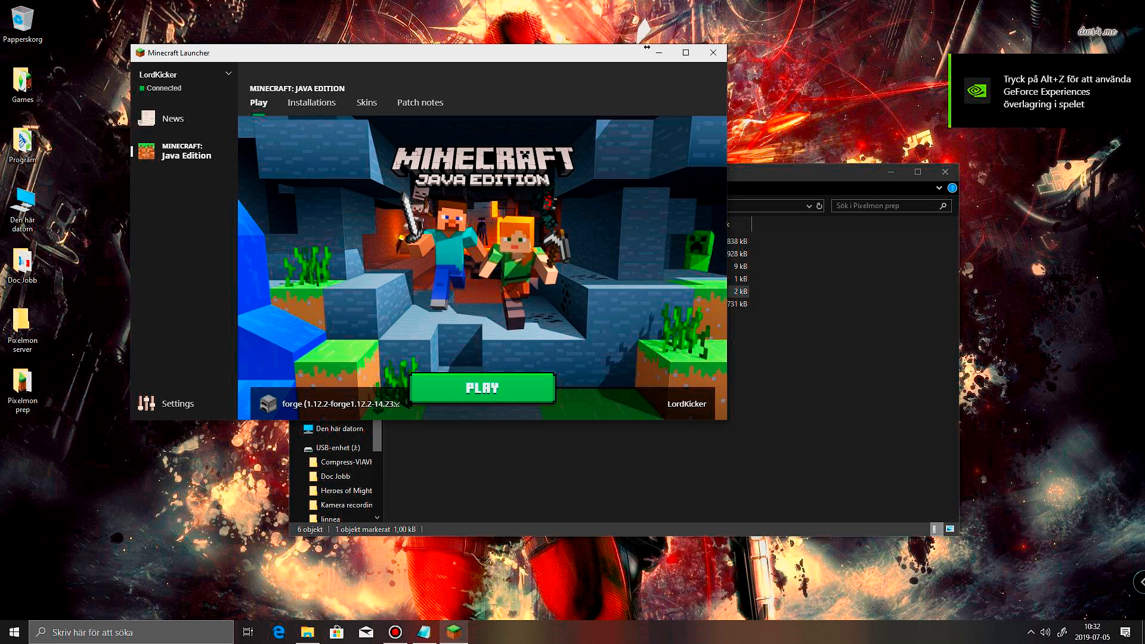
click(481, 387)
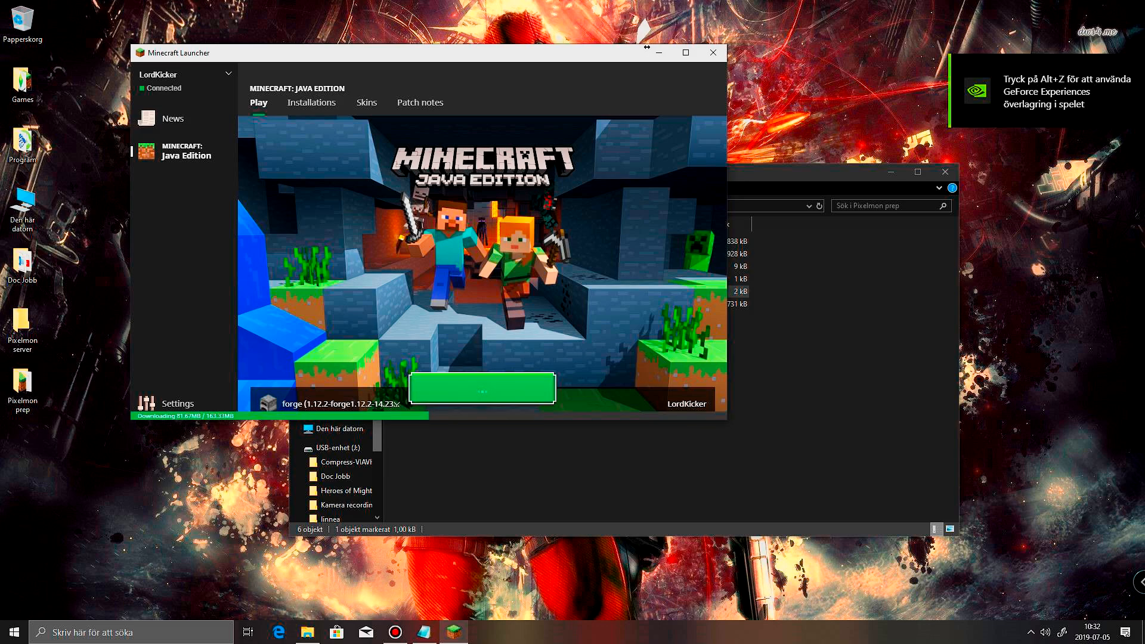
click(295, 447)
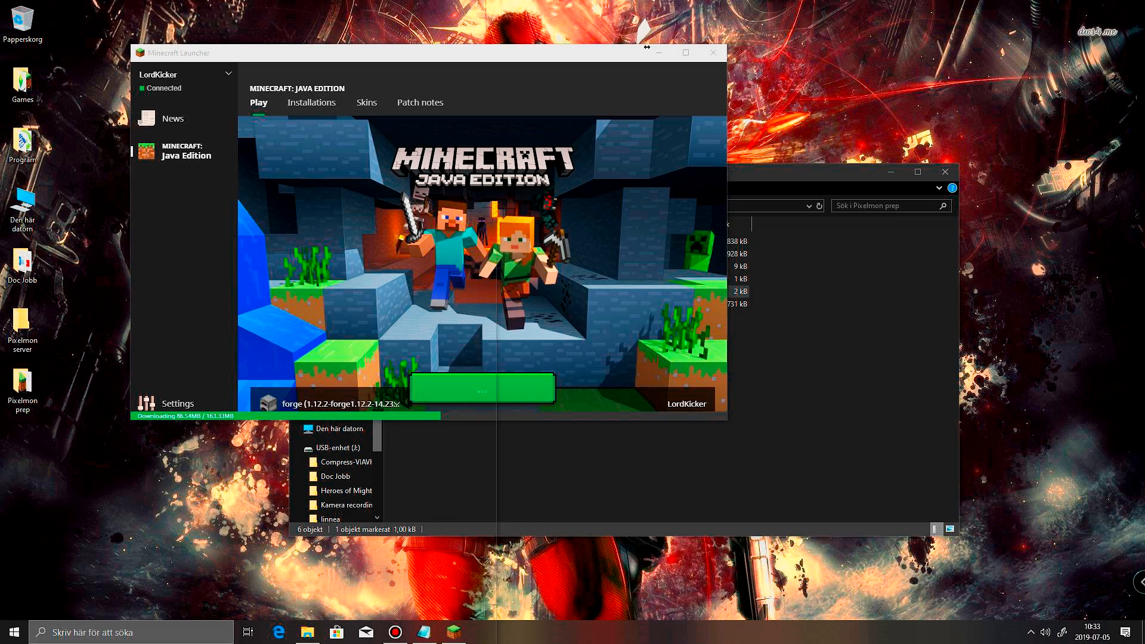
Search %appdata% and open the .minecraft folder in Roaming
click(10, 632)
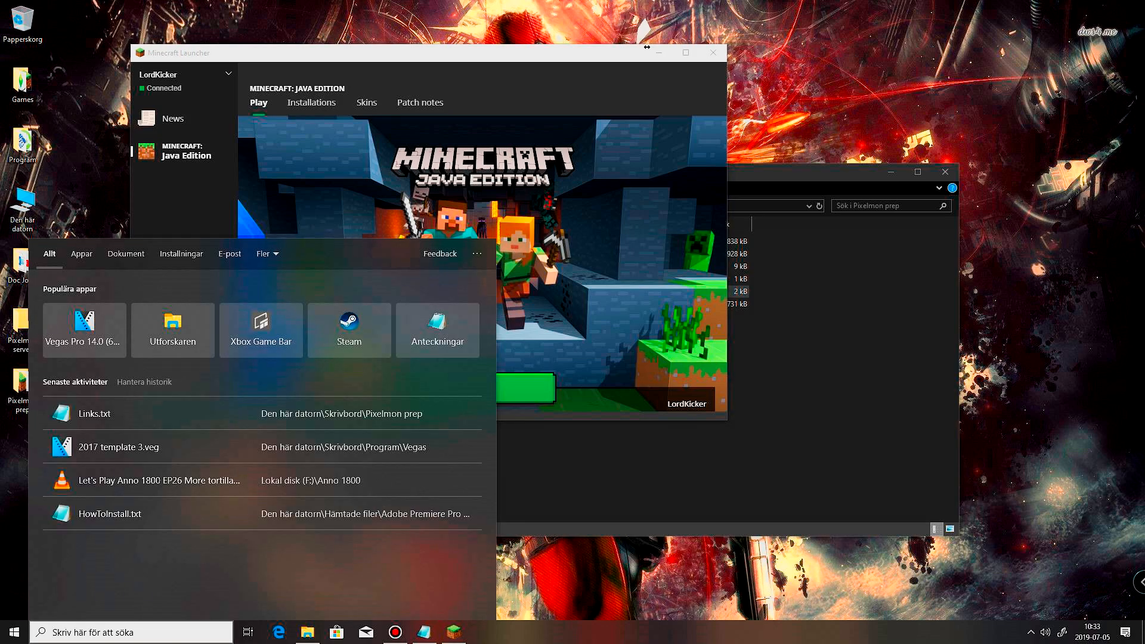
text(%)
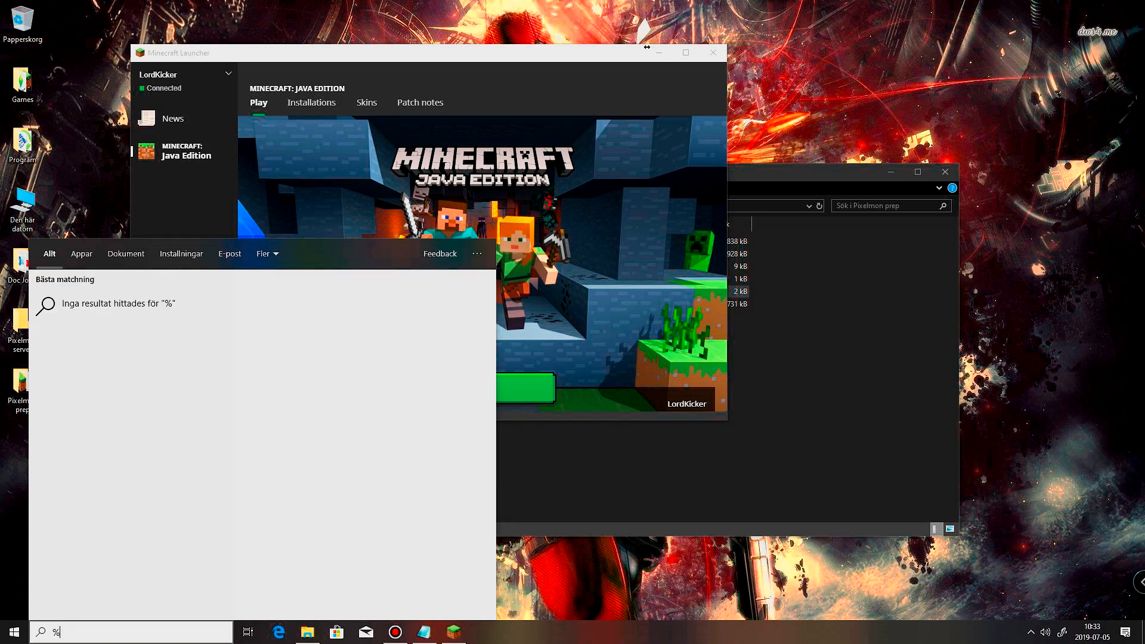
text(appda)
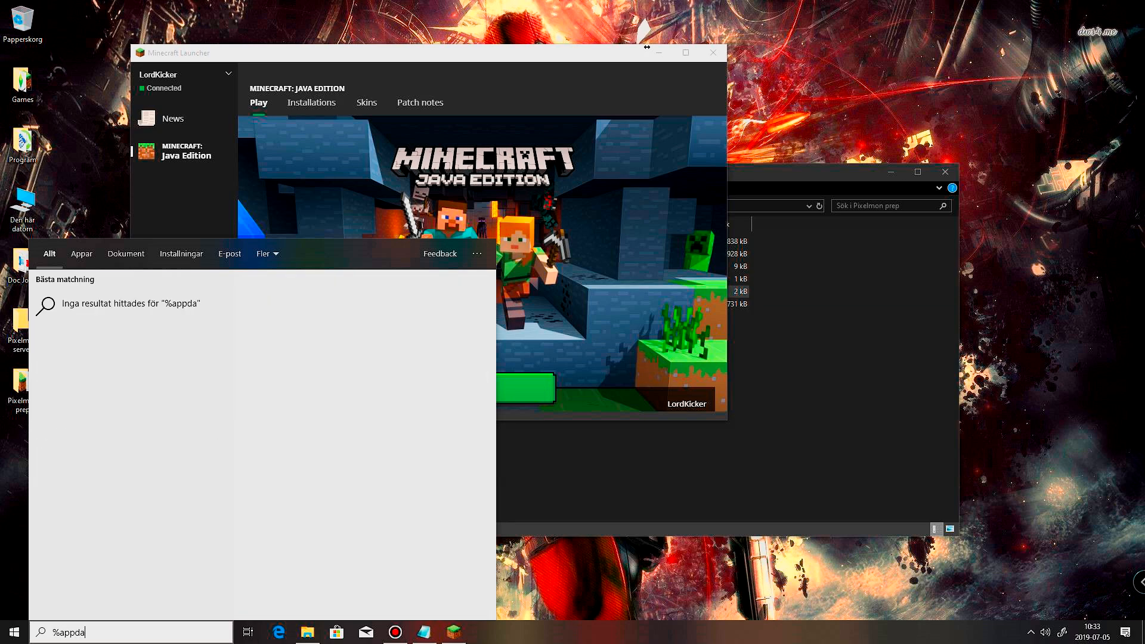
text(ta)
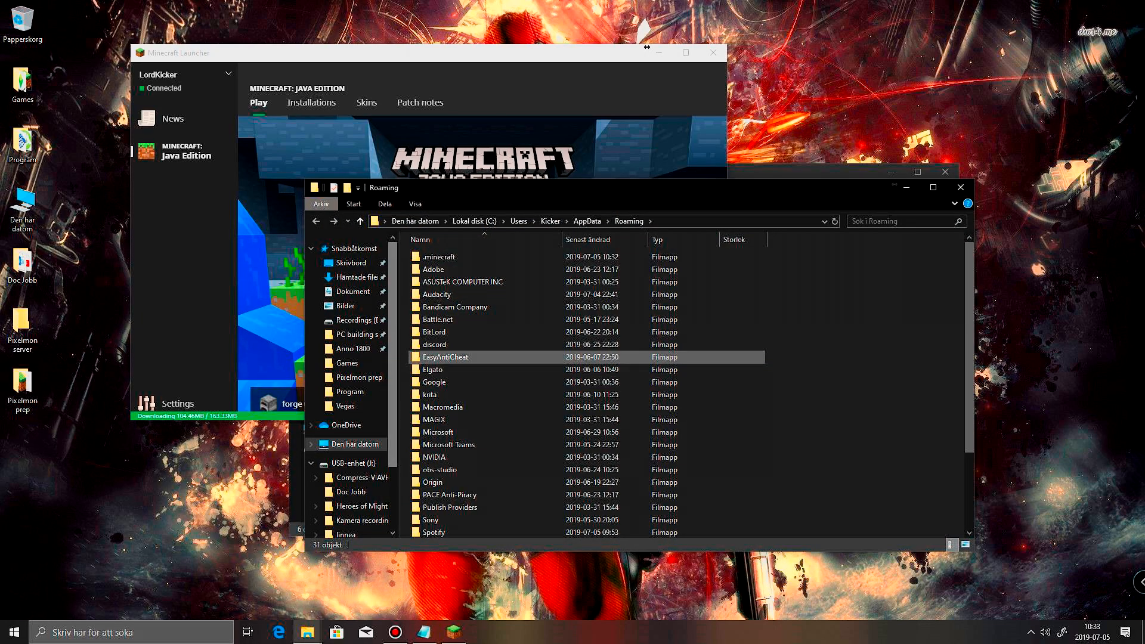
click(438, 257)
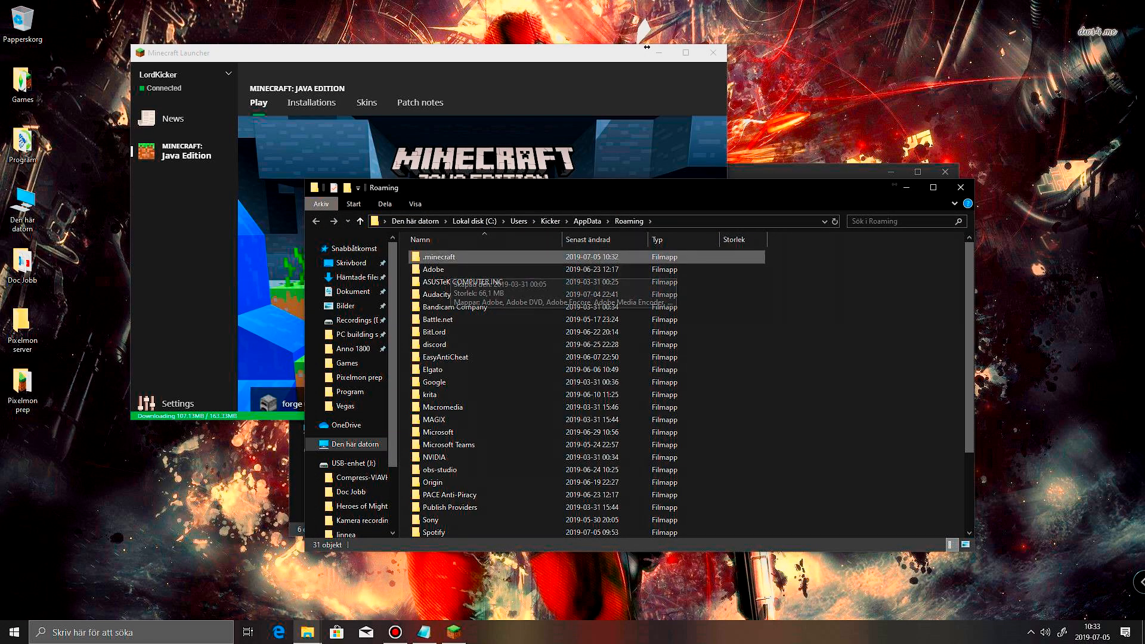
double_click(438, 256)
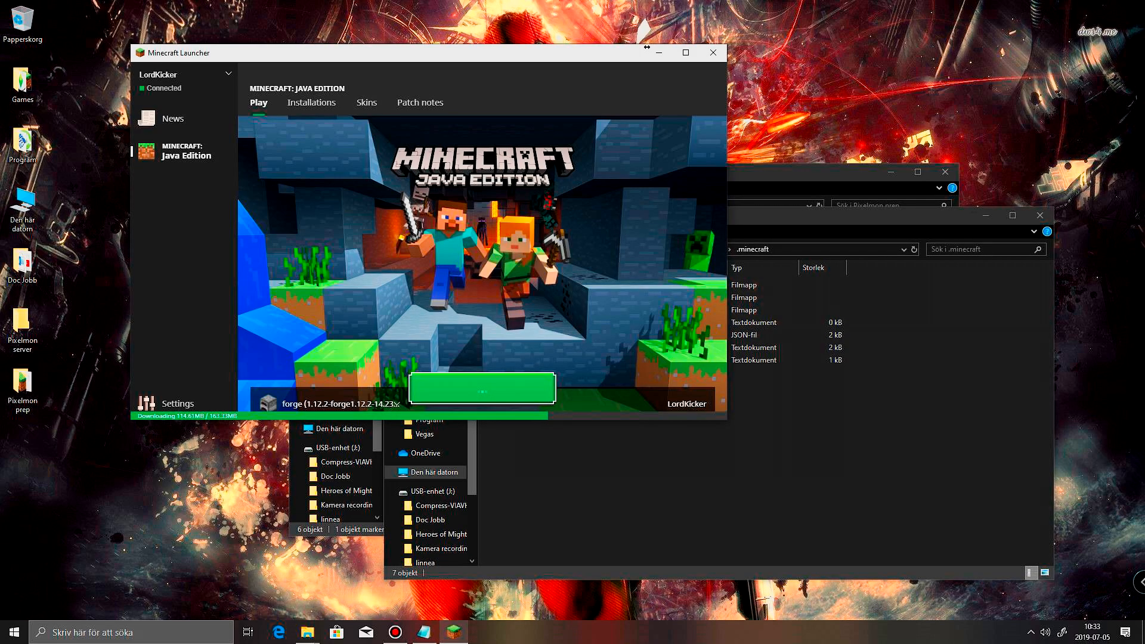
drag(427, 52, 405, 22)
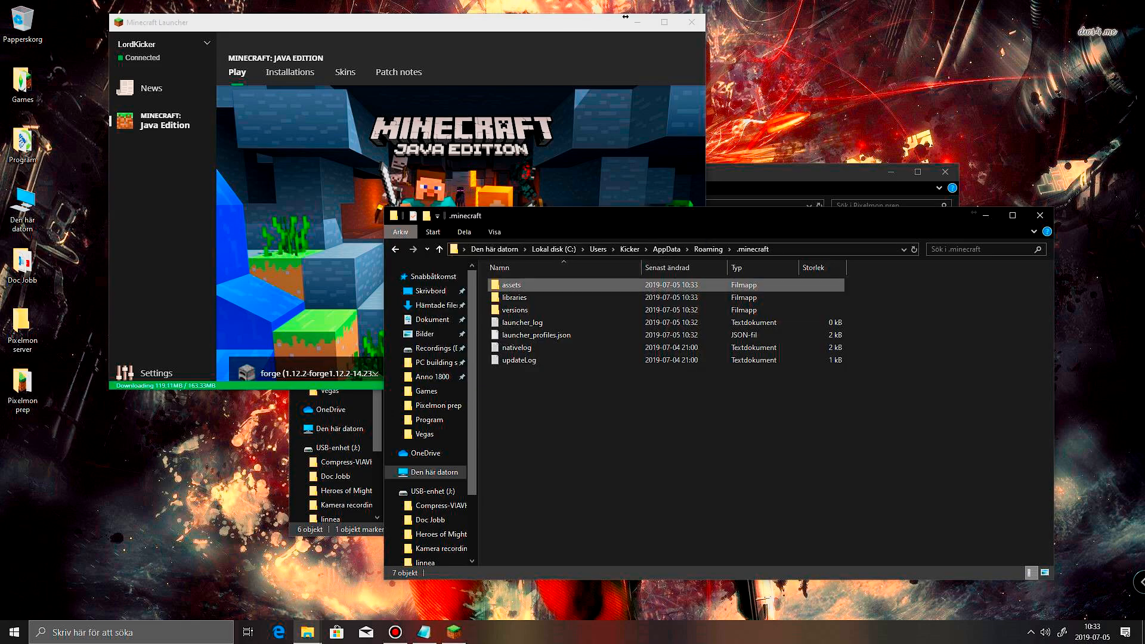
Review the versions folder: 1.12.2, Forge 1.12.2, 1.14.3 and 1.14.4-pre2
double_click(514, 309)
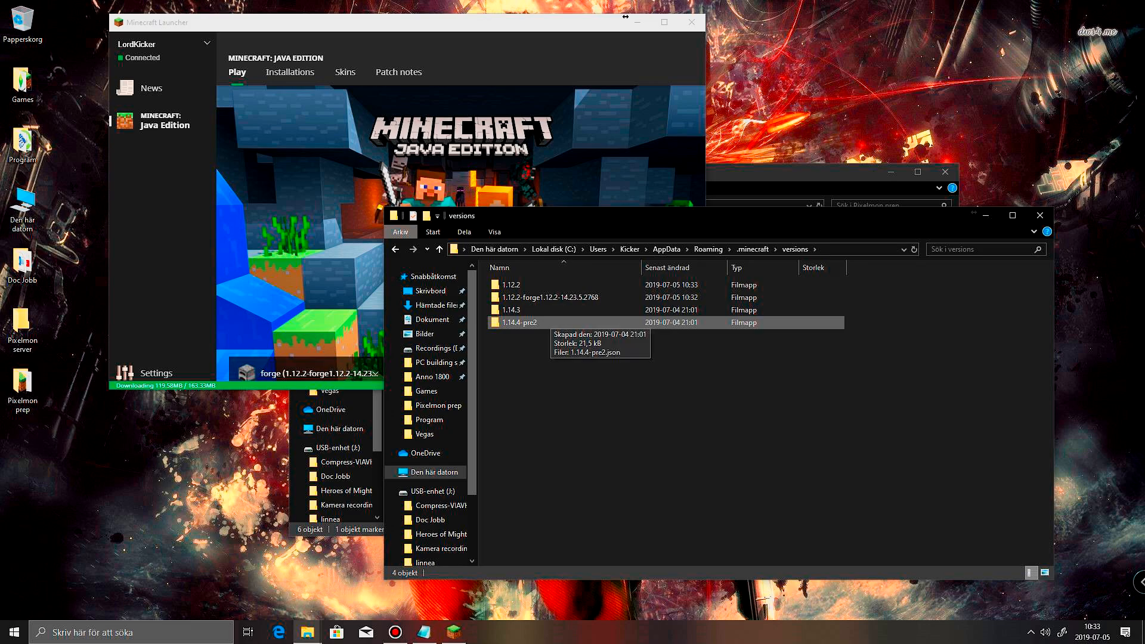
double_click(557, 297)
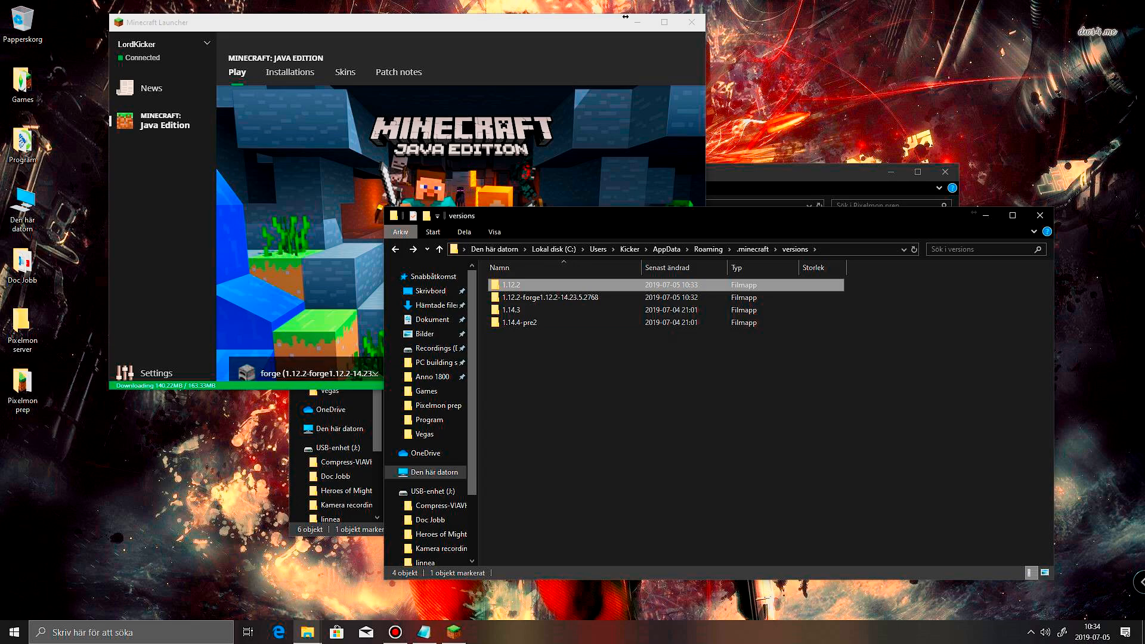
click(548, 310)
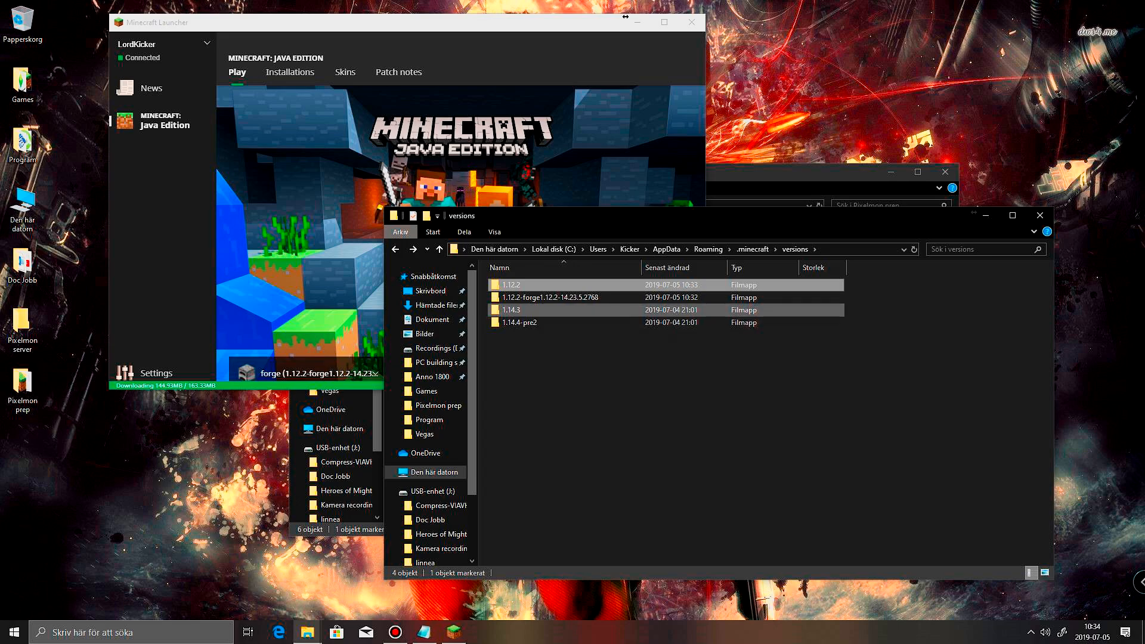
mouse_move(519, 310)
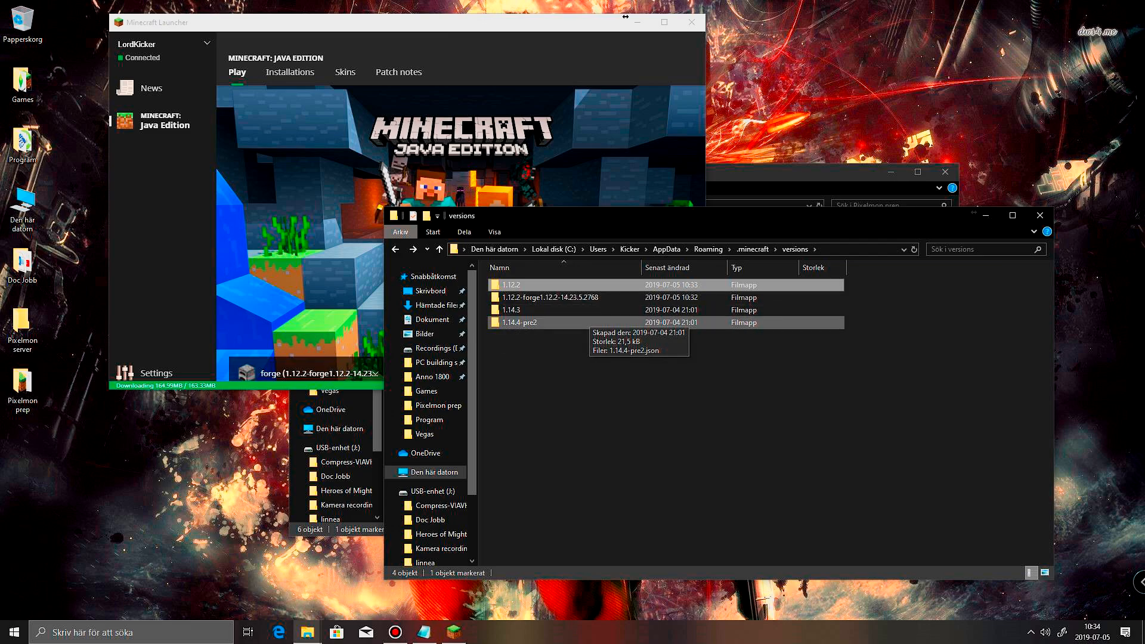
mouse_move(513, 309)
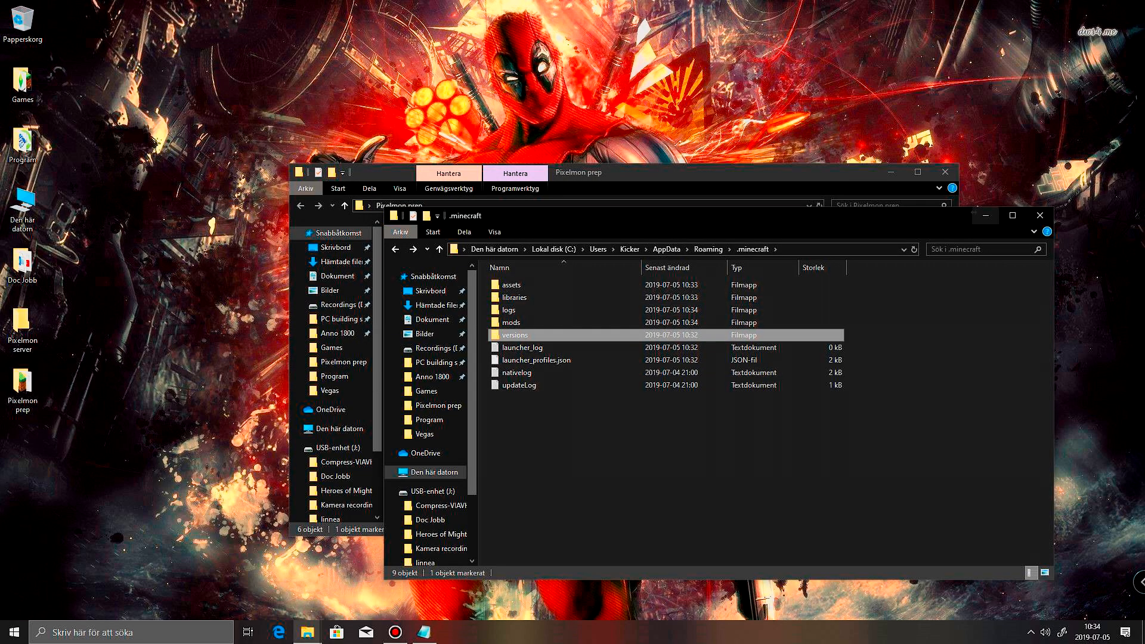
Paste the Pixelmon 1.12.2 universal jar into the empty .minecraft mods folder
click(510, 322)
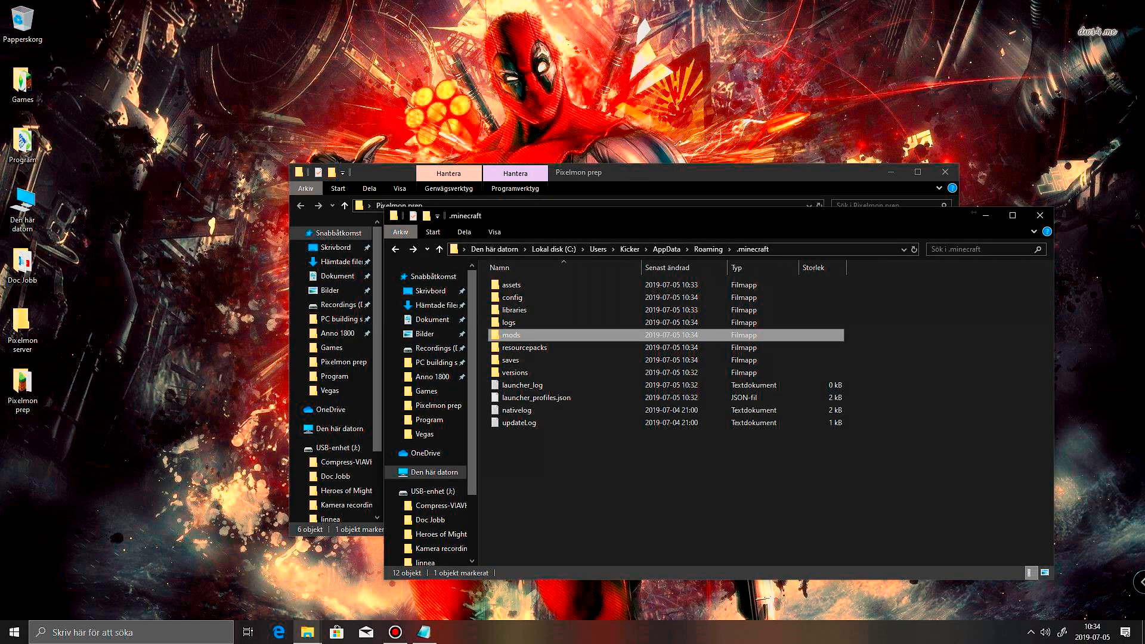
double_click(510, 335)
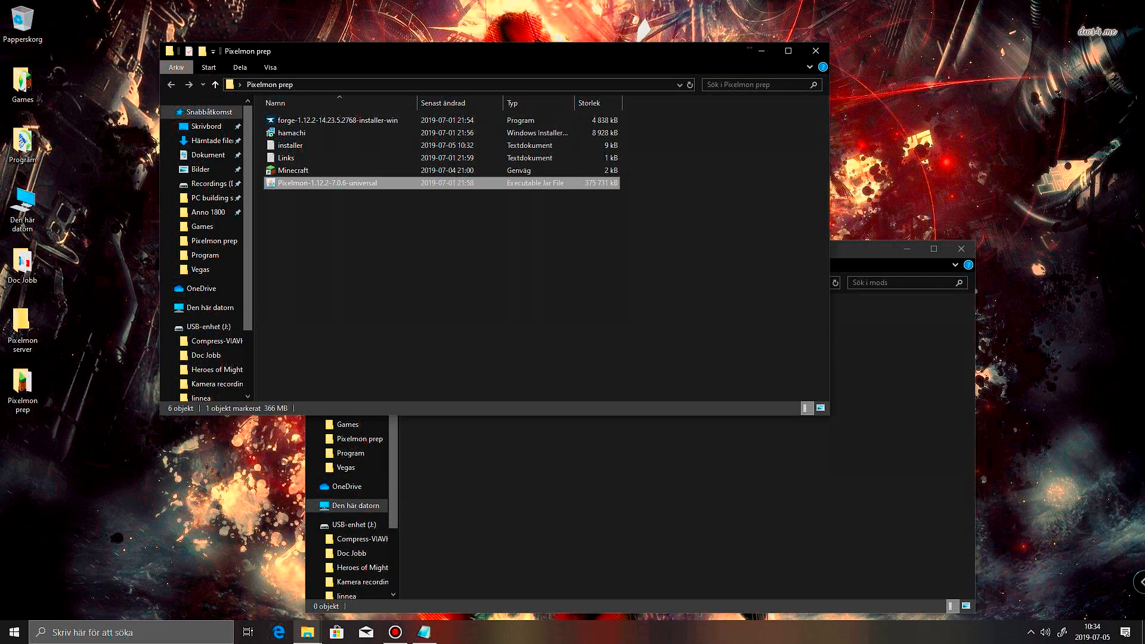
mouse_move(329, 183)
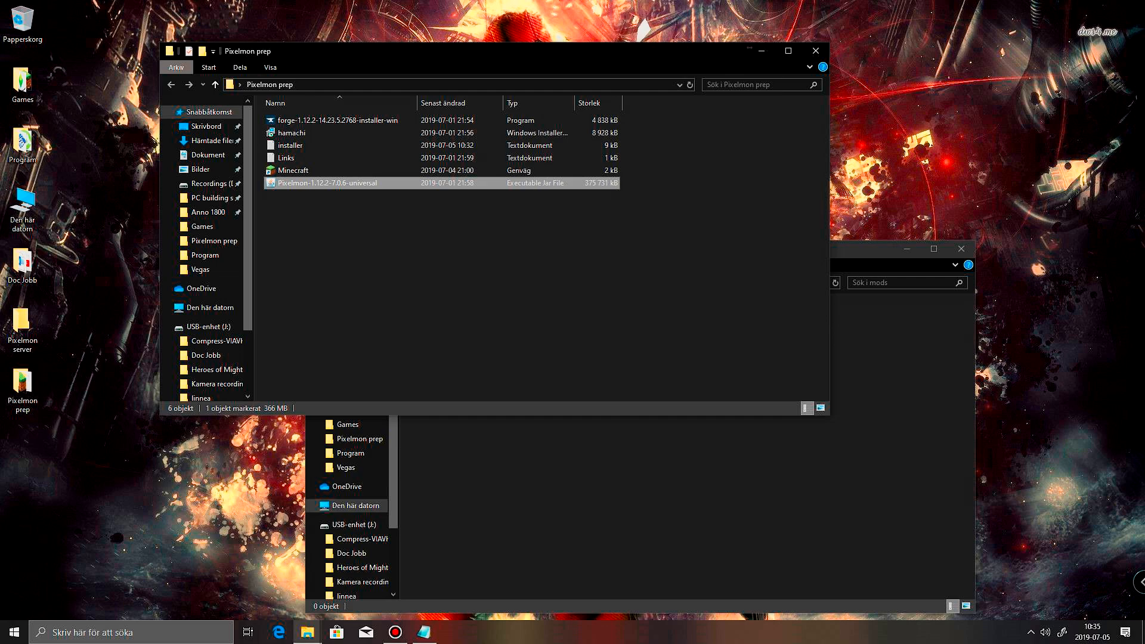
mouse_move(328, 182)
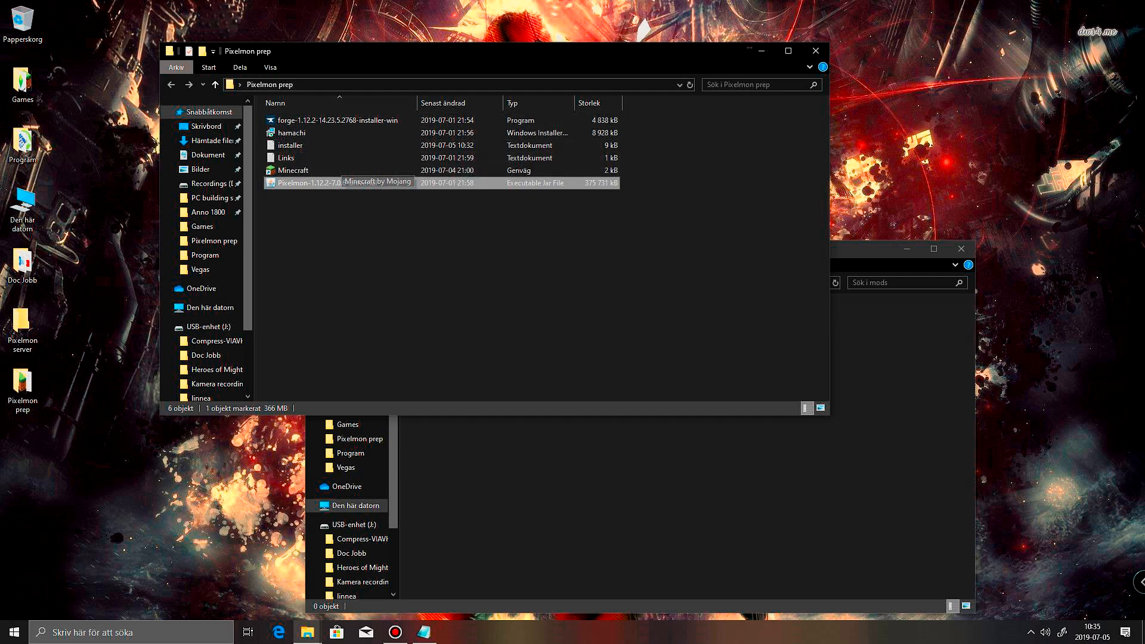
right_click(307, 183)
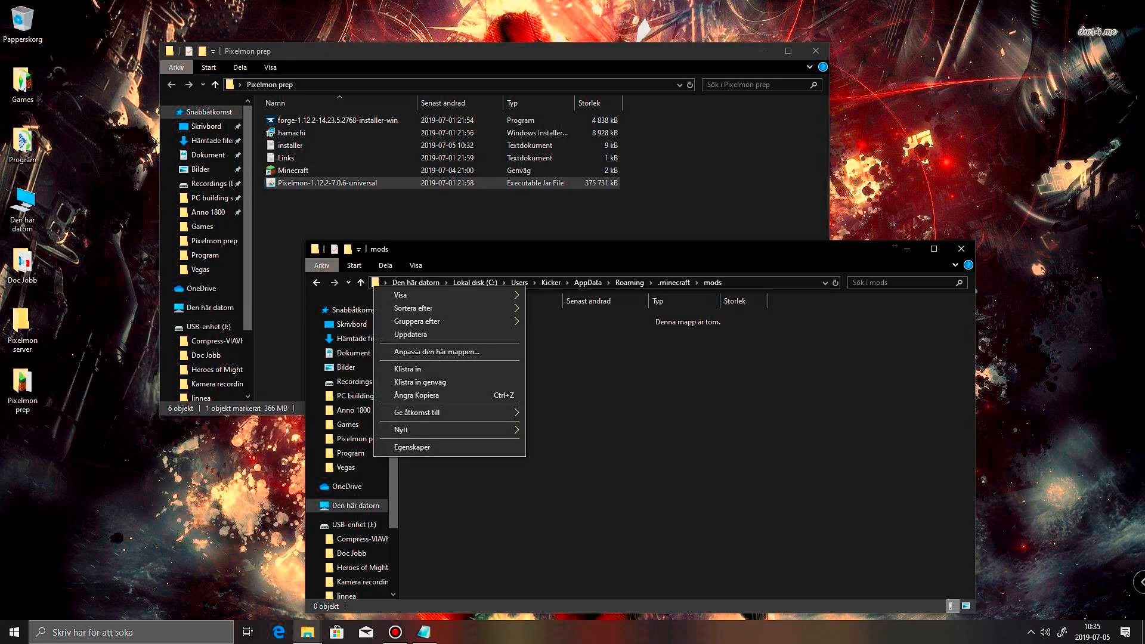
mouse_move(410, 368)
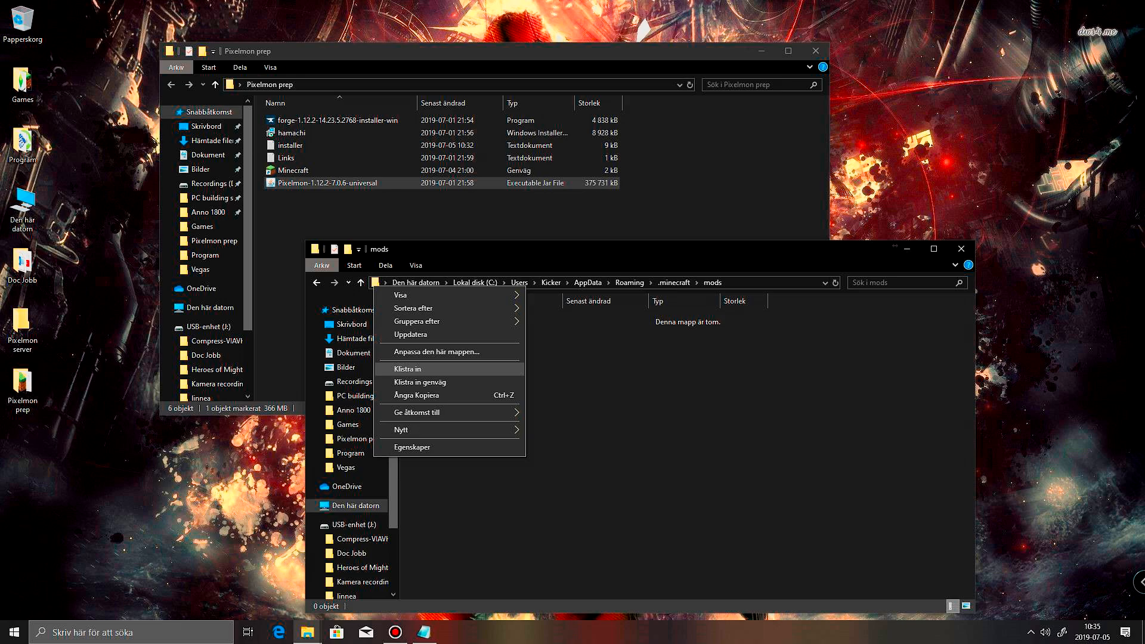
click(408, 368)
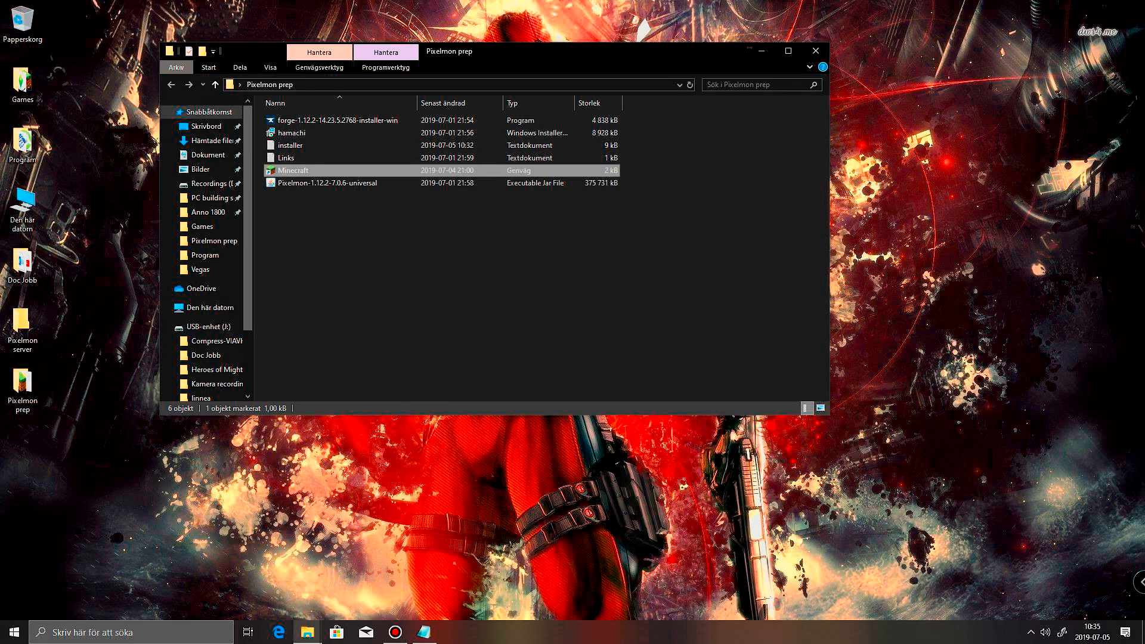
Relaunch Minecraft from its shortcut and play the Forge 1.12.2 installation
double_click(293, 170)
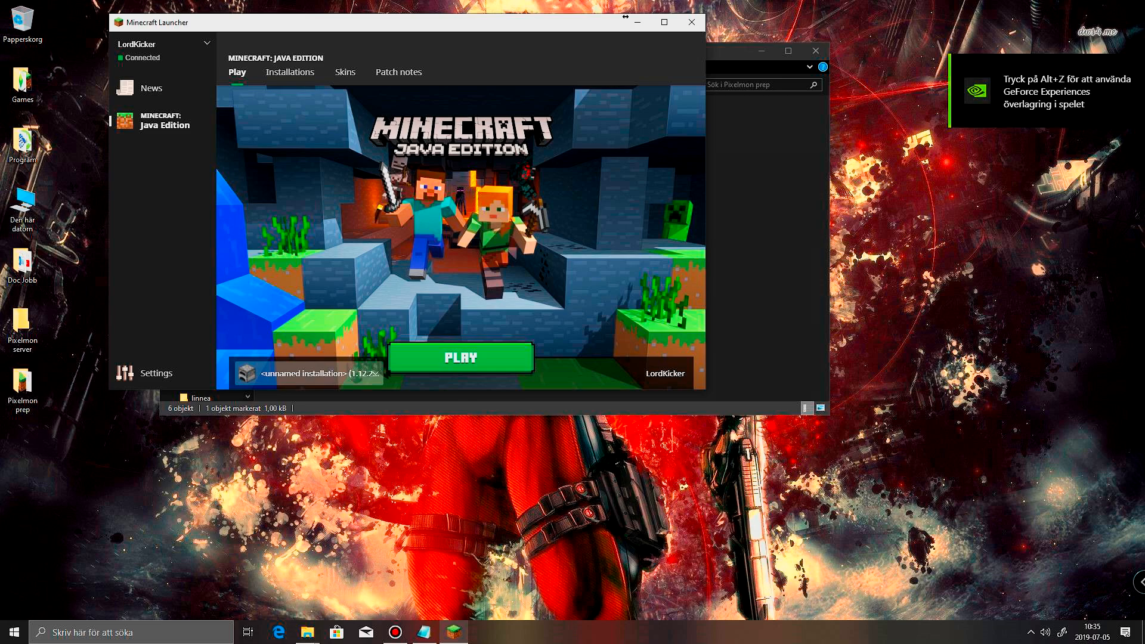
click(460, 358)
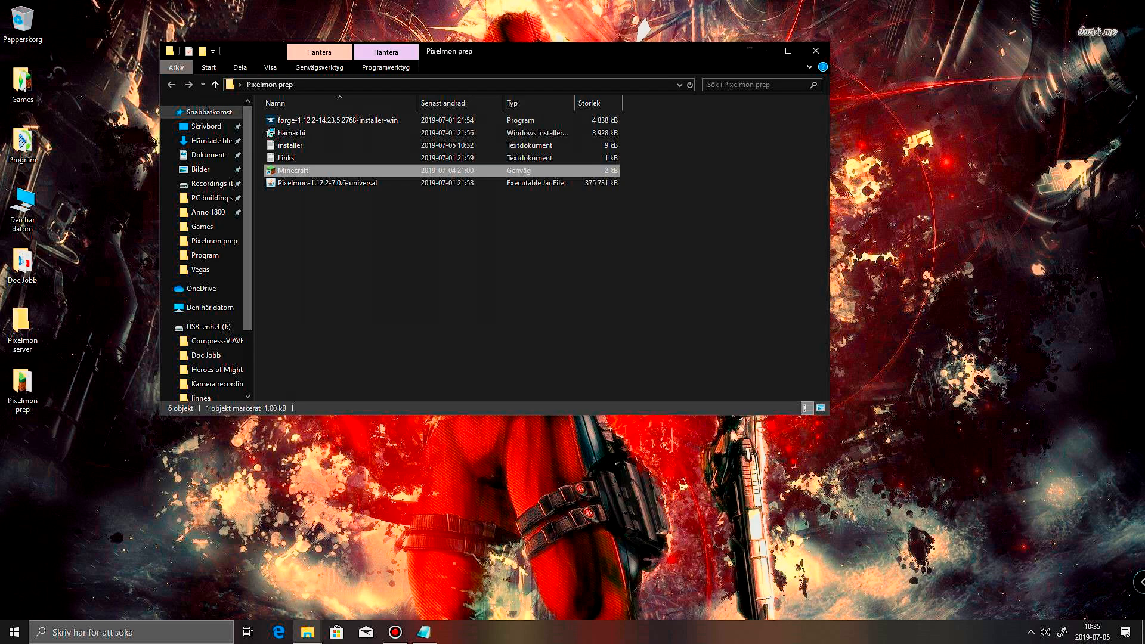
double_click(292, 170)
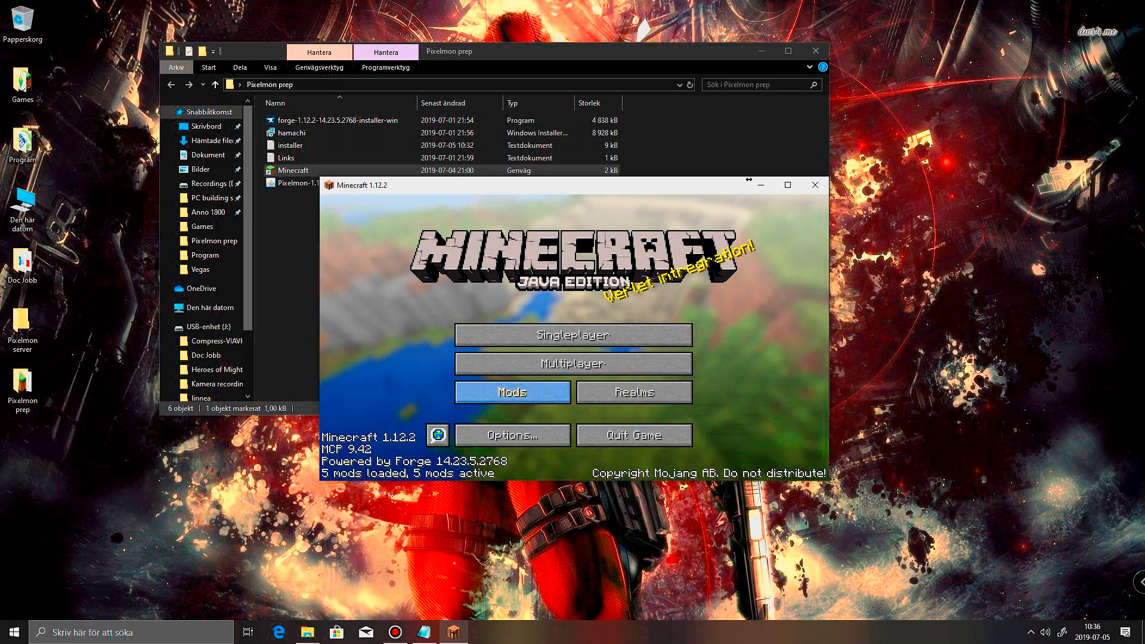
Scroll the Mods list to confirm Pixelmon 7.0.6, then return to the main menu
click(512, 392)
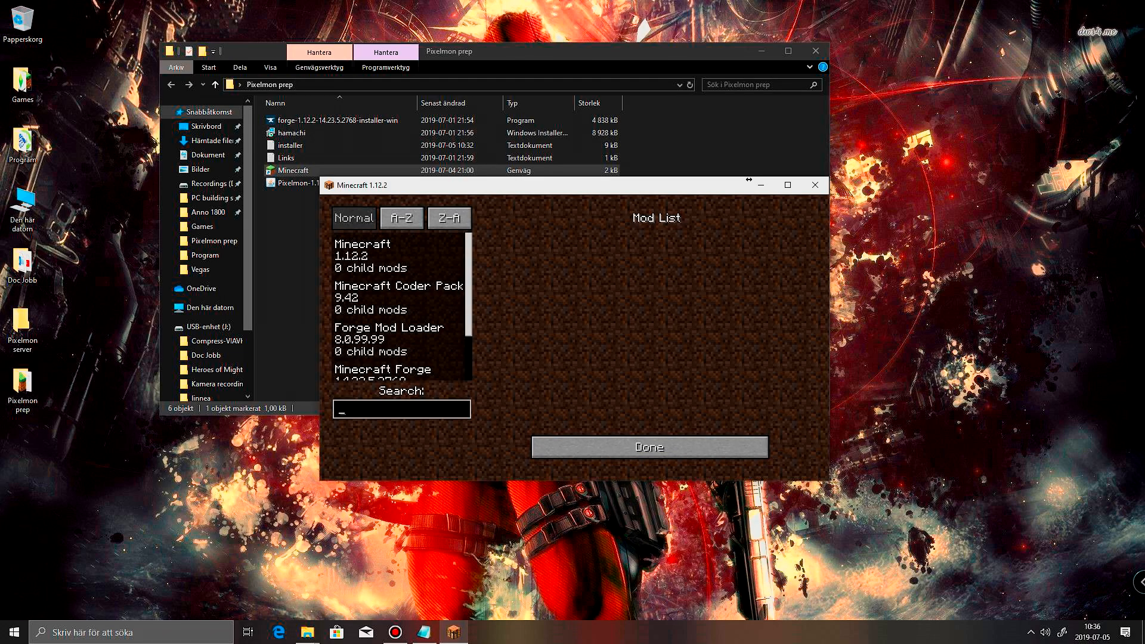
scroll(down, 3)
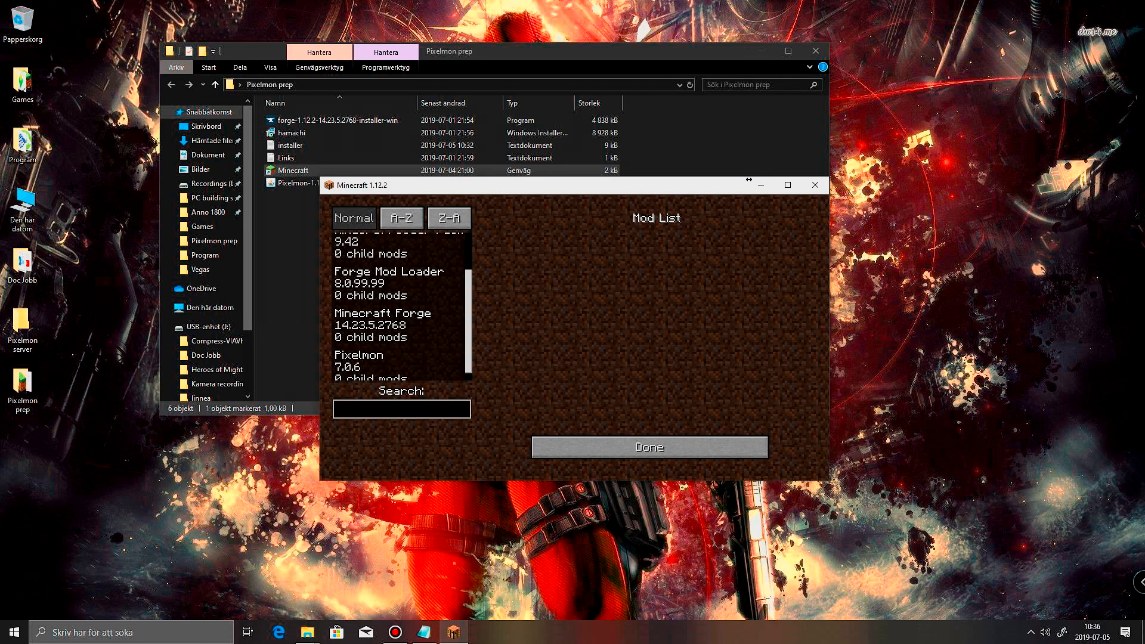
scroll(down, 3)
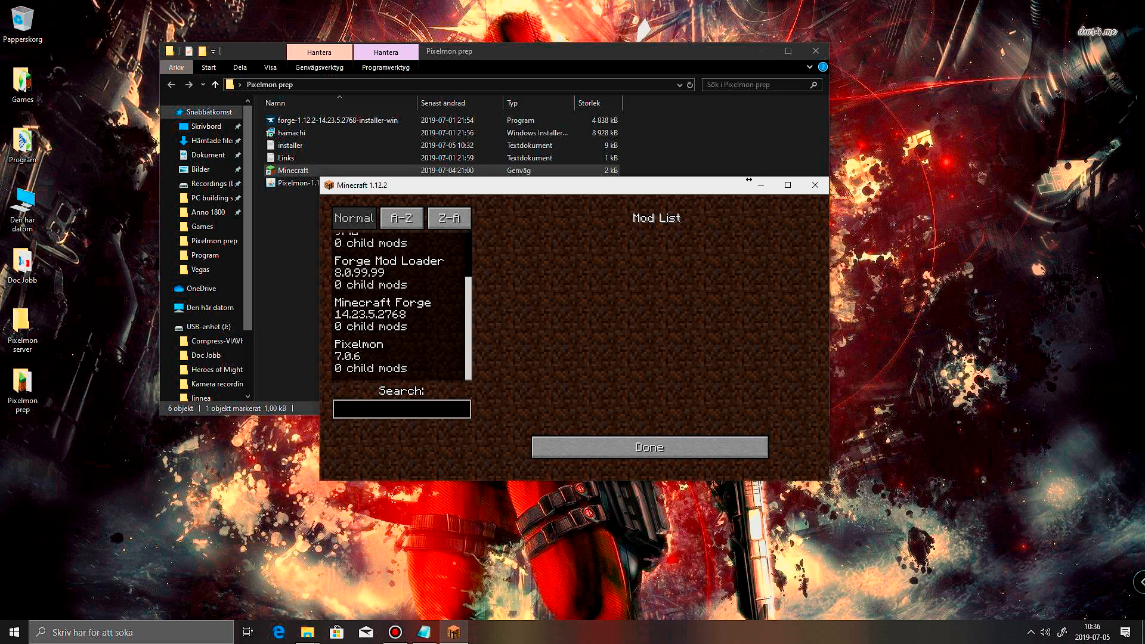
click(648, 446)
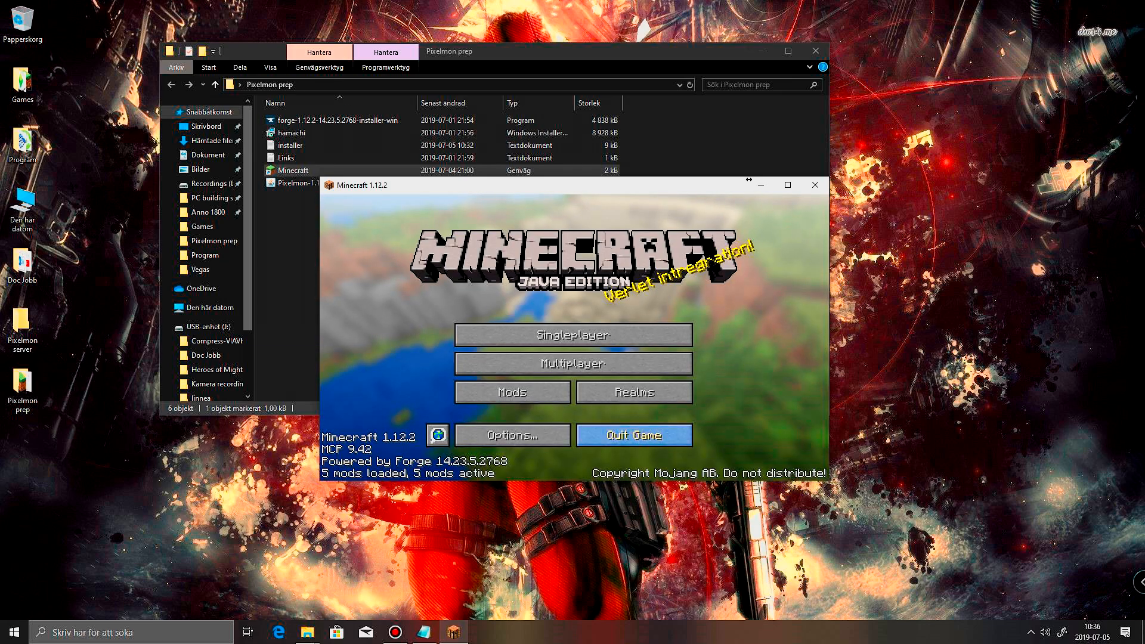
mouse_move(572, 335)
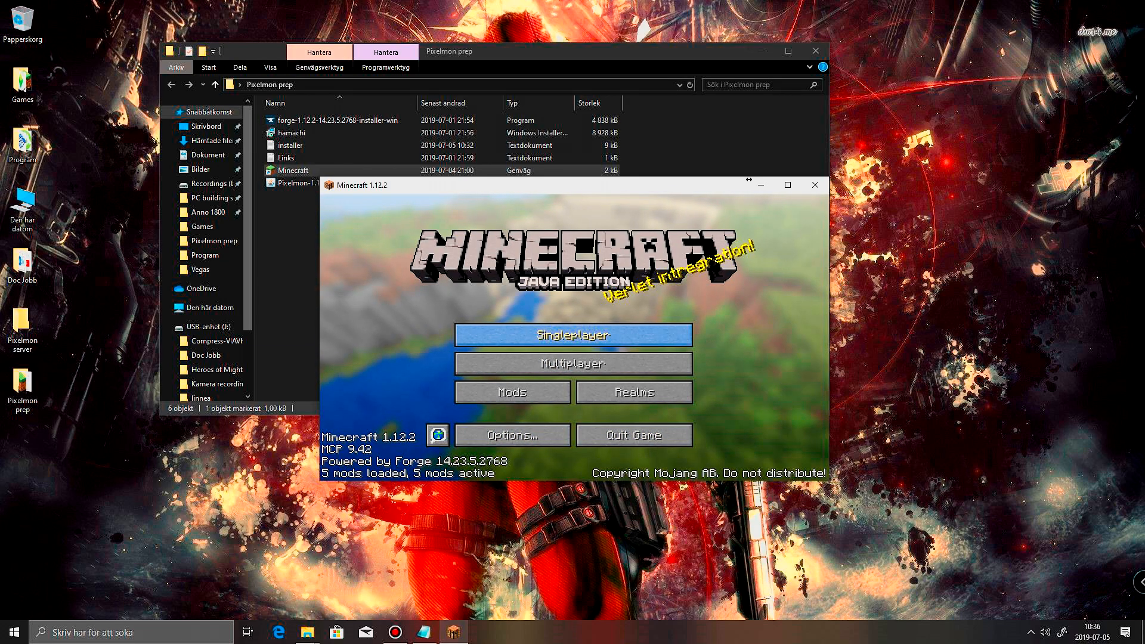
Enter Singleplayer to start setting up a new world
click(573, 335)
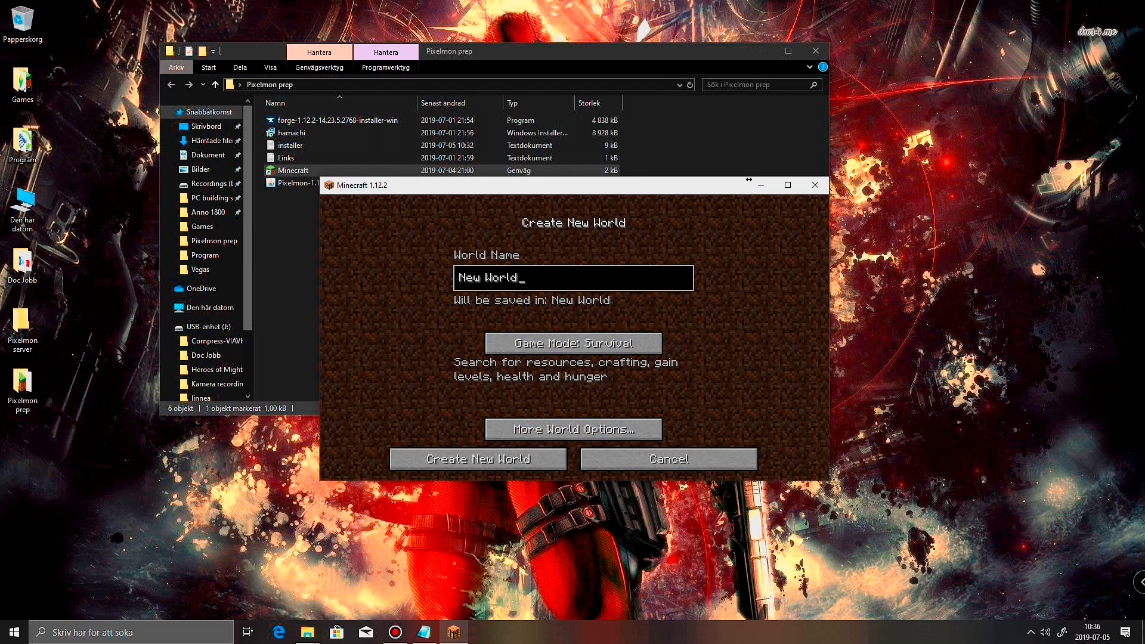
mouse_move(573, 343)
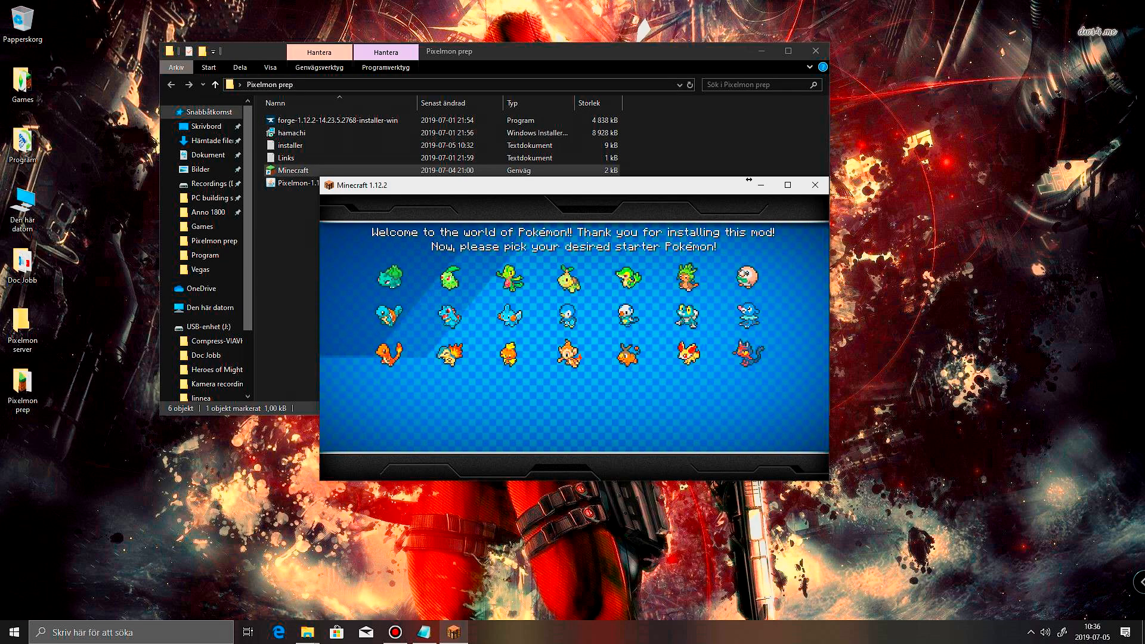
mouse_move(814, 185)
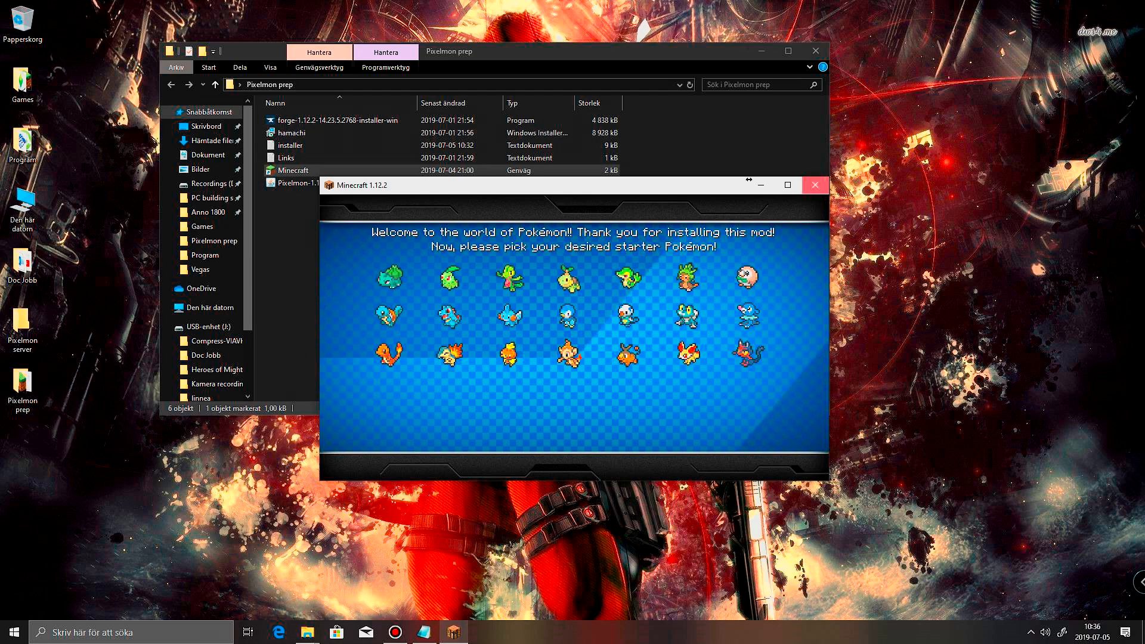
Quit the game and run the Forge 1.12.2 installer
click(813, 184)
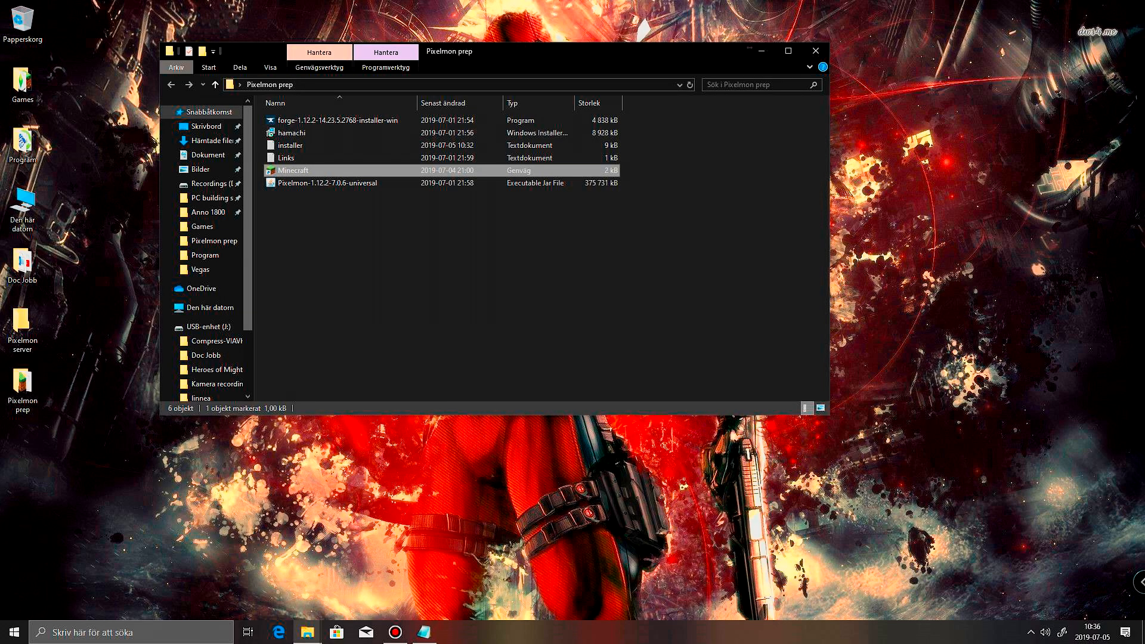
click(338, 120)
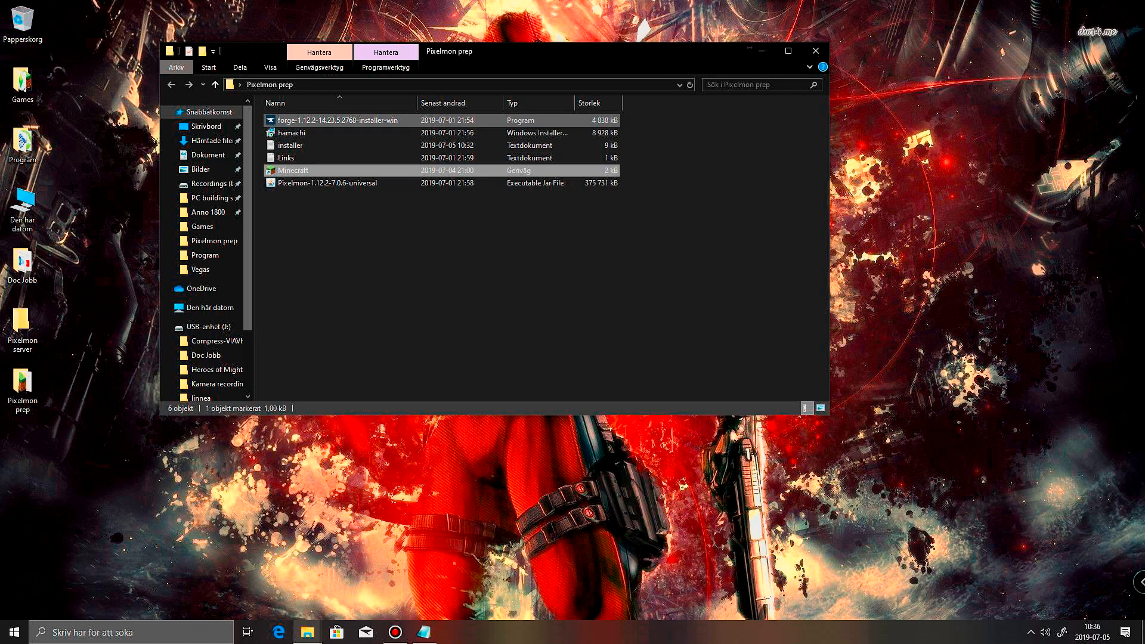
double_click(337, 119)
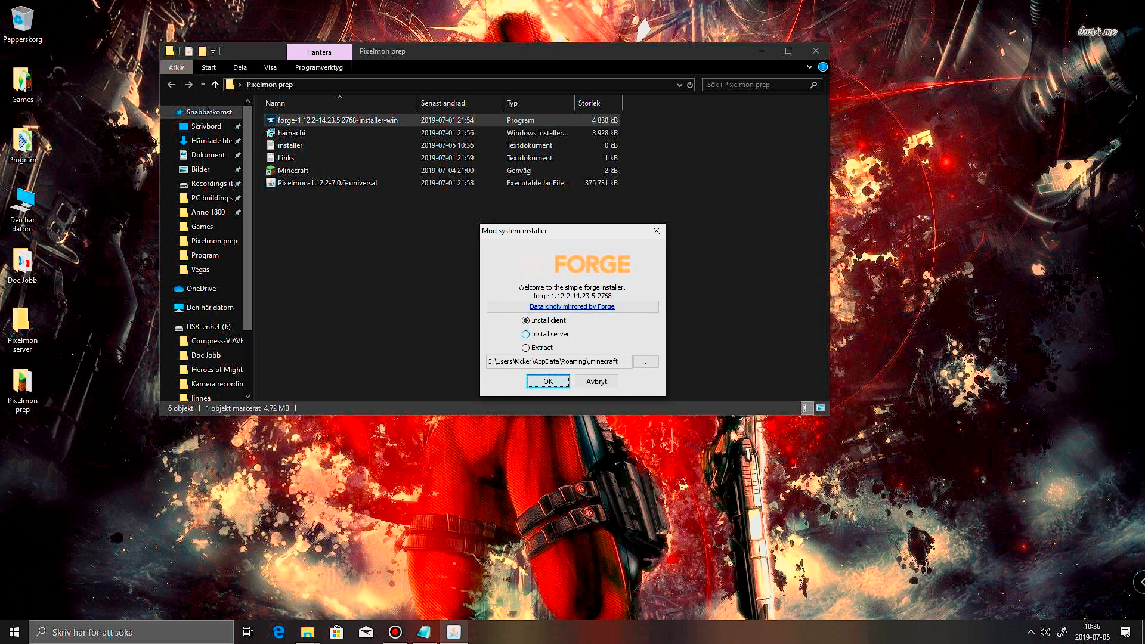
Install the Forge server, targeting the Pixelmon server folder on the desktop
click(526, 334)
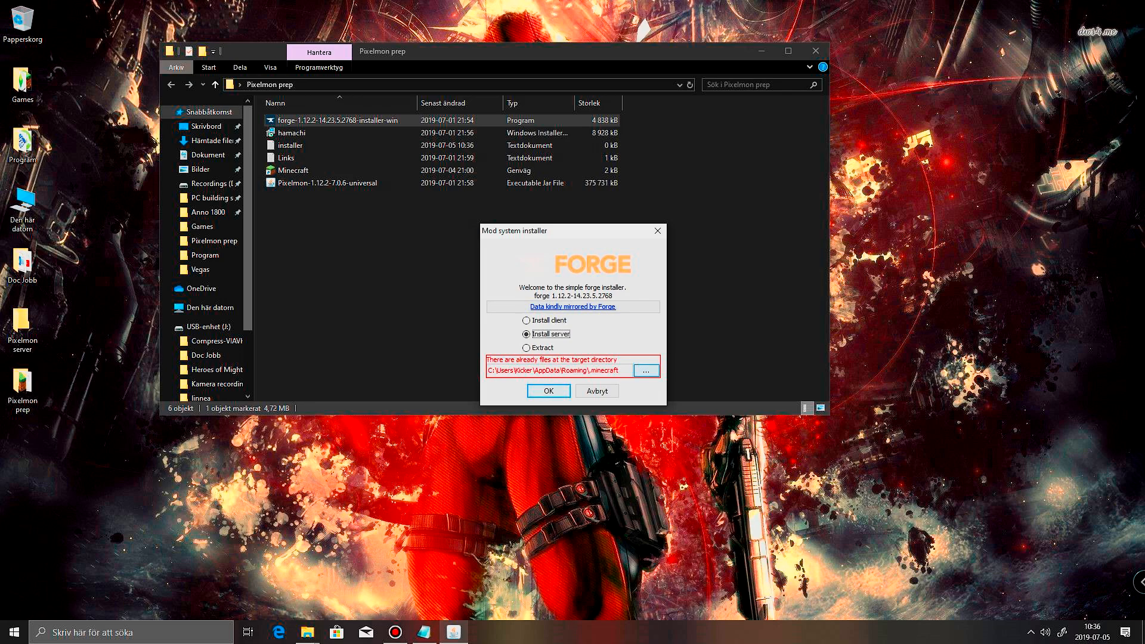
click(645, 371)
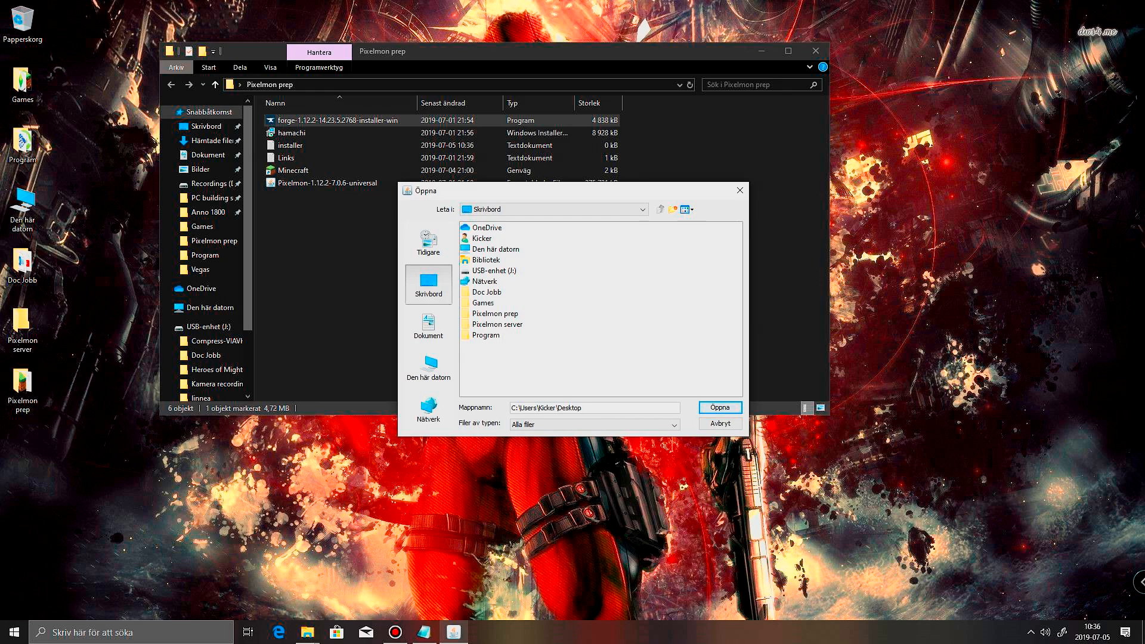
double_click(497, 324)
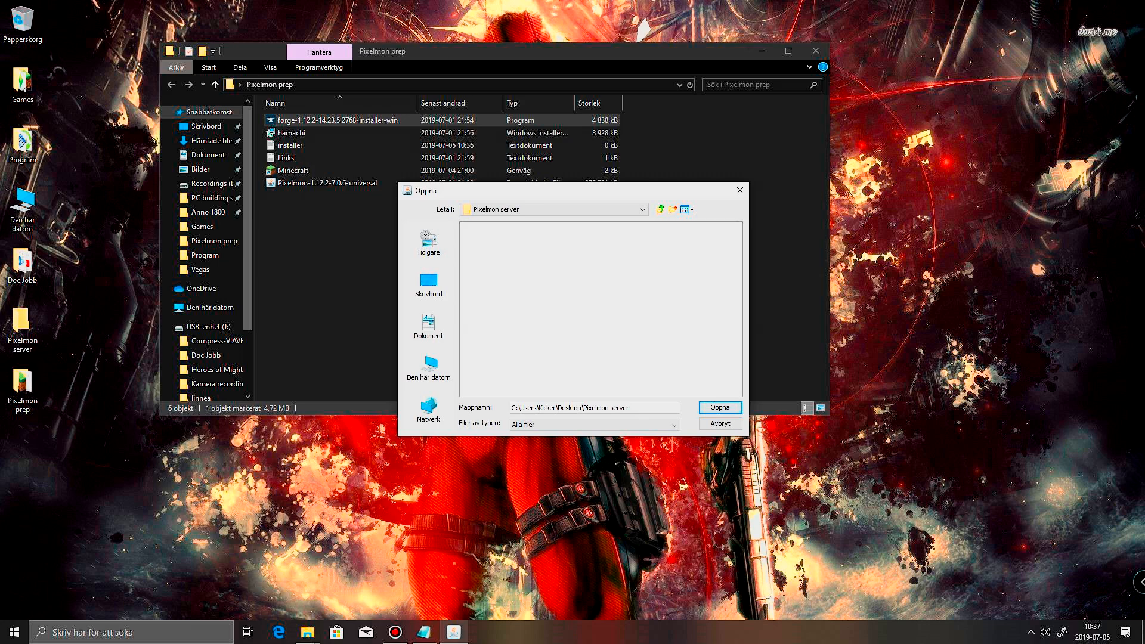
click(720, 407)
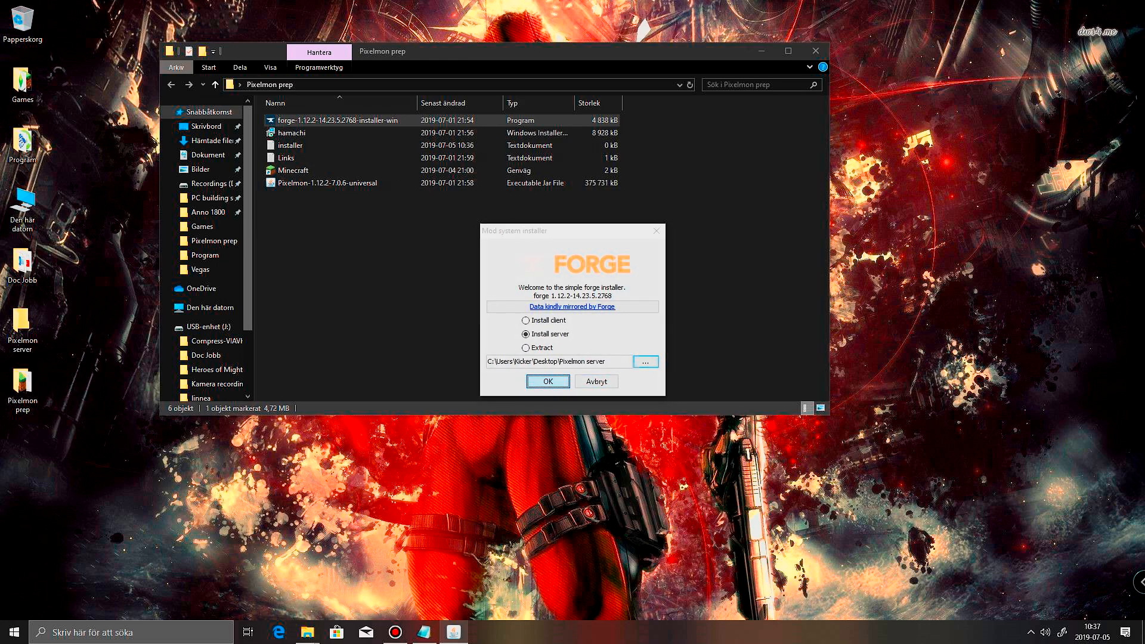
click(547, 381)
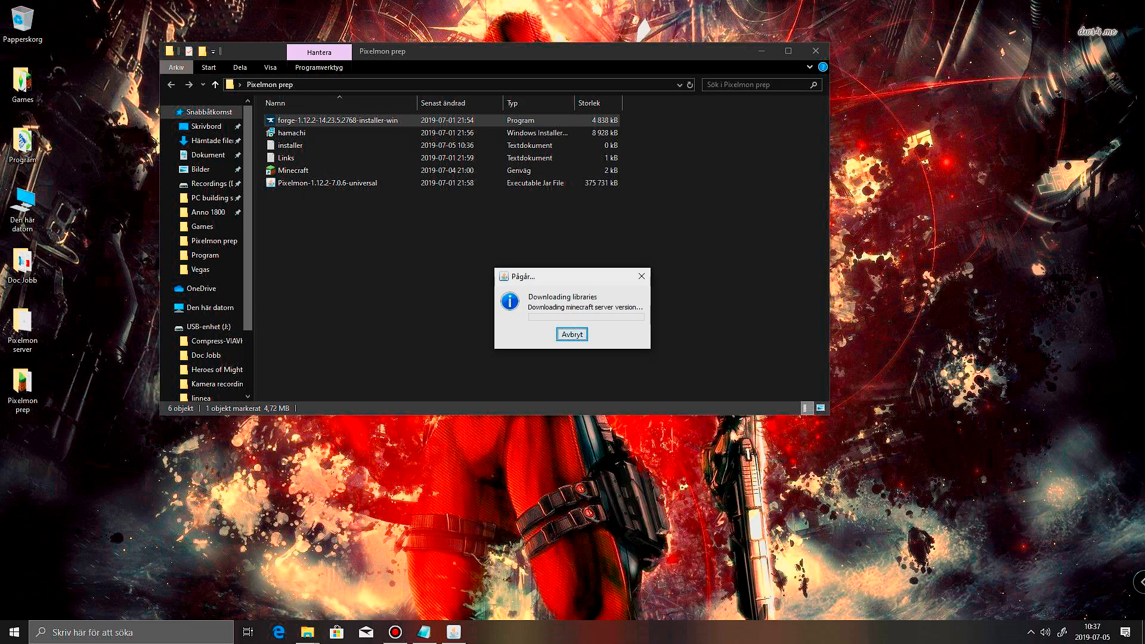
Run the Forge universal jar with Java(TM) Platform SE binary and dismiss the Complete message
click(23, 321)
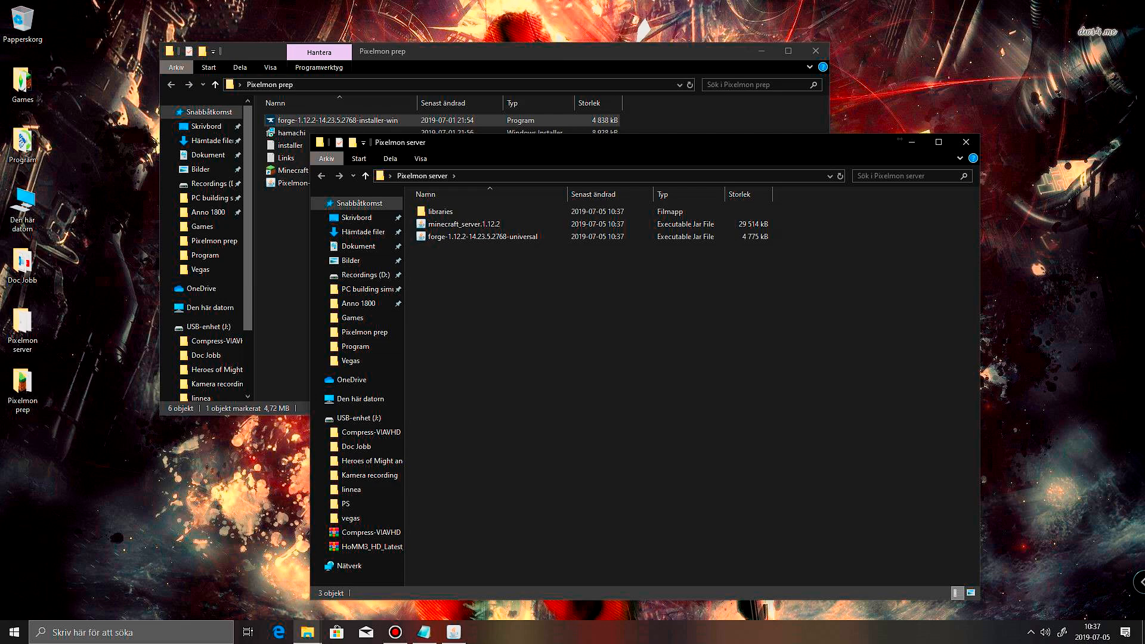
click(482, 236)
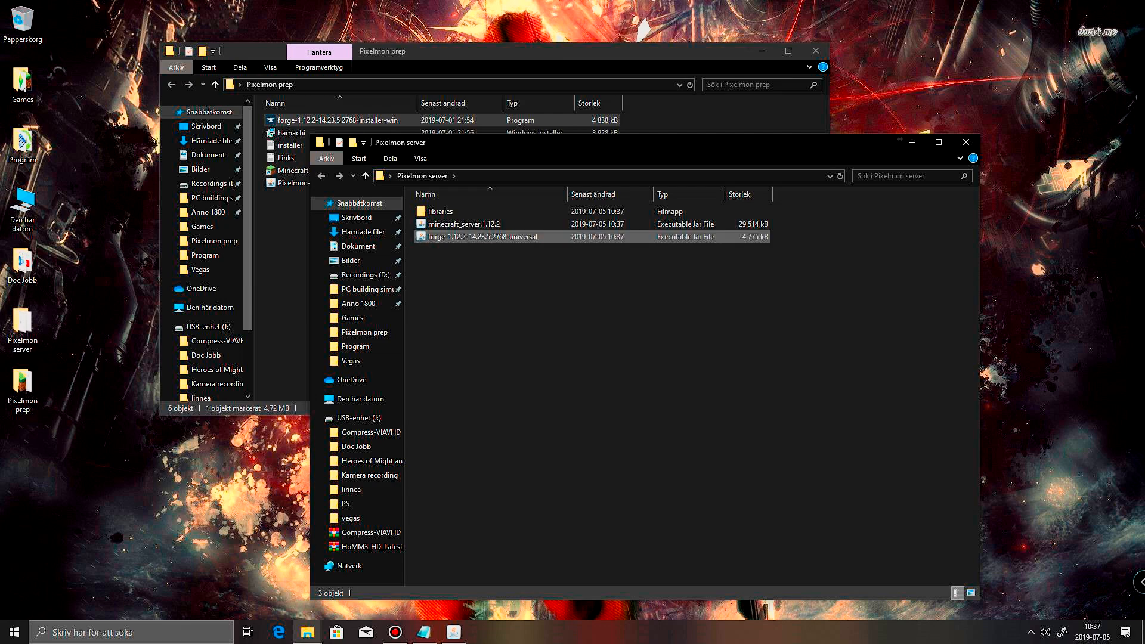
click(483, 236)
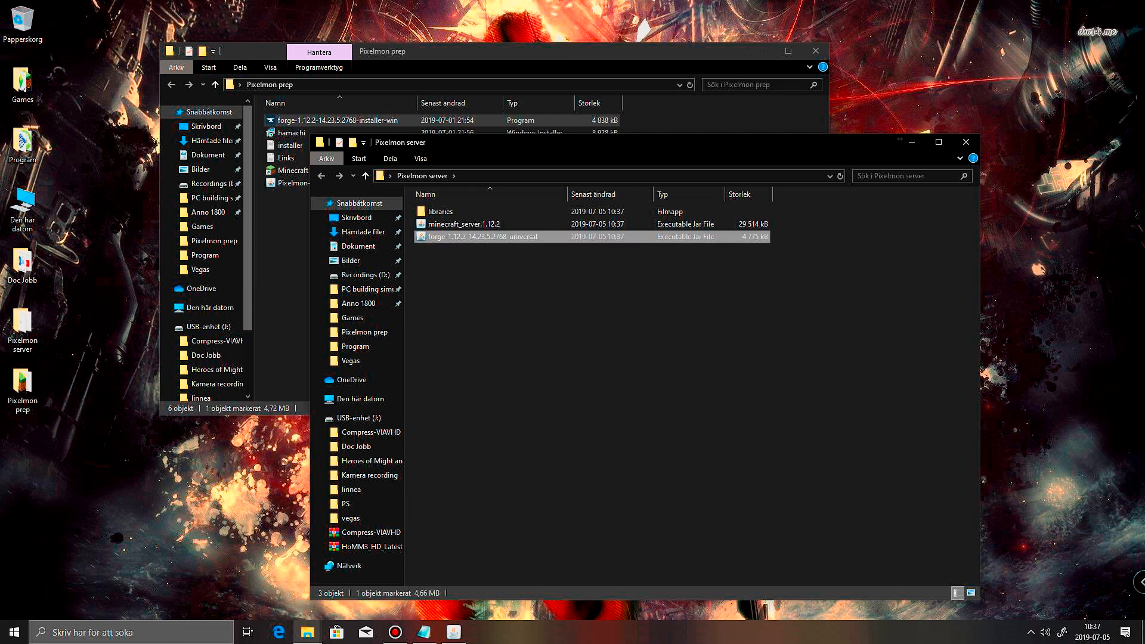
double_click(484, 237)
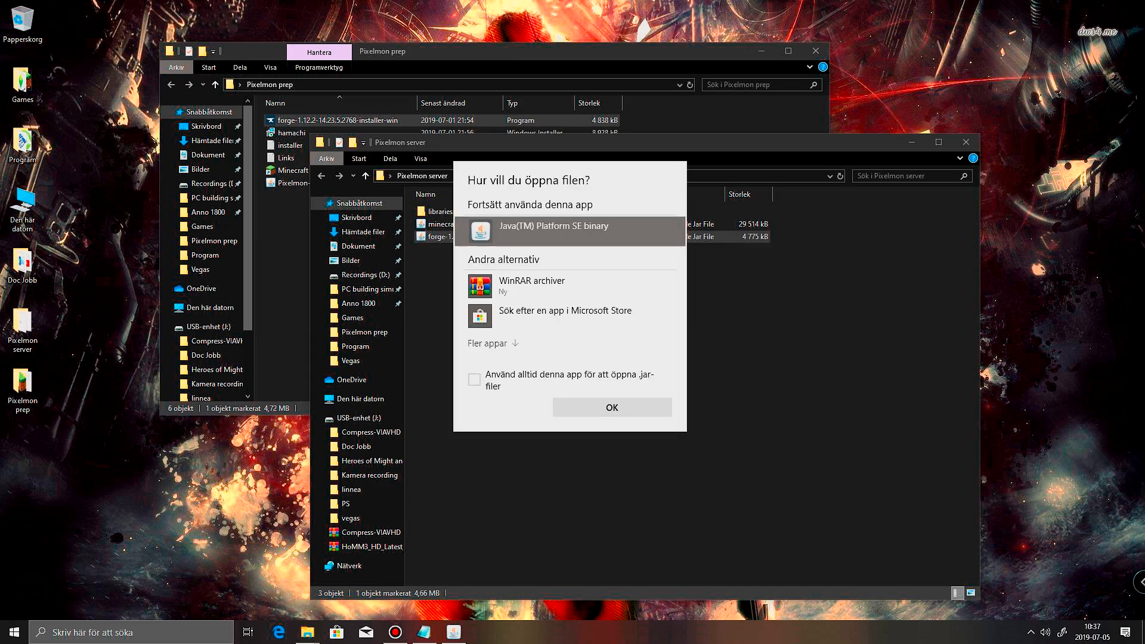
click(611, 407)
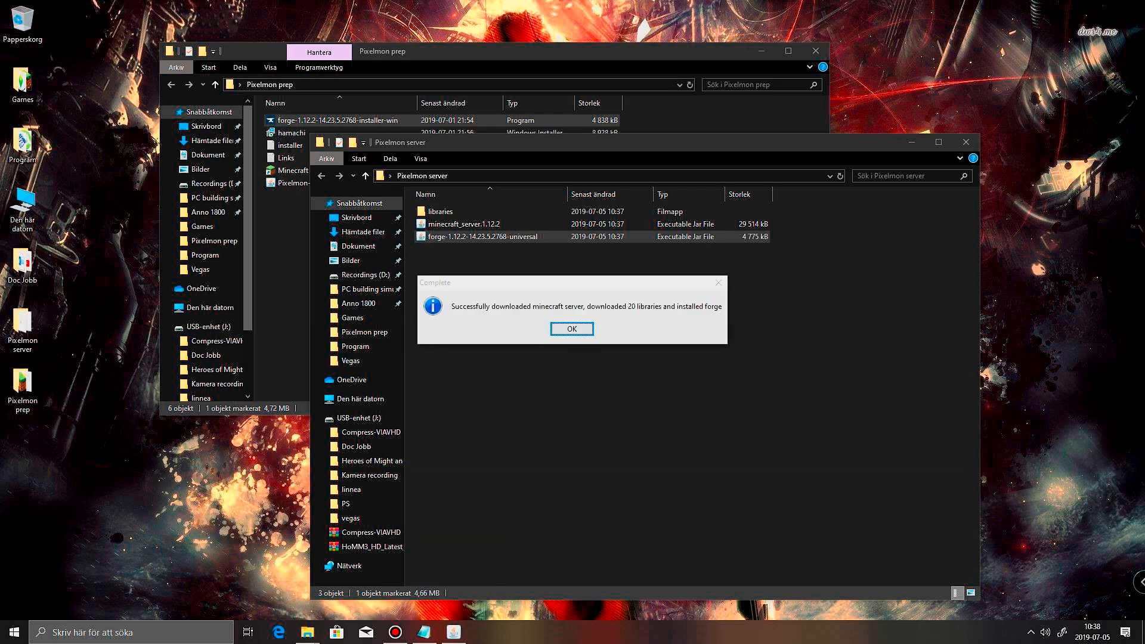
click(571, 329)
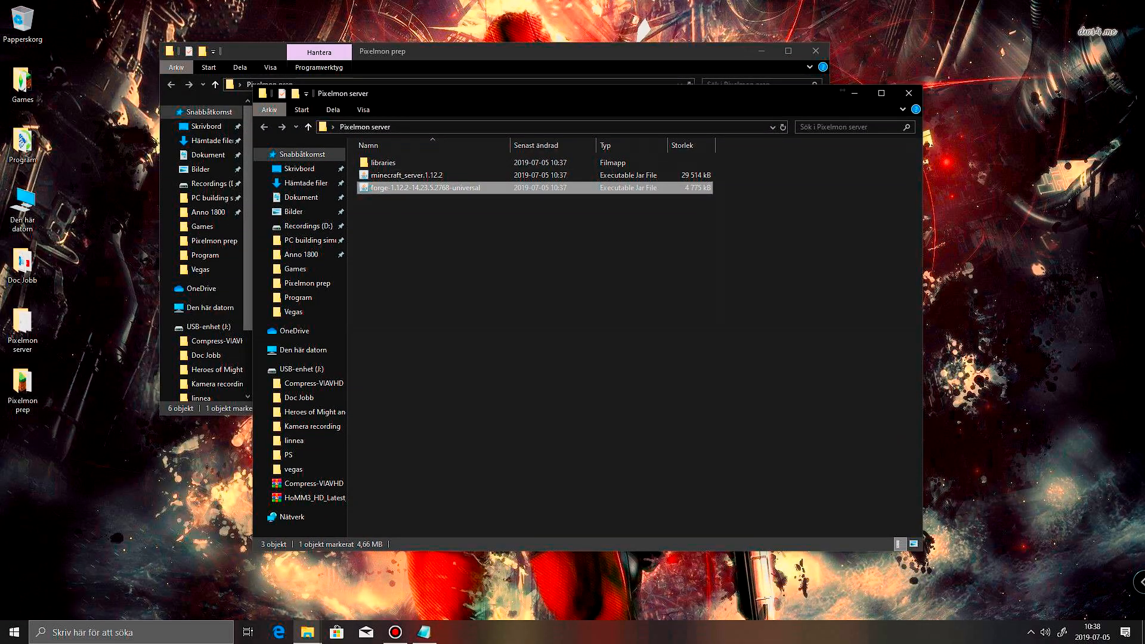
mouse_move(427, 188)
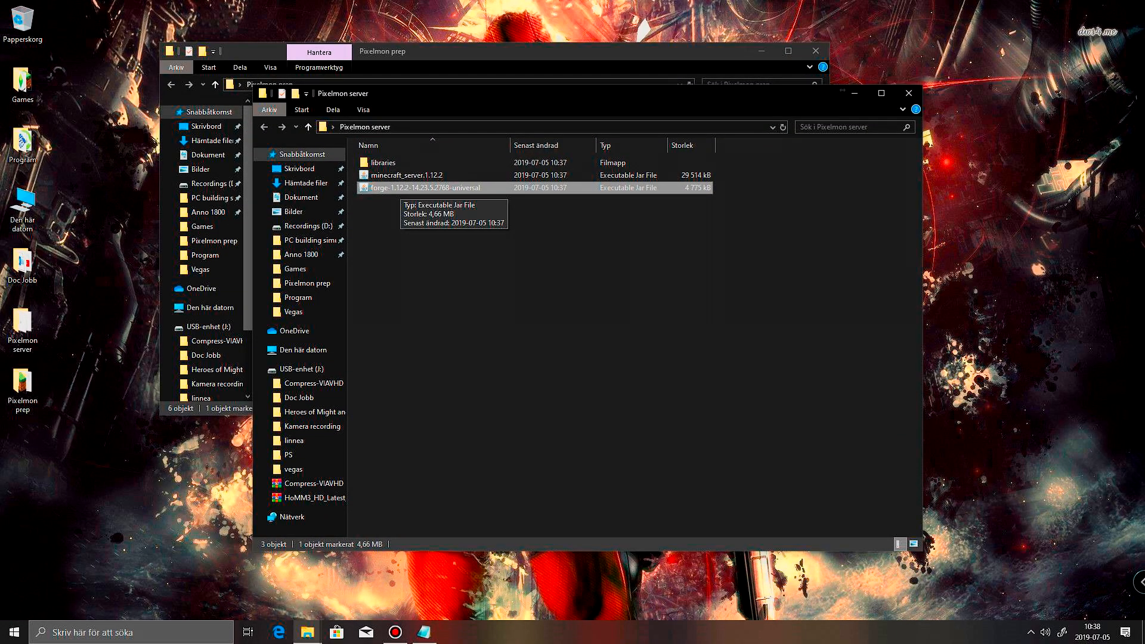
Refresh the Pixelmon server folder via Uppdatera and select the new eula file
right_click(427, 188)
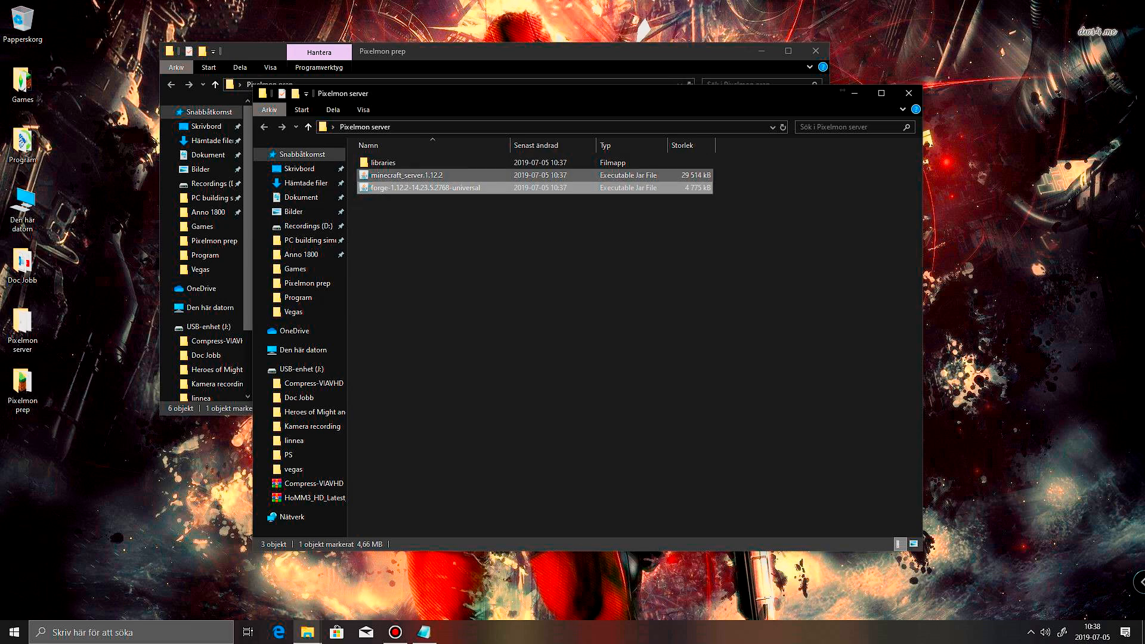
click(405, 175)
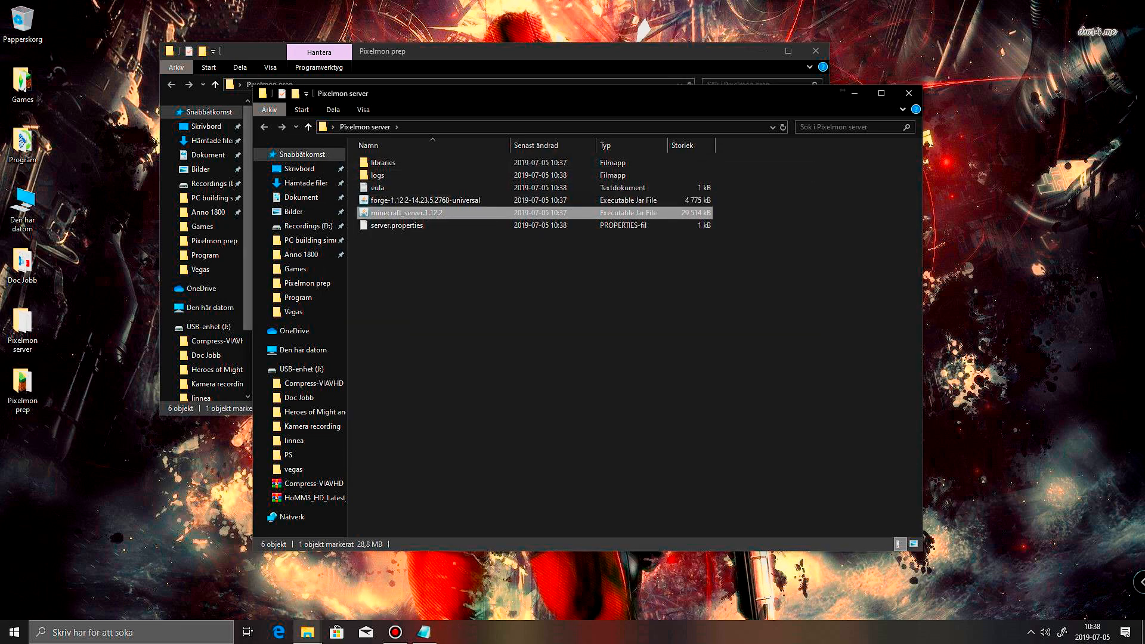
click(427, 199)
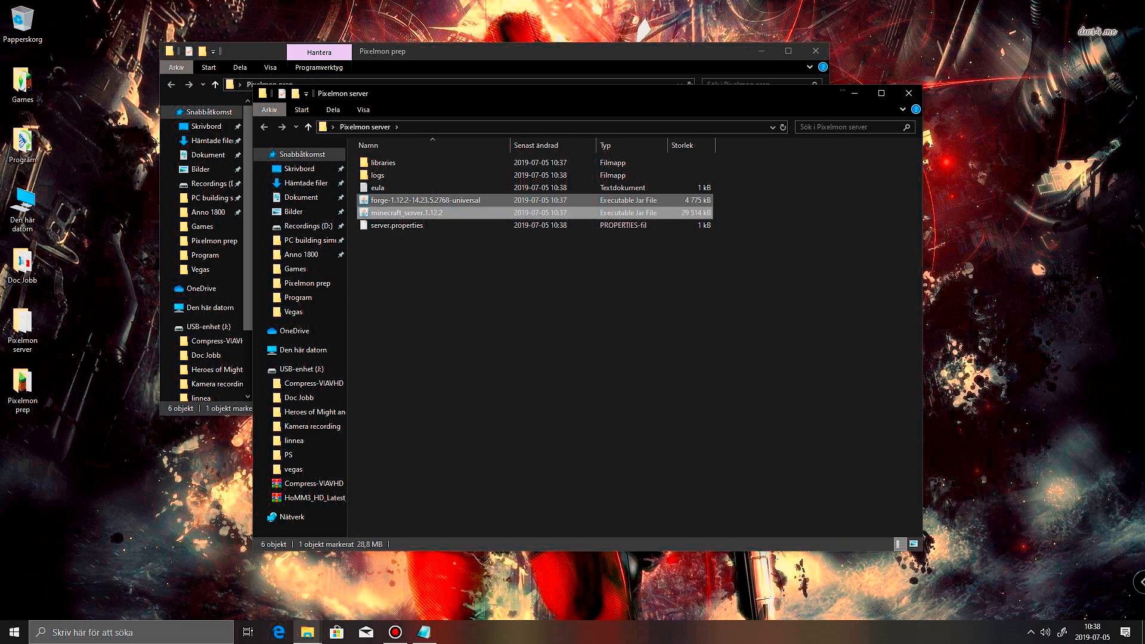
click(377, 187)
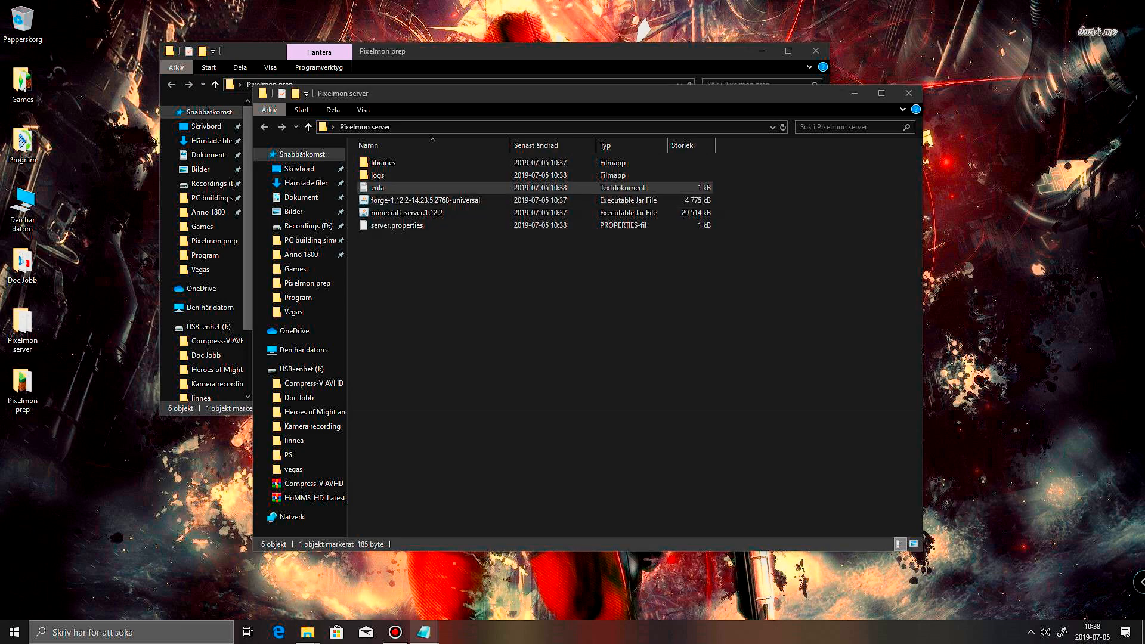
Change eula=false to eula=true in Notepad, then save and close
double_click(377, 188)
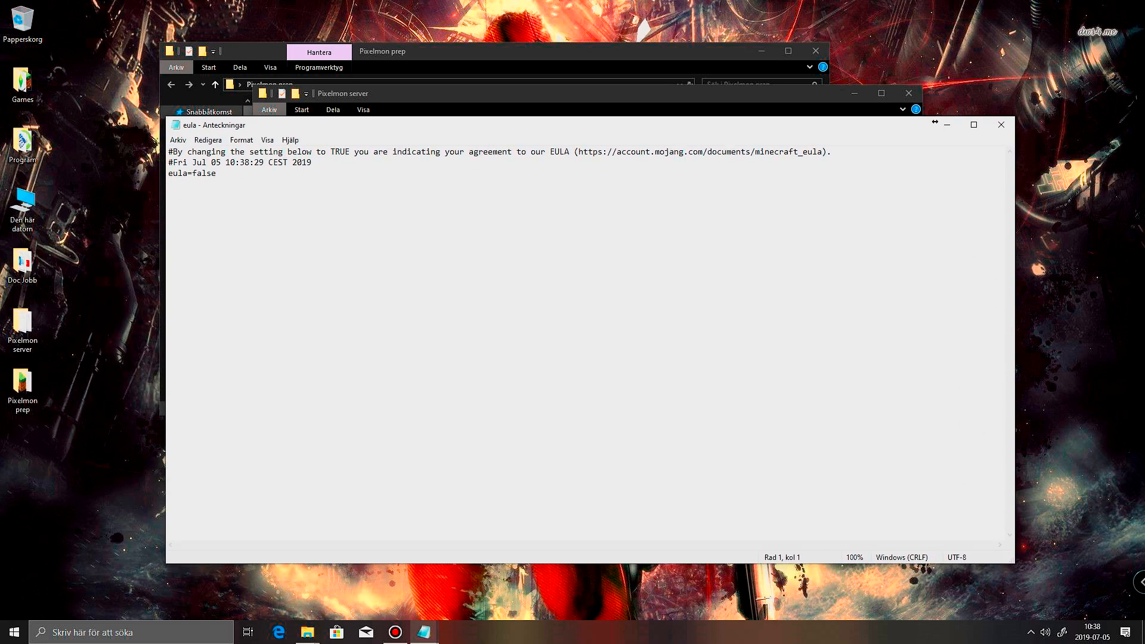
double_click(204, 173)
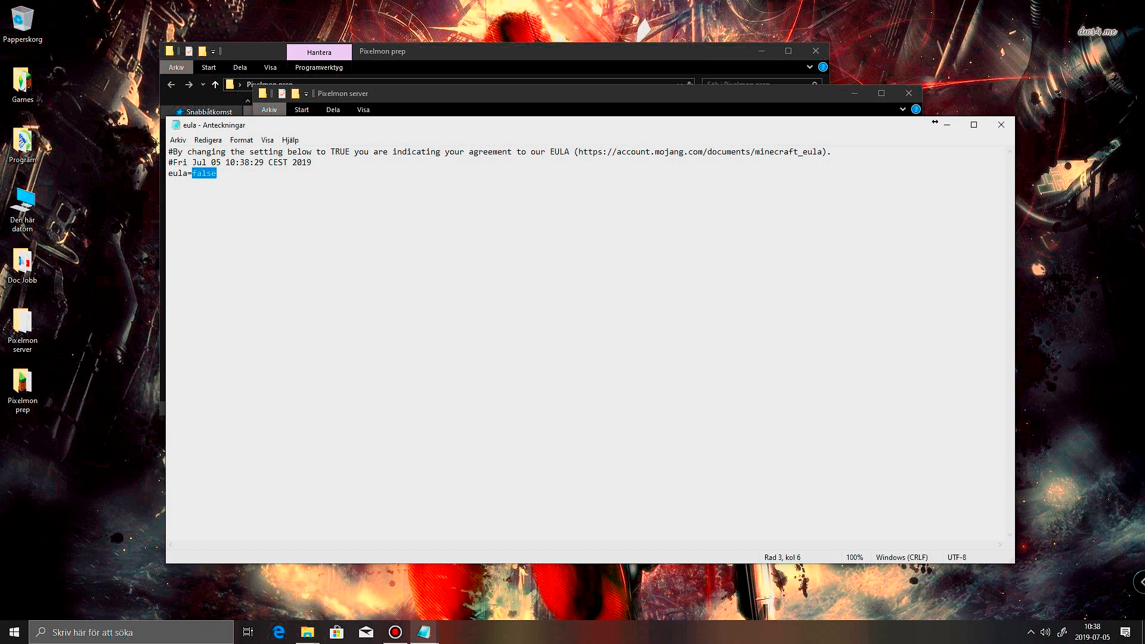
text(true)
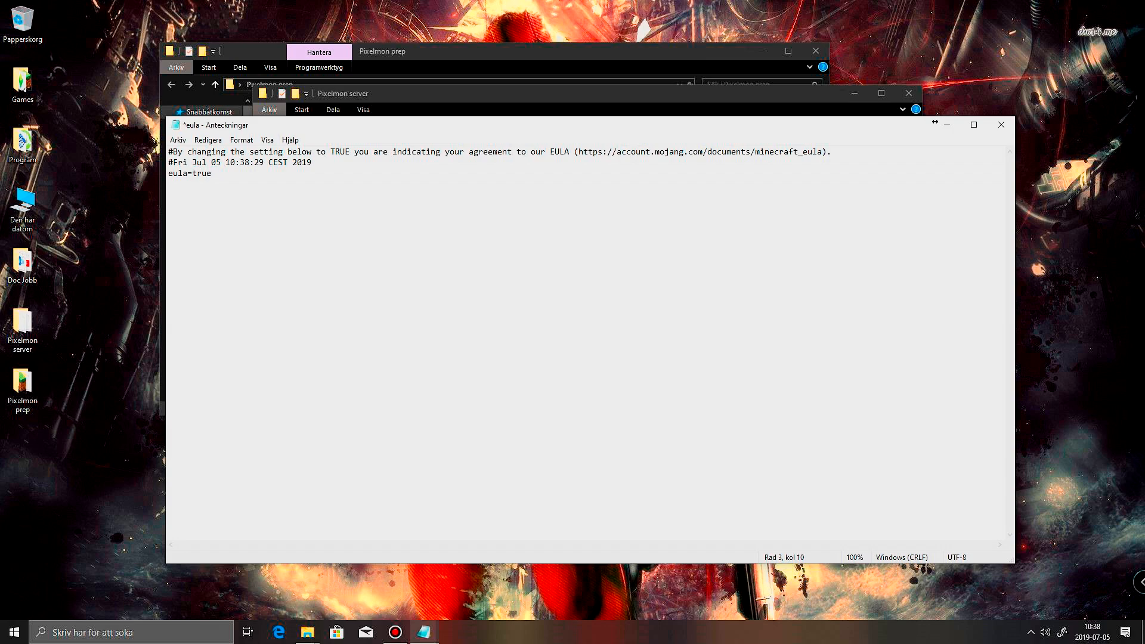
click(178, 139)
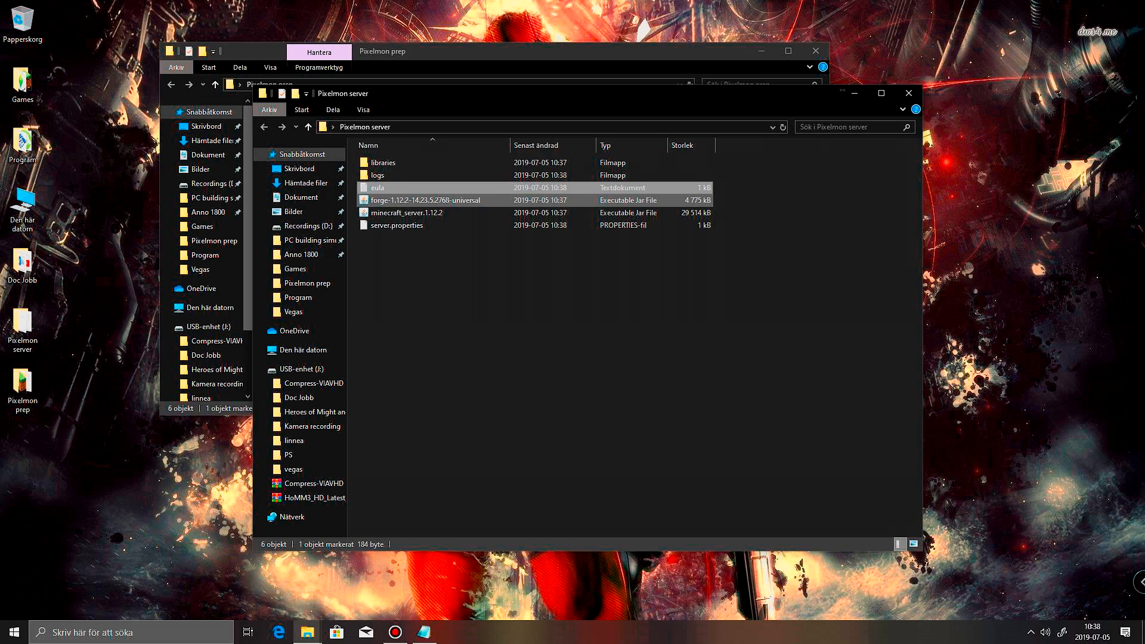
Start the server from the Forge universal jar and move its window aside to see the new files
click(423, 200)
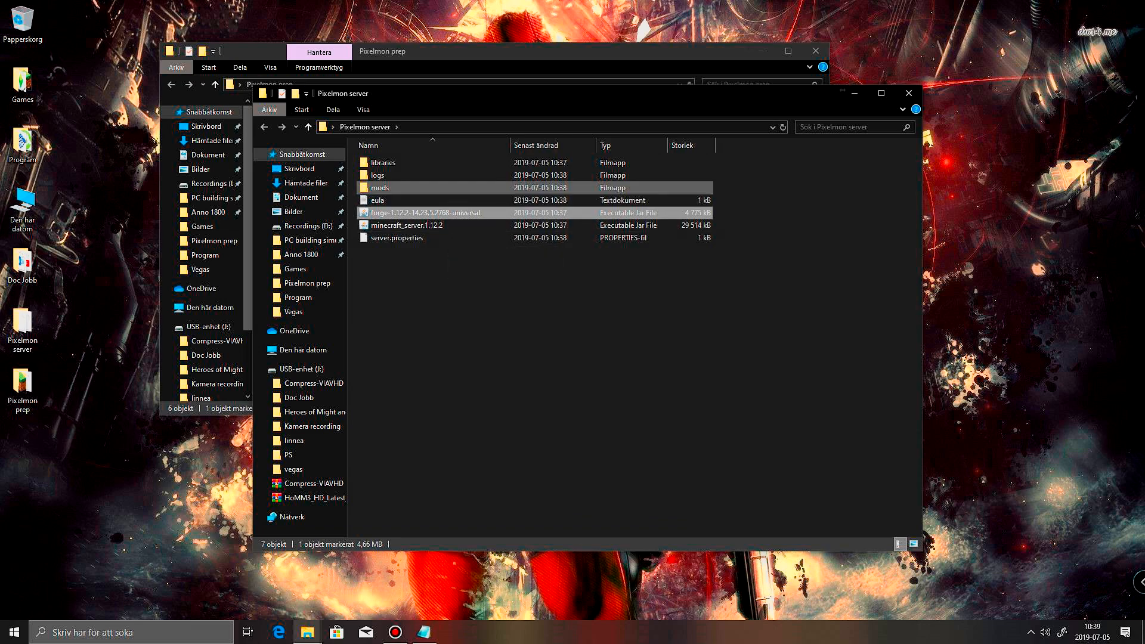
double_click(427, 212)
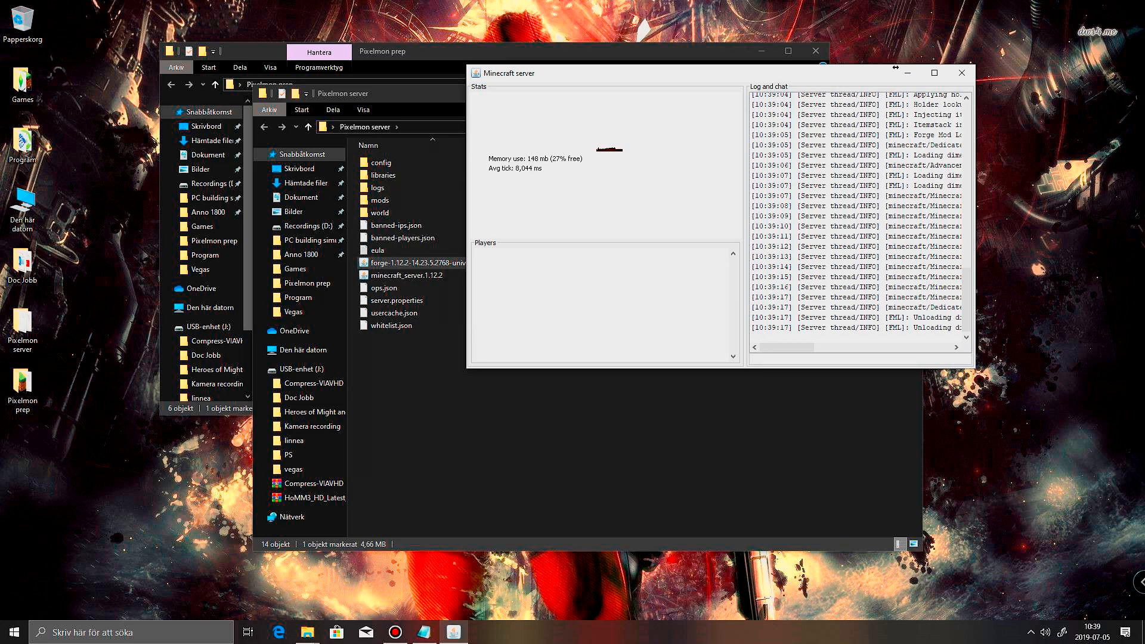
drag(502, 73, 543, 60)
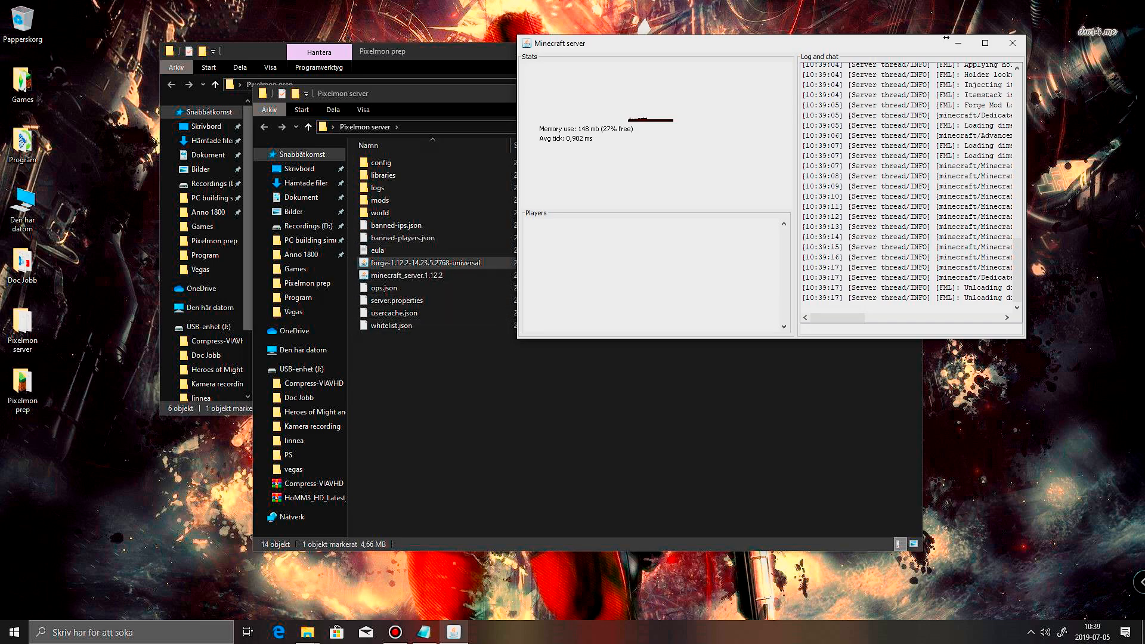
click(397, 300)
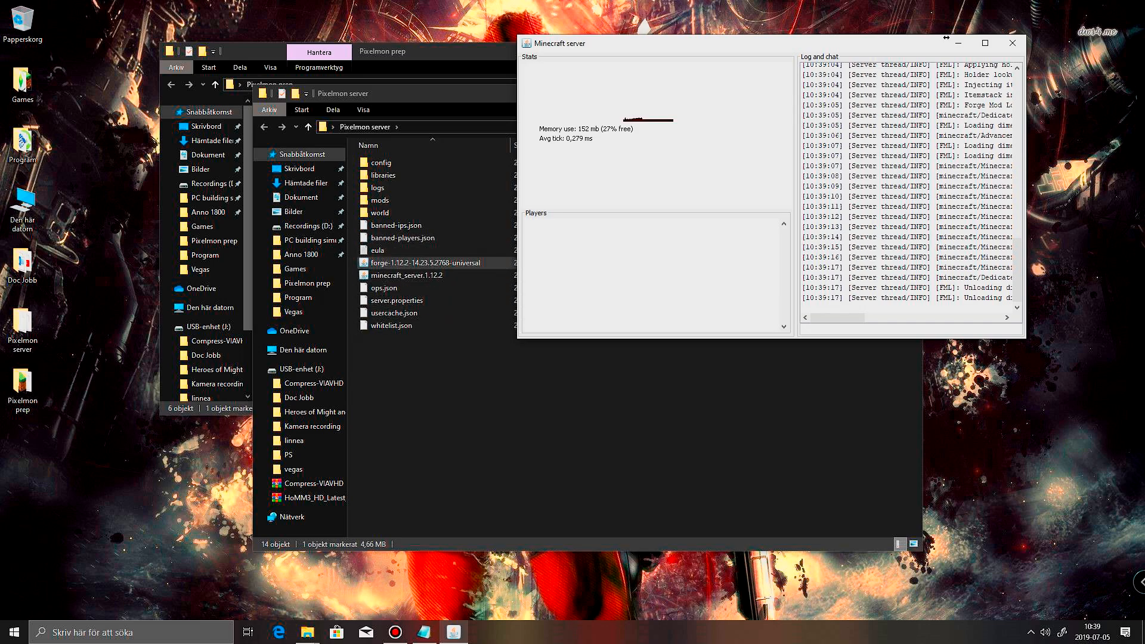
click(391, 325)
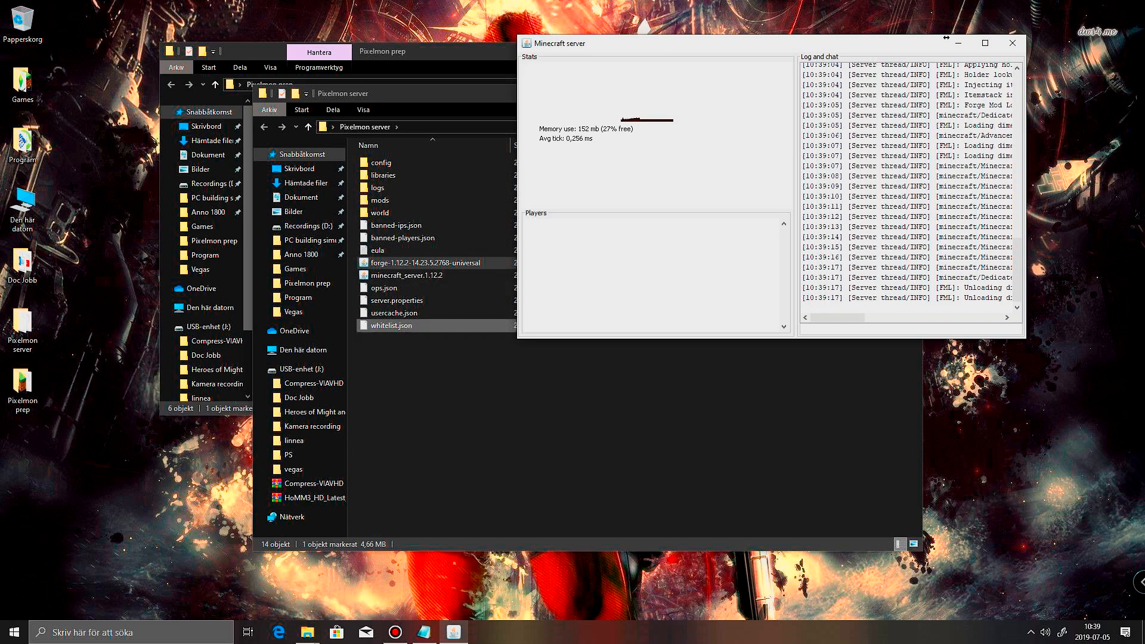
click(394, 313)
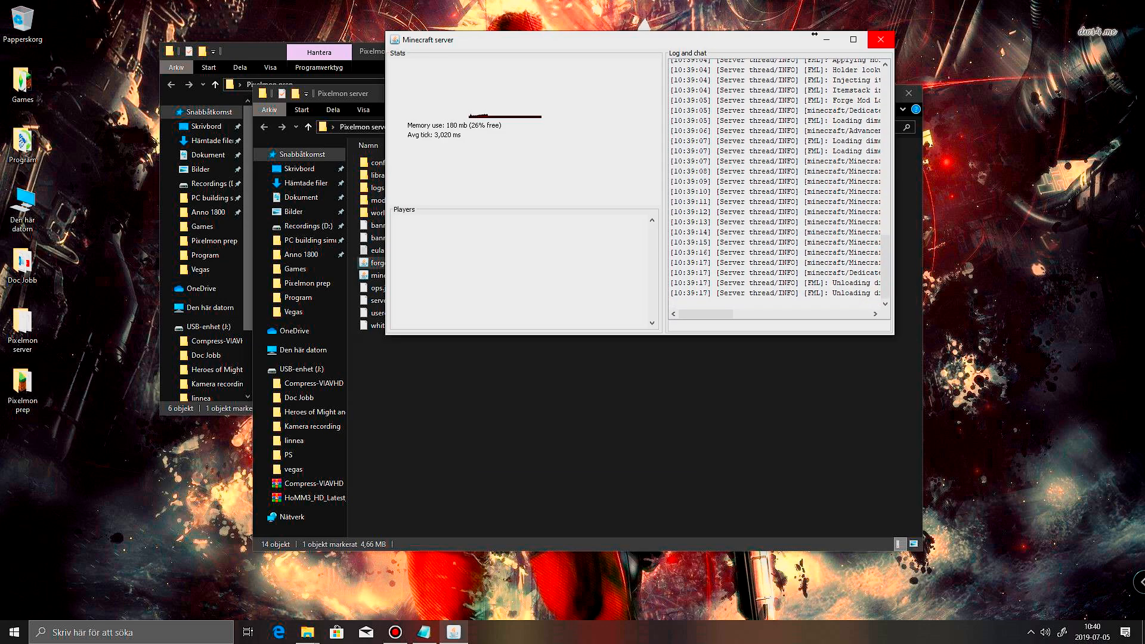
Close the running server and copy the Pixelmon universal mod file from the mods folder
click(880, 39)
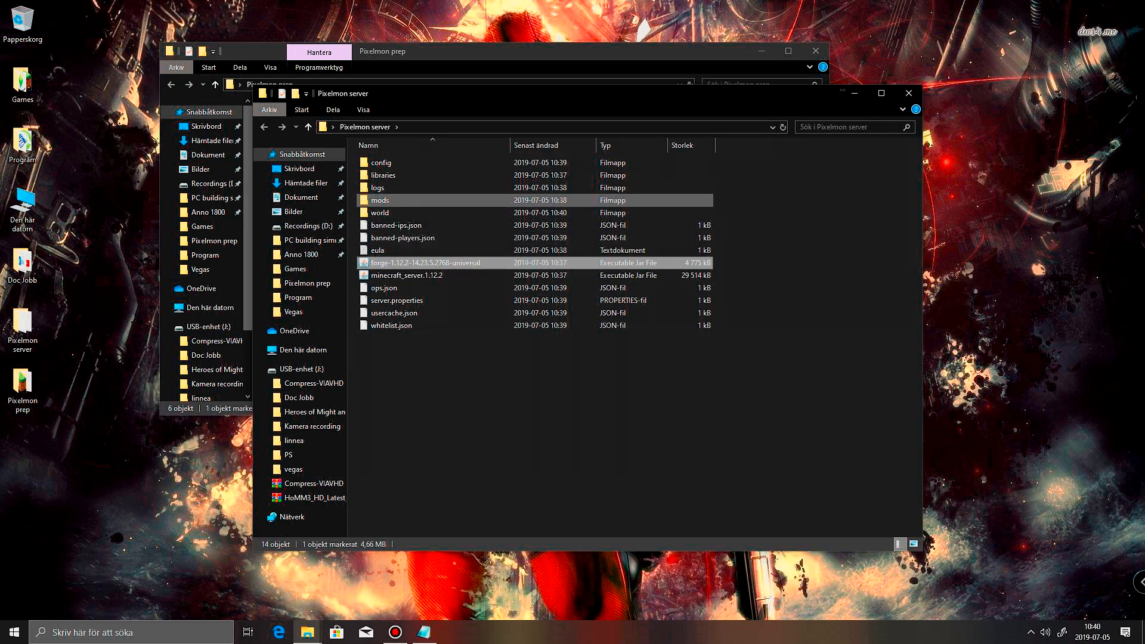
double_click(380, 200)
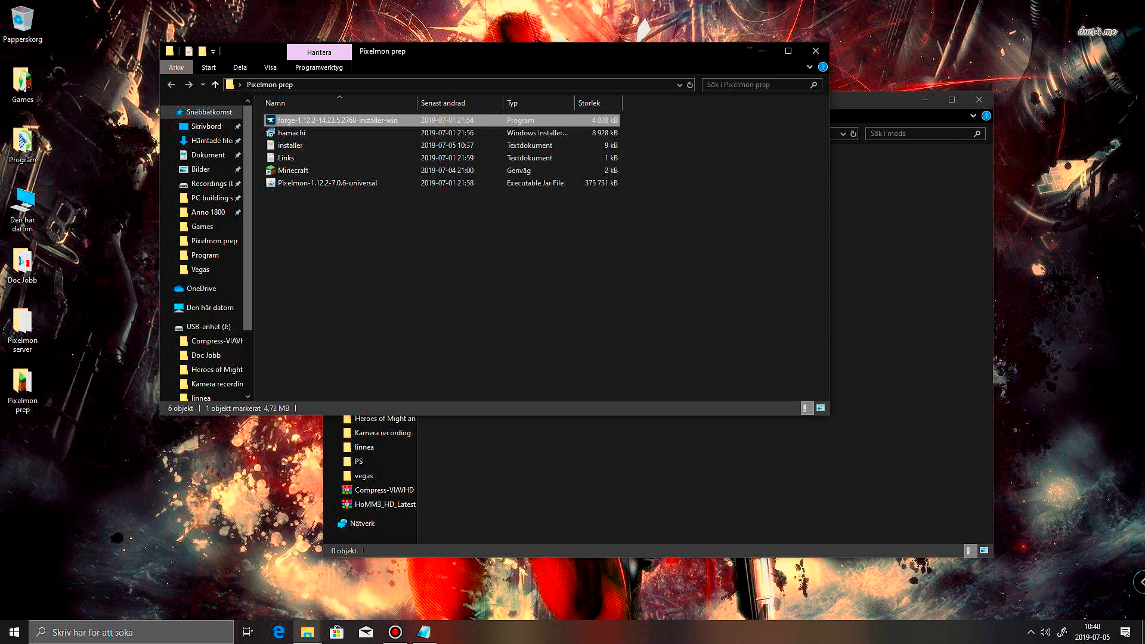
click(327, 182)
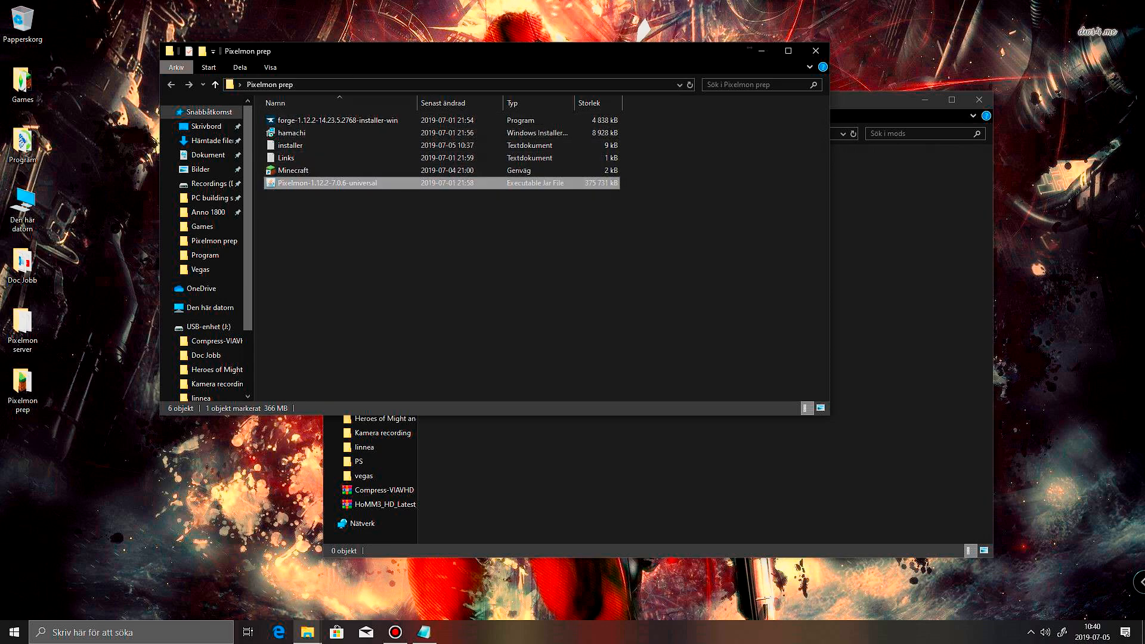
right_click(327, 182)
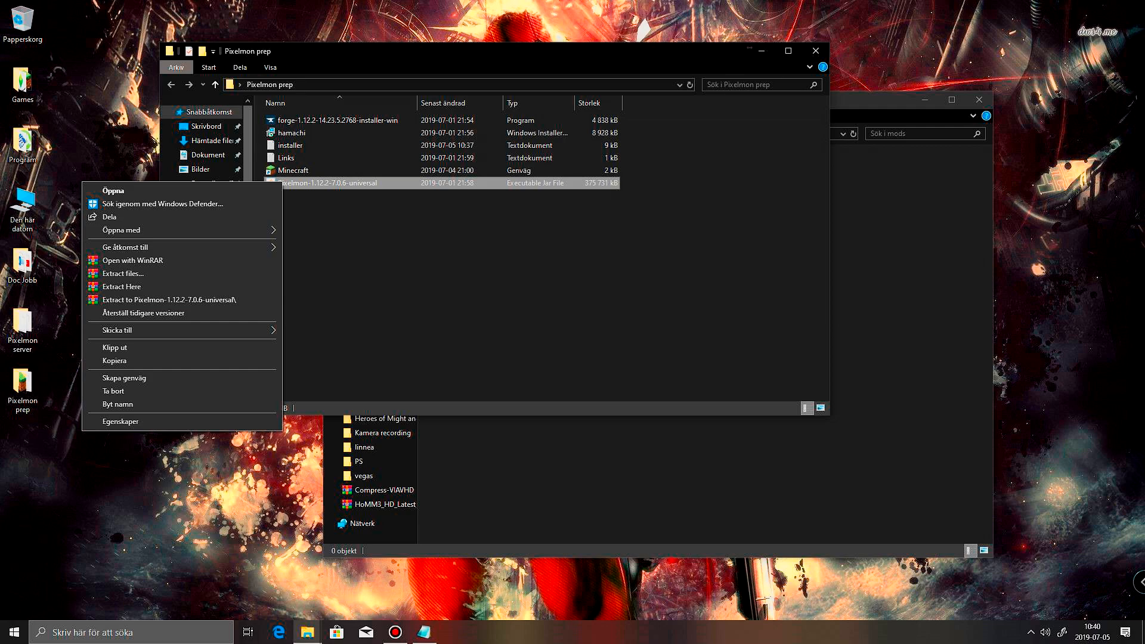
click(114, 361)
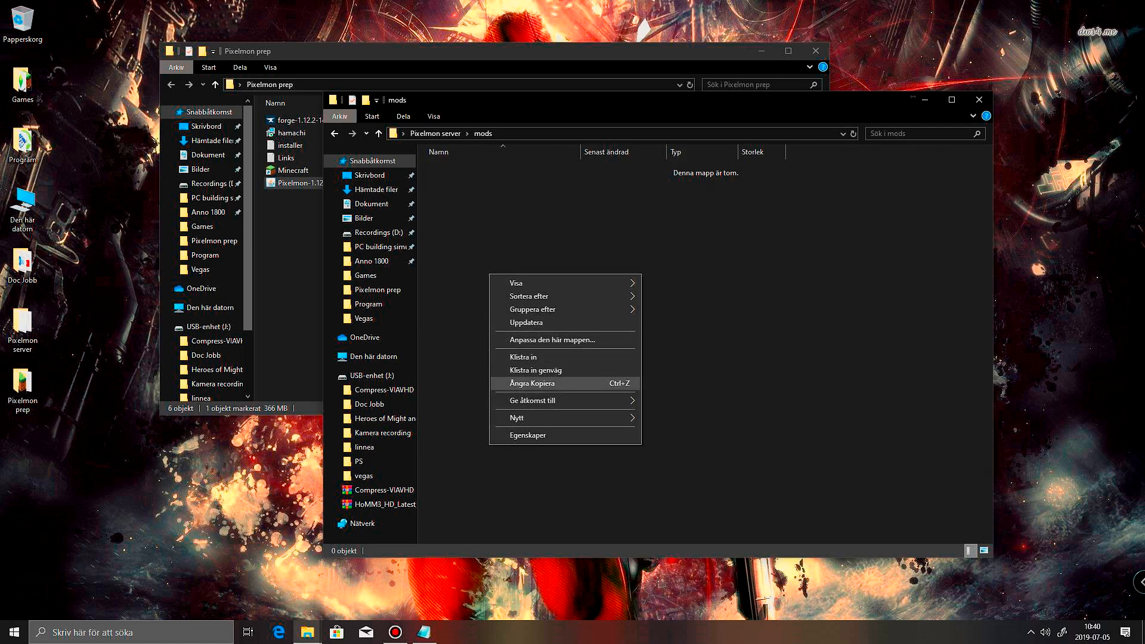
Select and delete everything inside the world folder, then go back to Pixelmon server
click(524, 357)
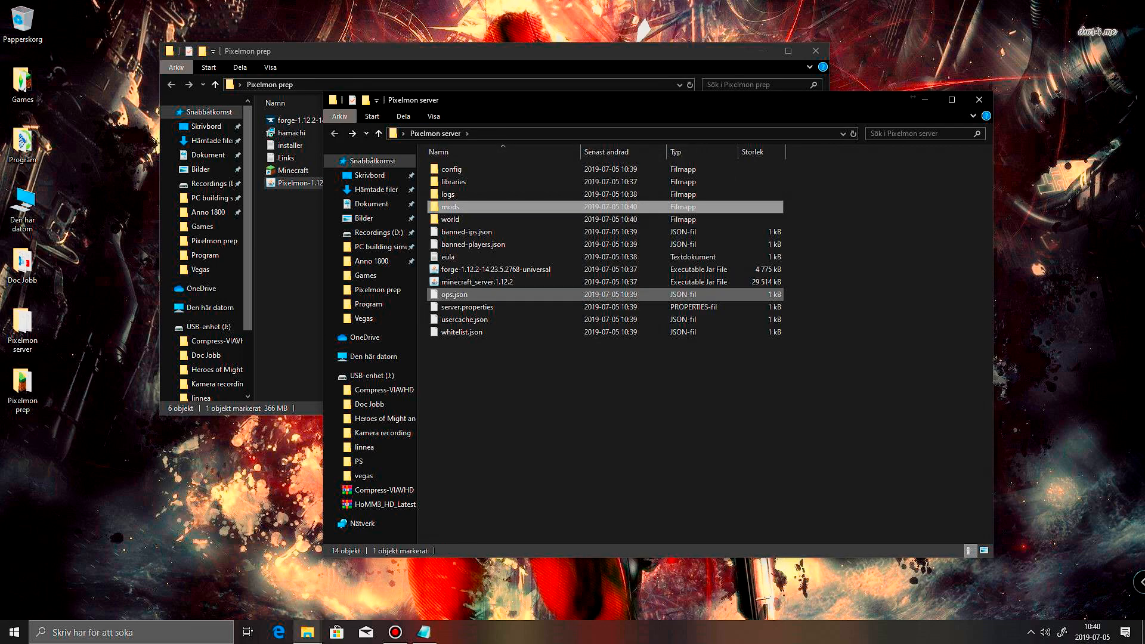
double_click(450, 219)
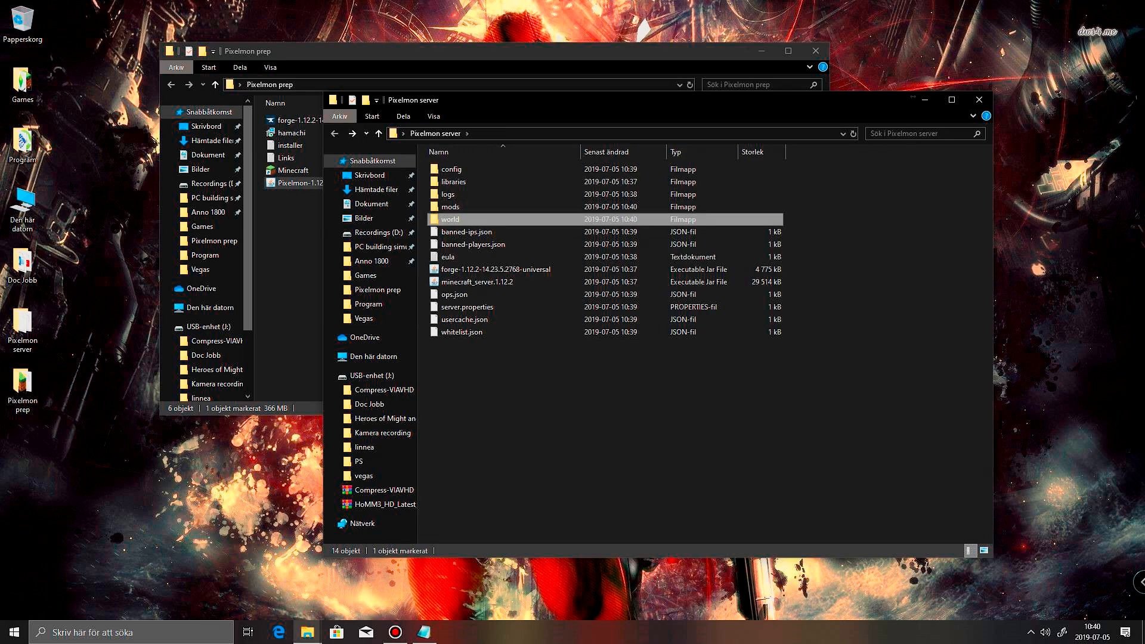
mouse_move(472, 243)
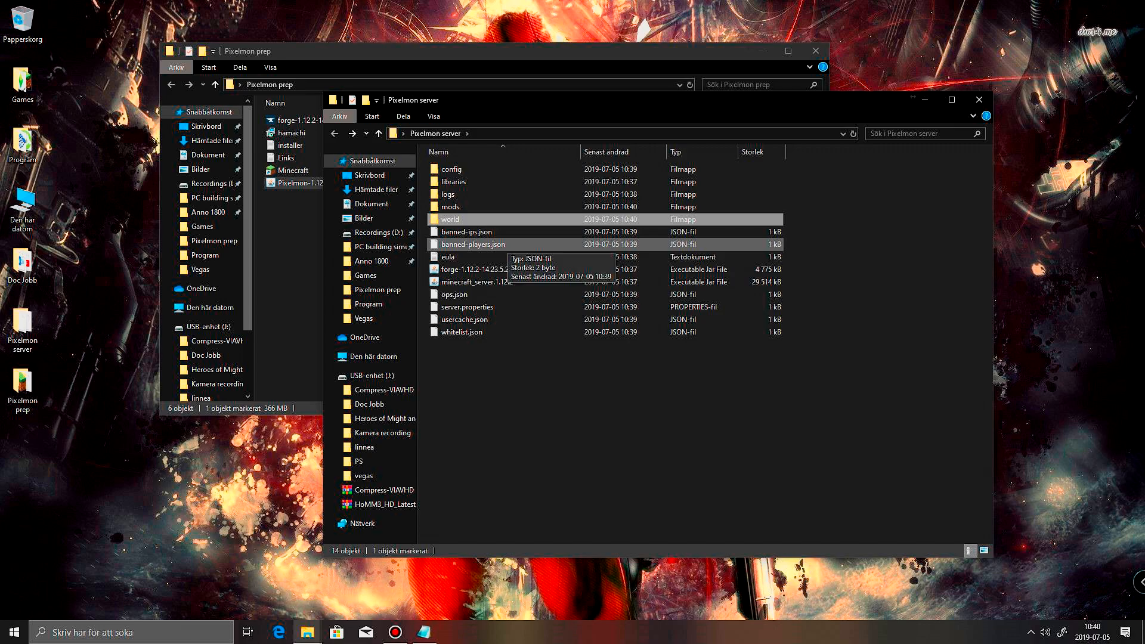
double_click(449, 218)
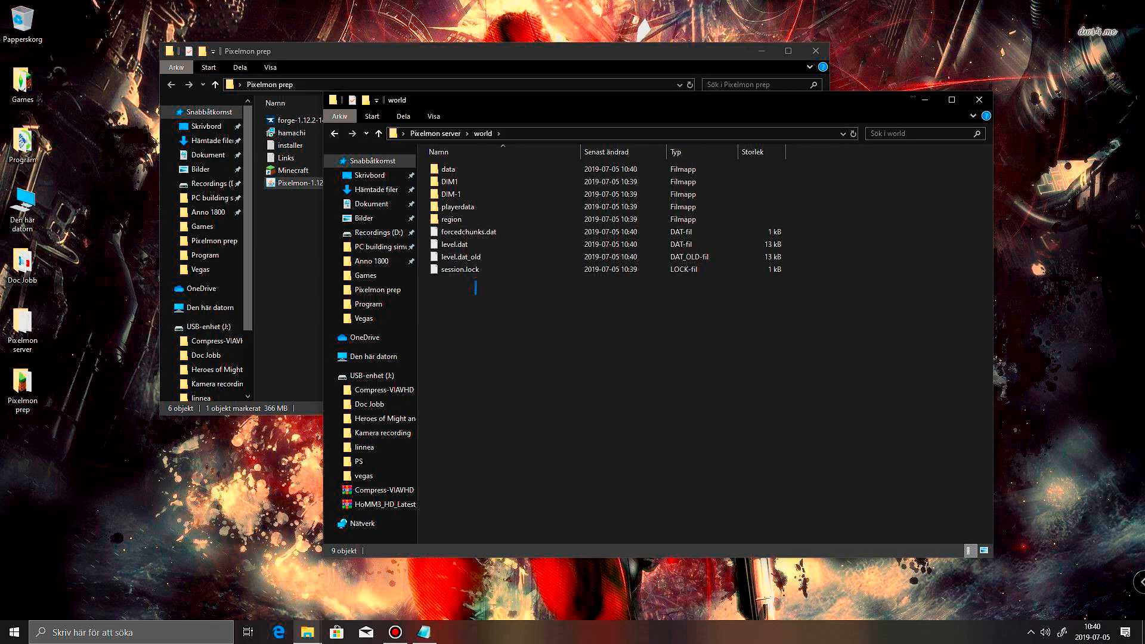
key(ctrl+a)
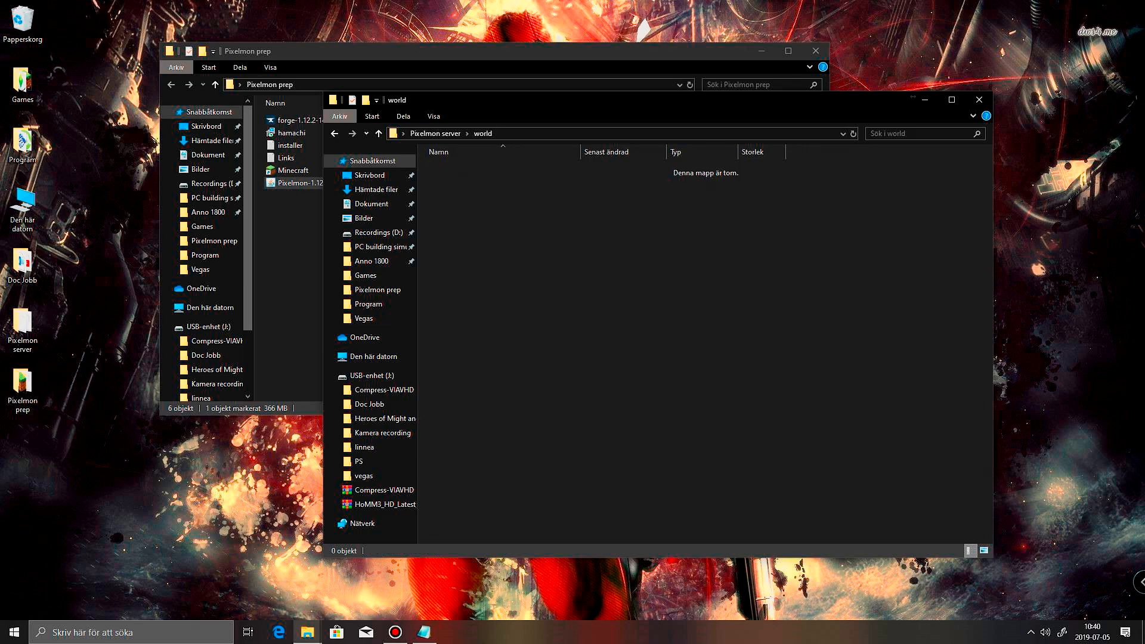
click(379, 133)
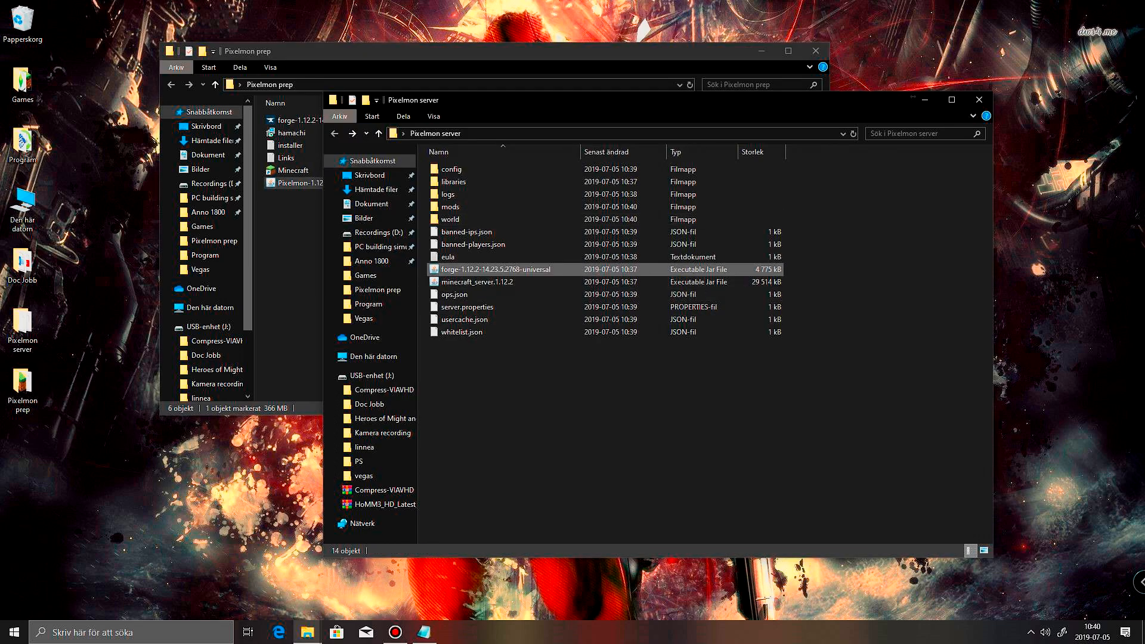
mouse_move(466, 231)
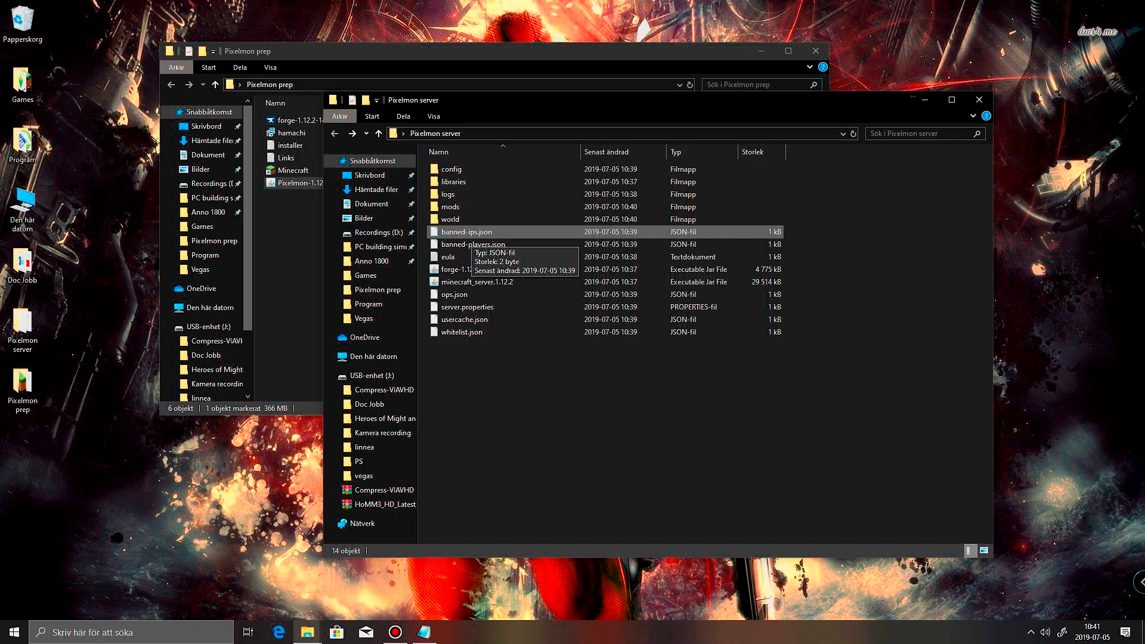
Open the Windows search panel from the 'Skriv här för att söka' box
click(454, 294)
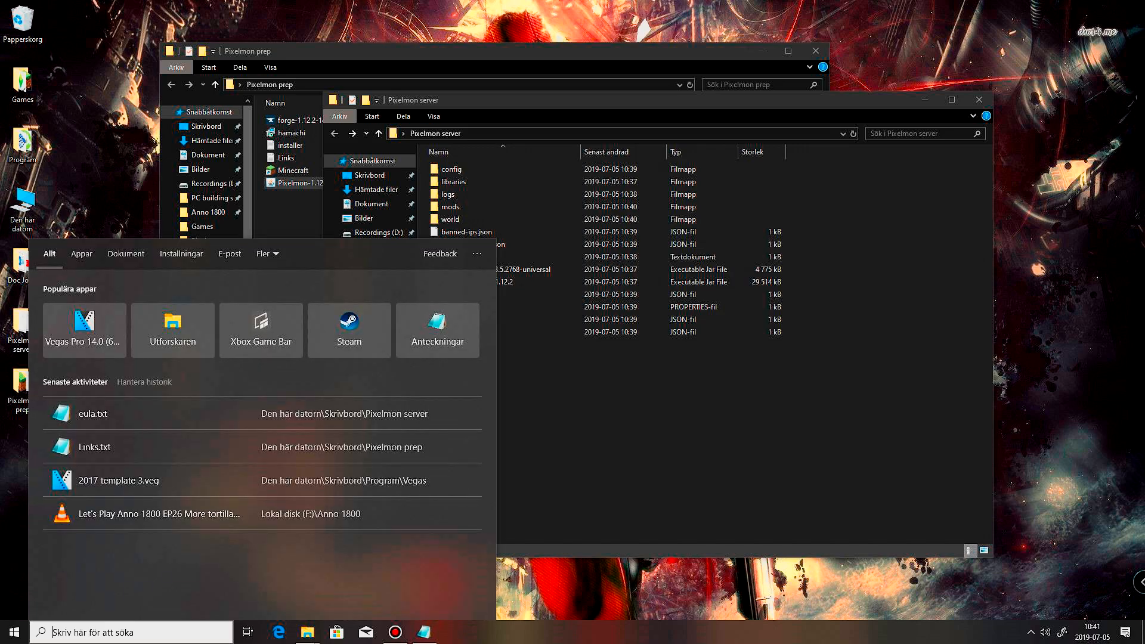
Run ipconfig in Command Prompt, select the IPv4 address 192.168.1.5, then close it
text(cmd)
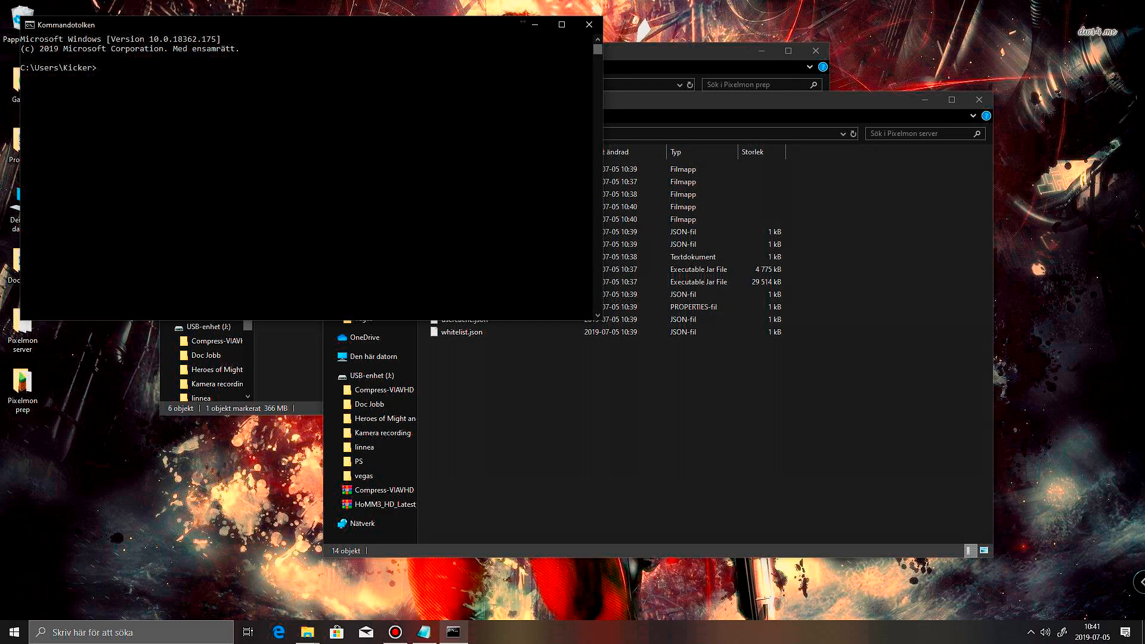
drag(307, 24, 412, 33)
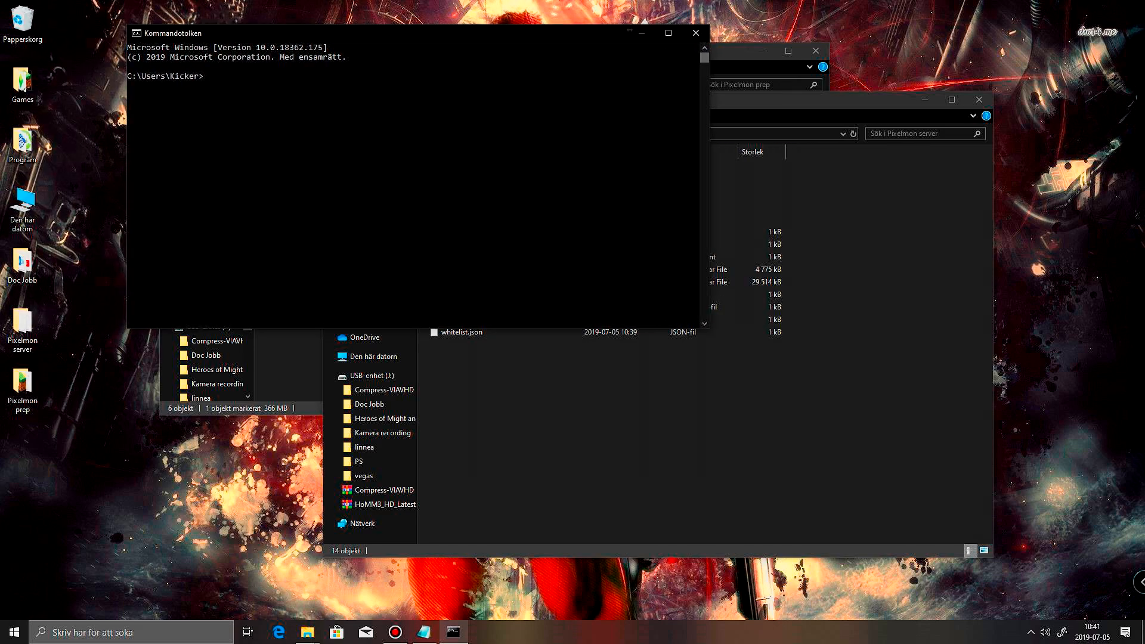
text(ip)
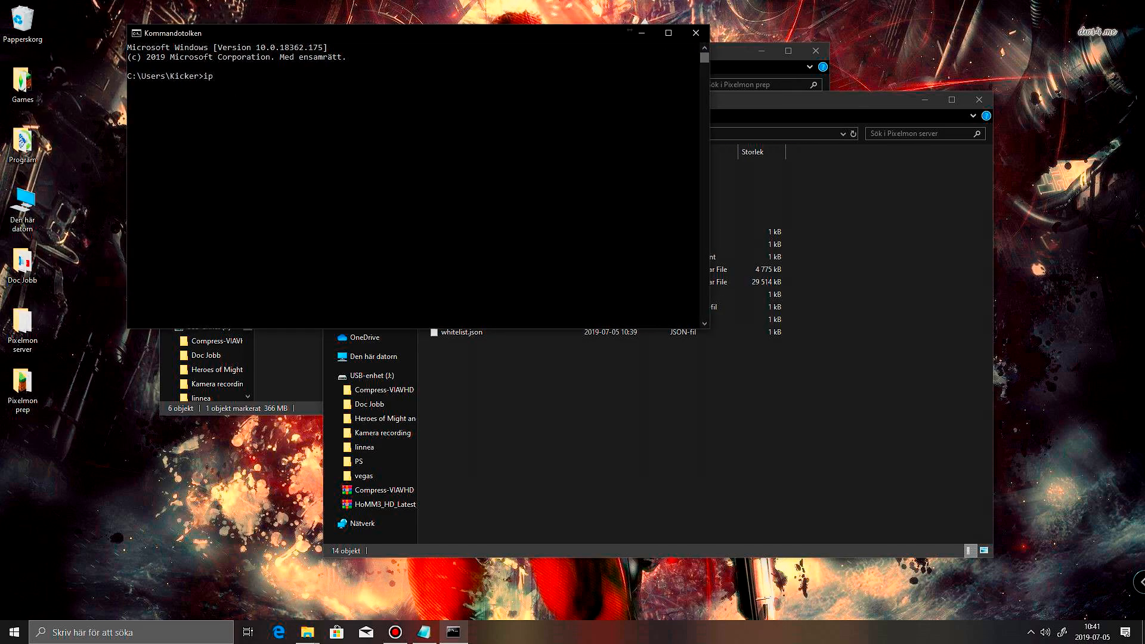
text(conf)
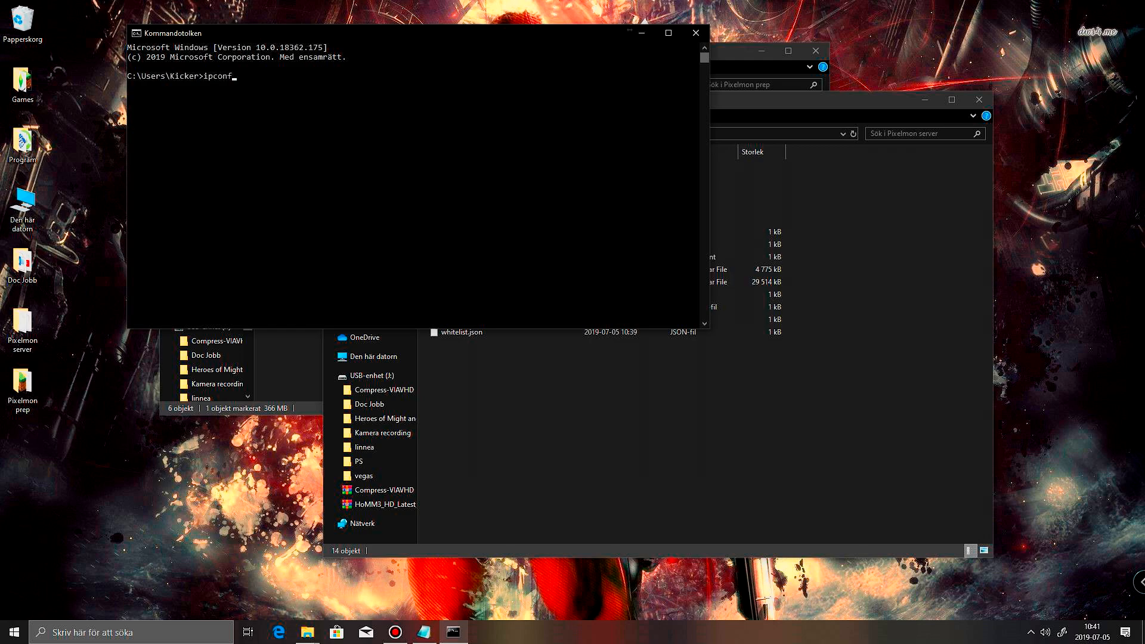
key(Return)
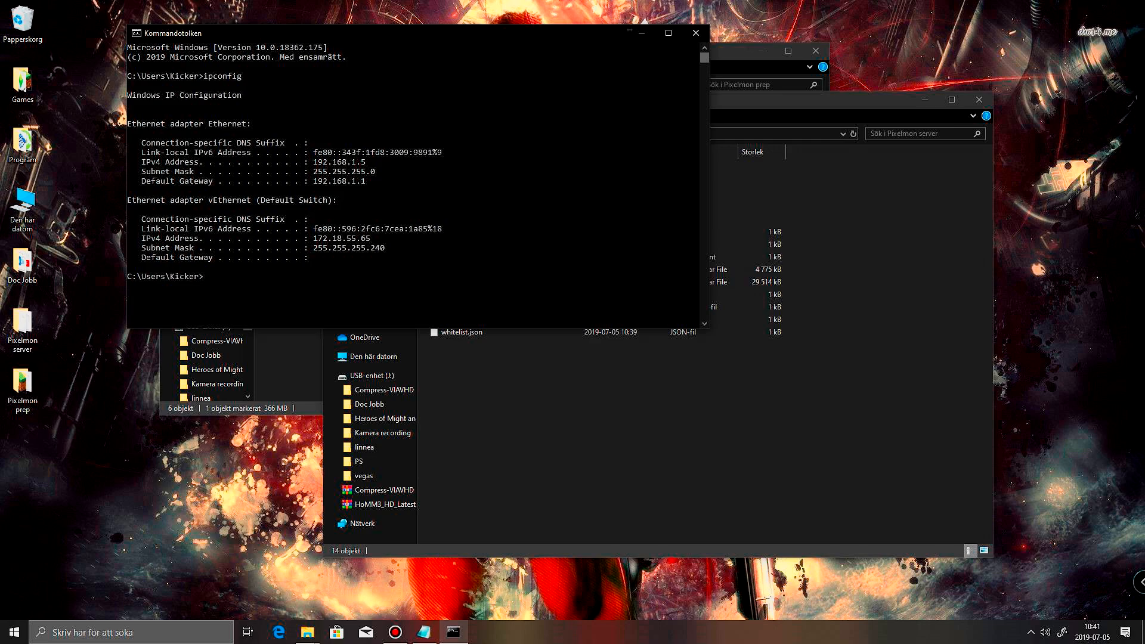
double_click(338, 162)
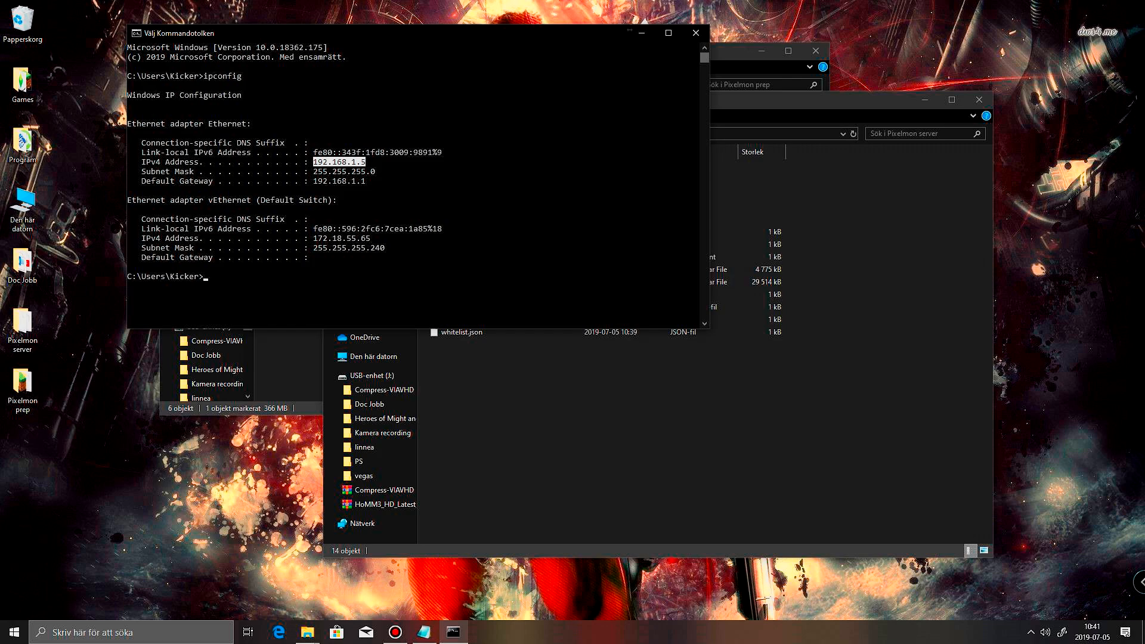
mouse_move(694, 33)
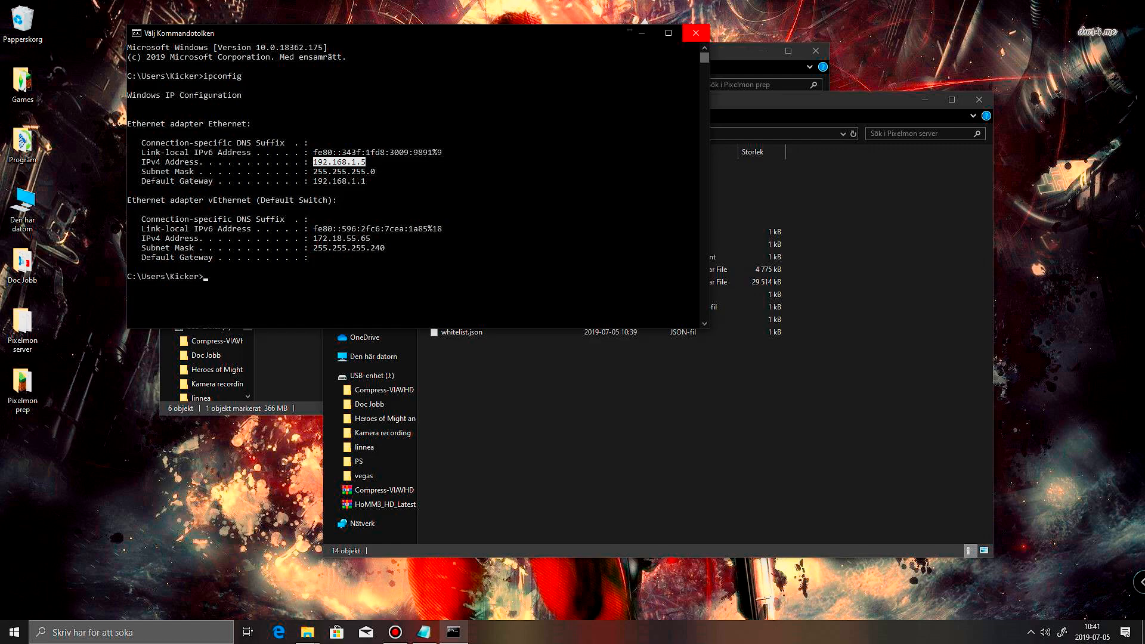
click(694, 33)
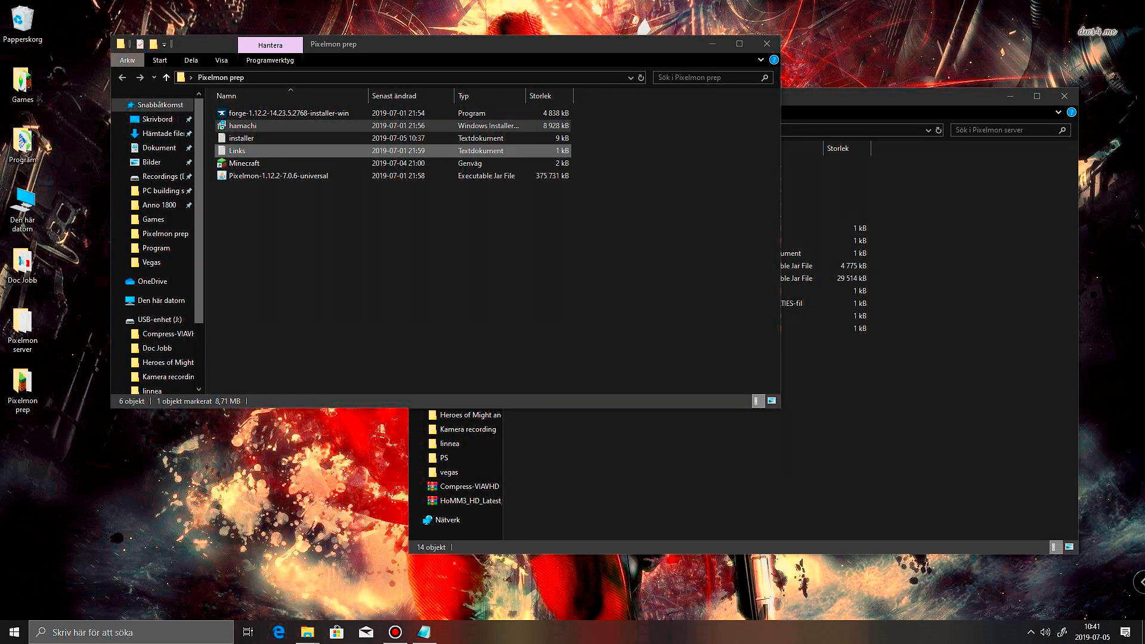
Close the Pixelmon prep and Pixelmon server Explorer windows
click(245, 163)
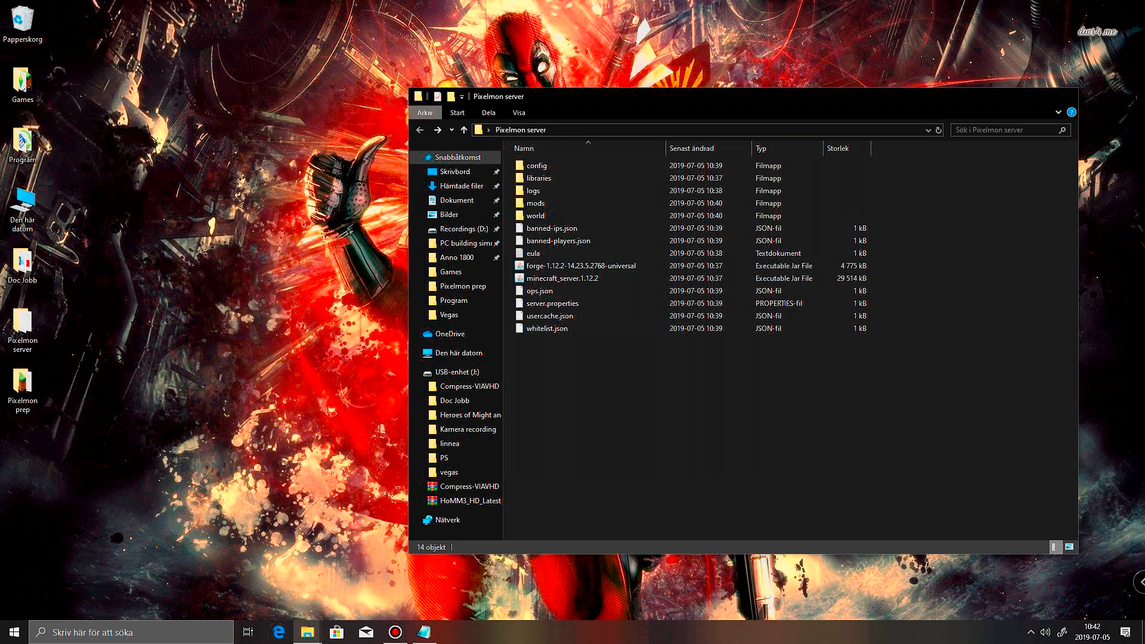
click(1067, 96)
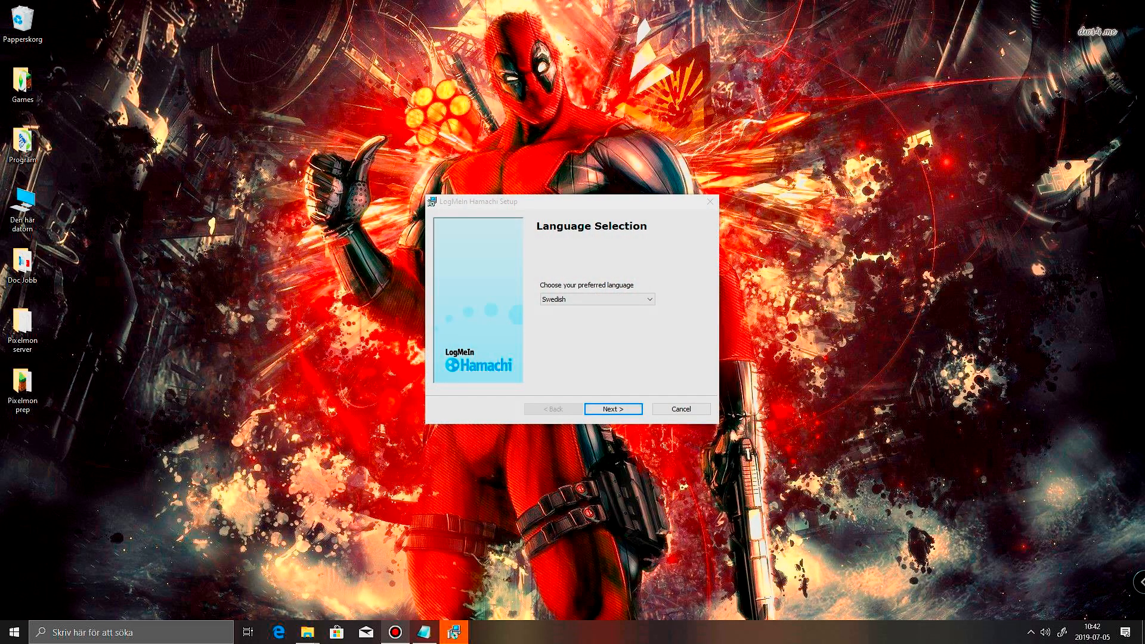
Install Hamachi in English, accepting the license, with a desktop shortcut and no LastPass
click(596, 299)
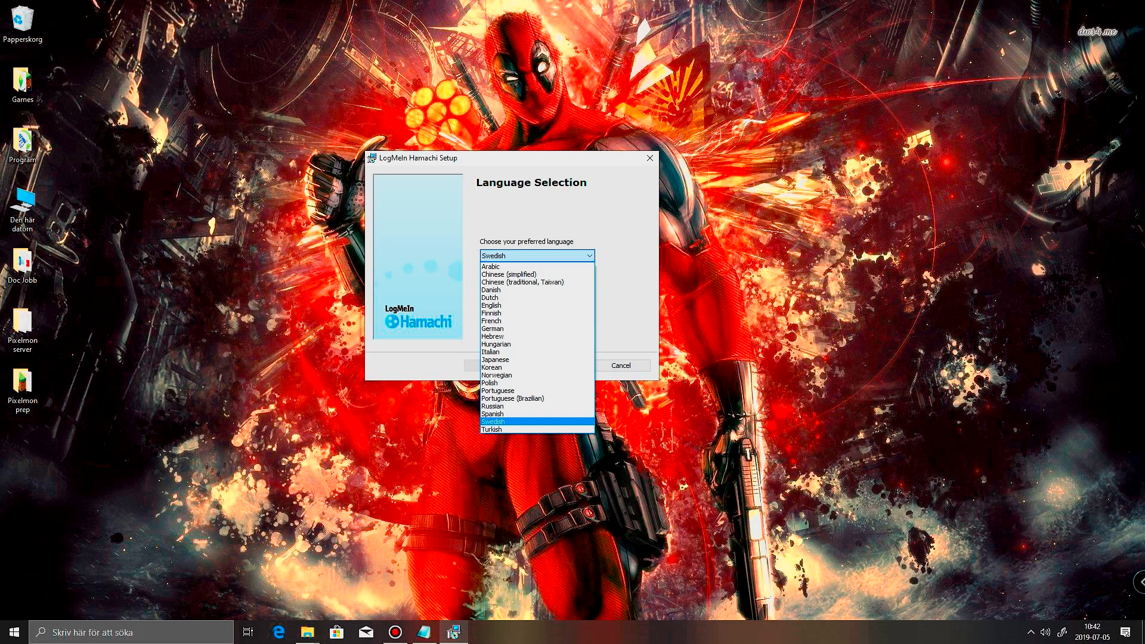
click(490, 305)
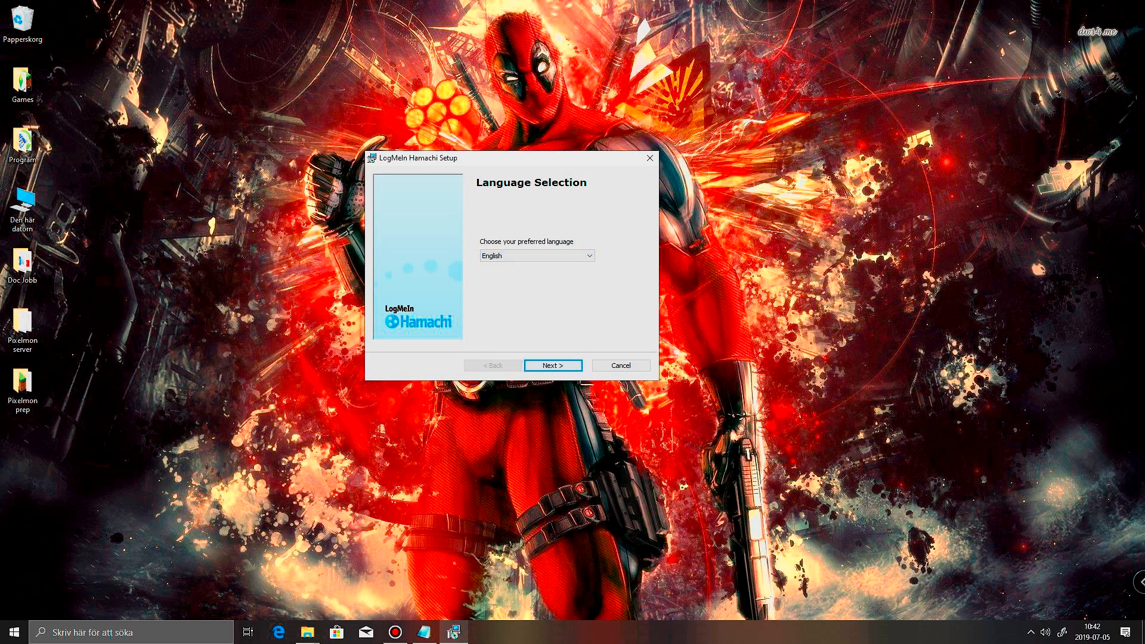
click(552, 365)
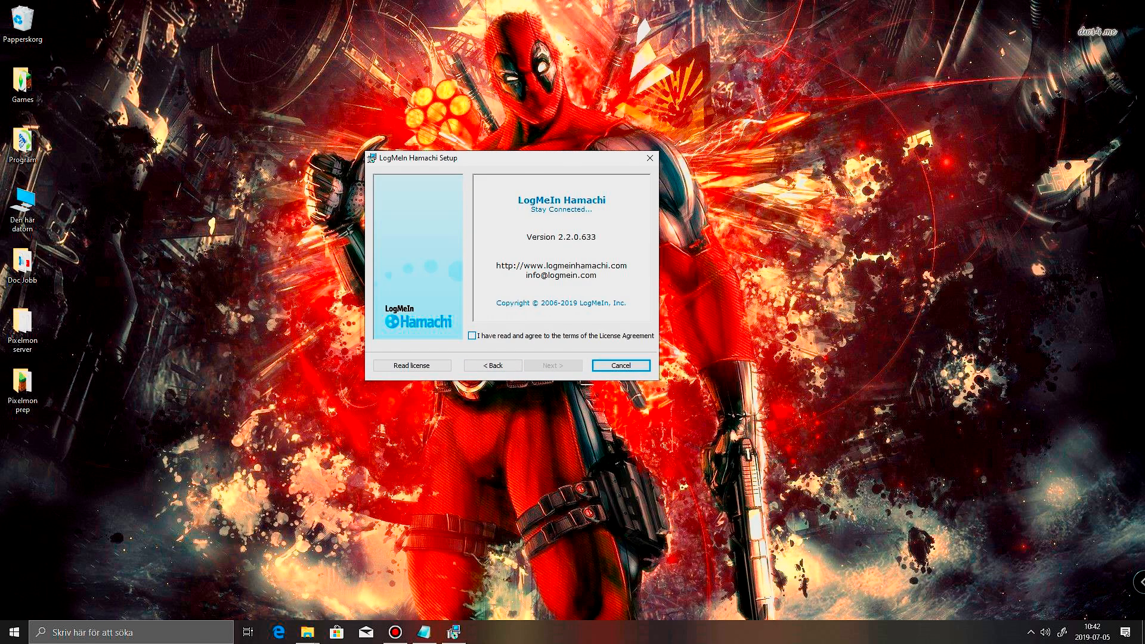
click(471, 335)
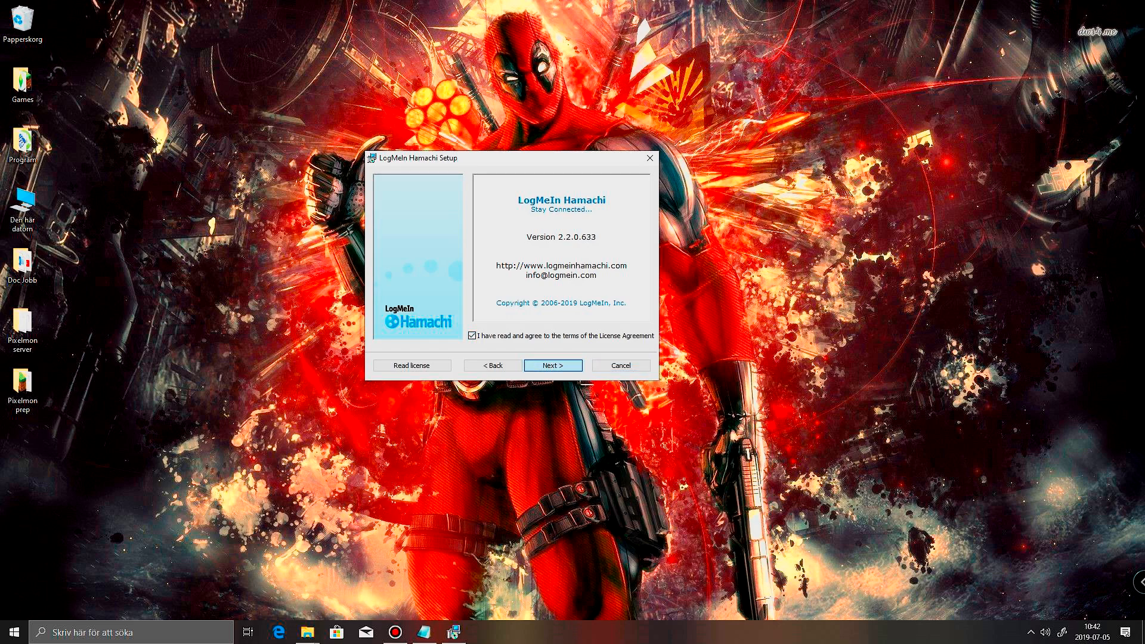
click(552, 364)
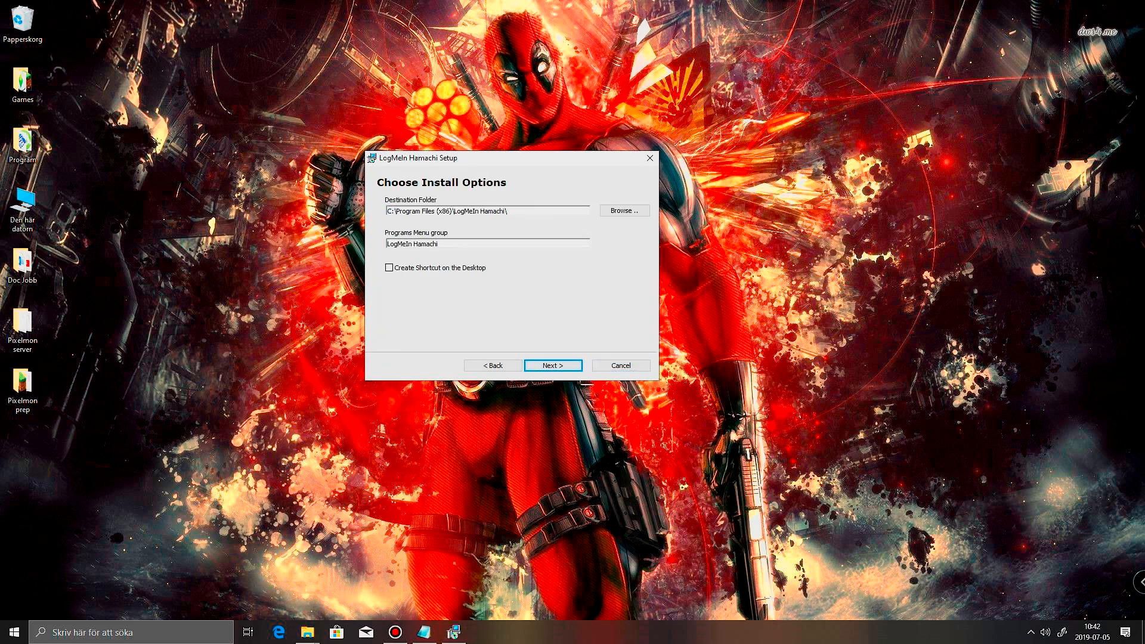
click(389, 267)
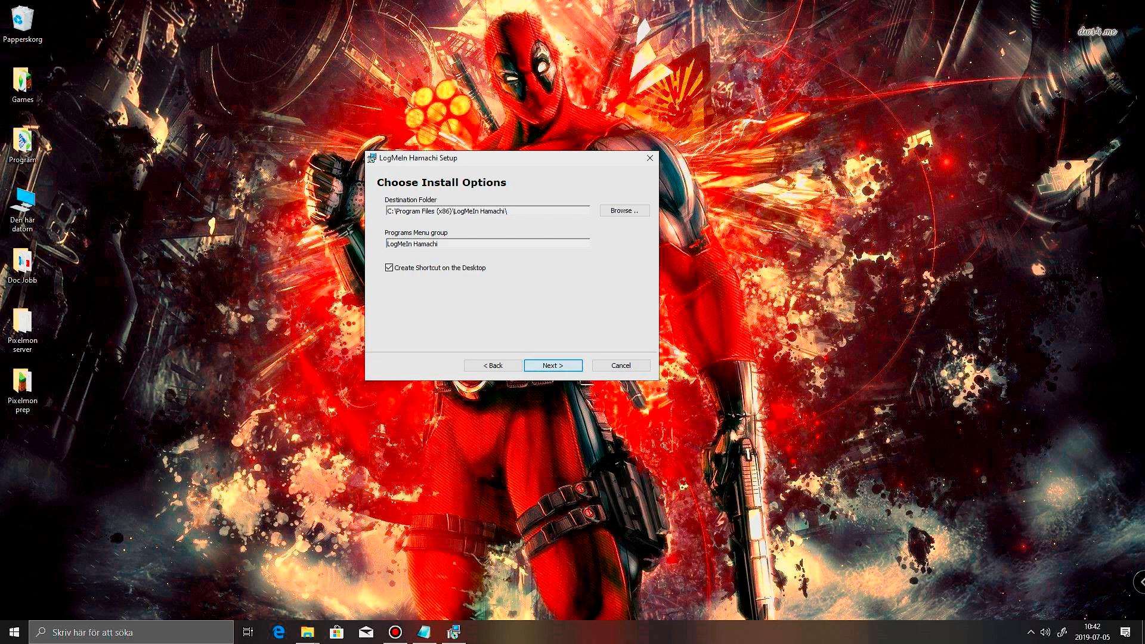
click(552, 365)
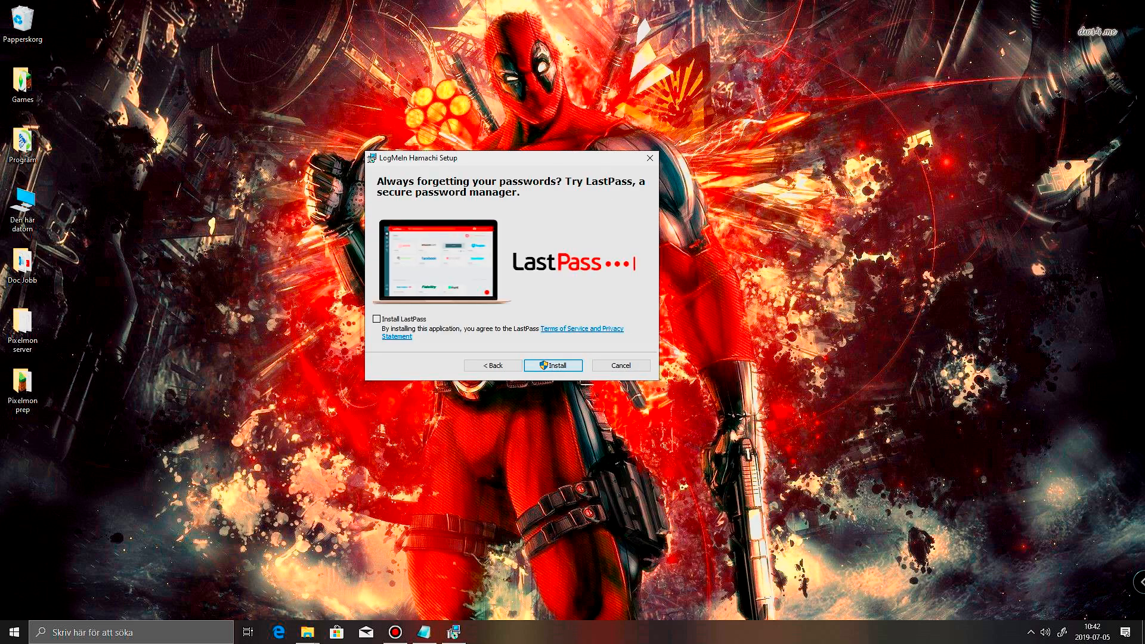
click(553, 365)
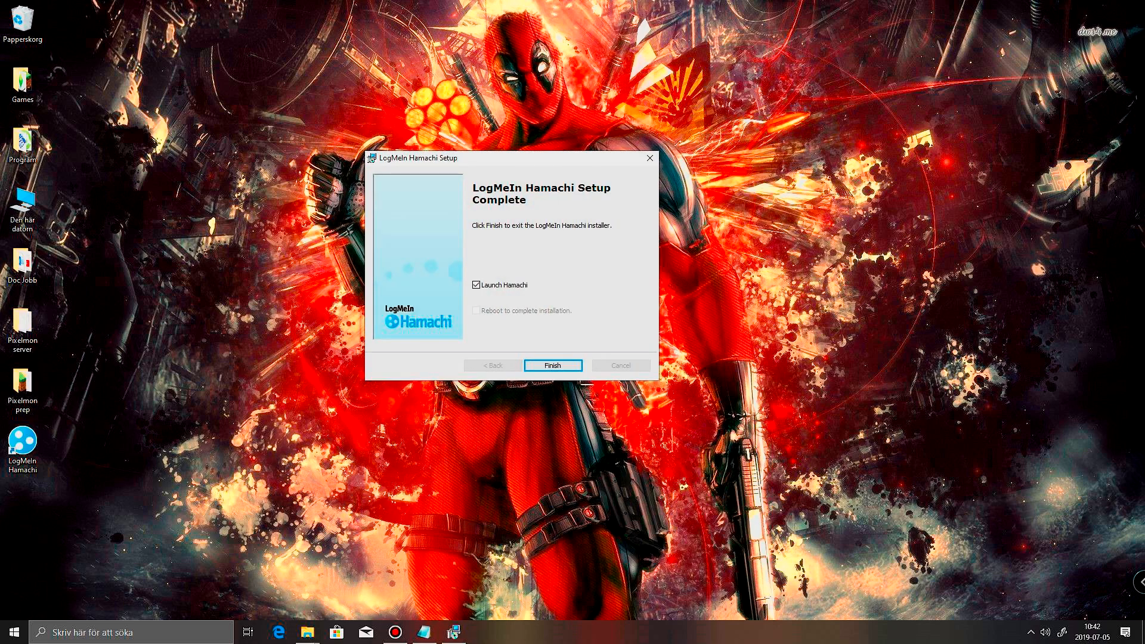
click(553, 365)
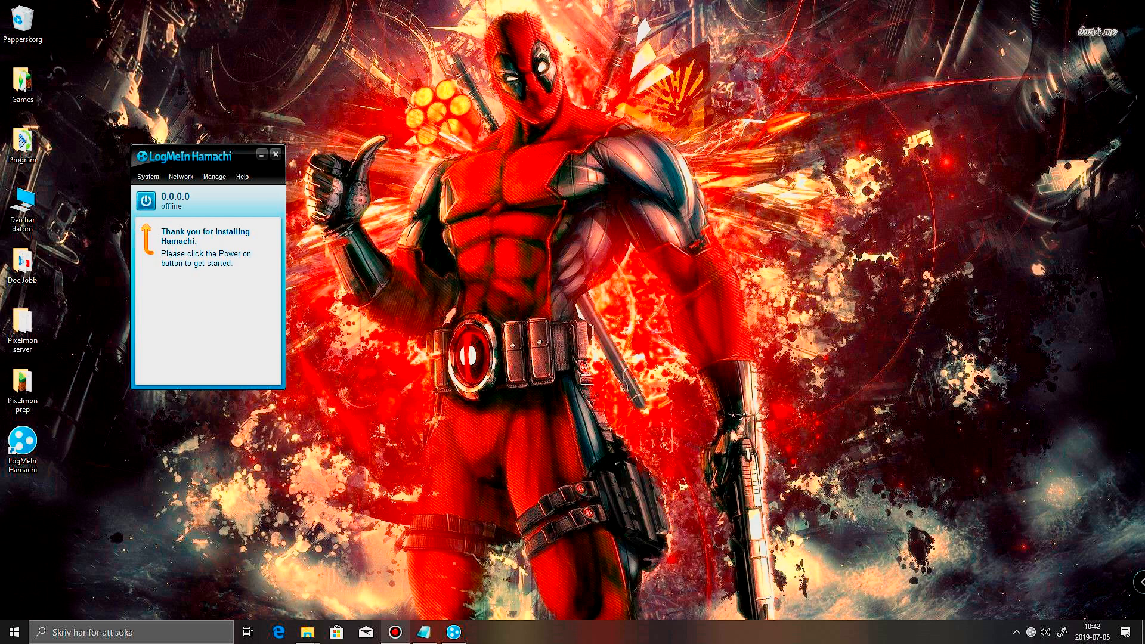
Switch Hamachi on, move its window to the centre, and start a new network
click(146, 201)
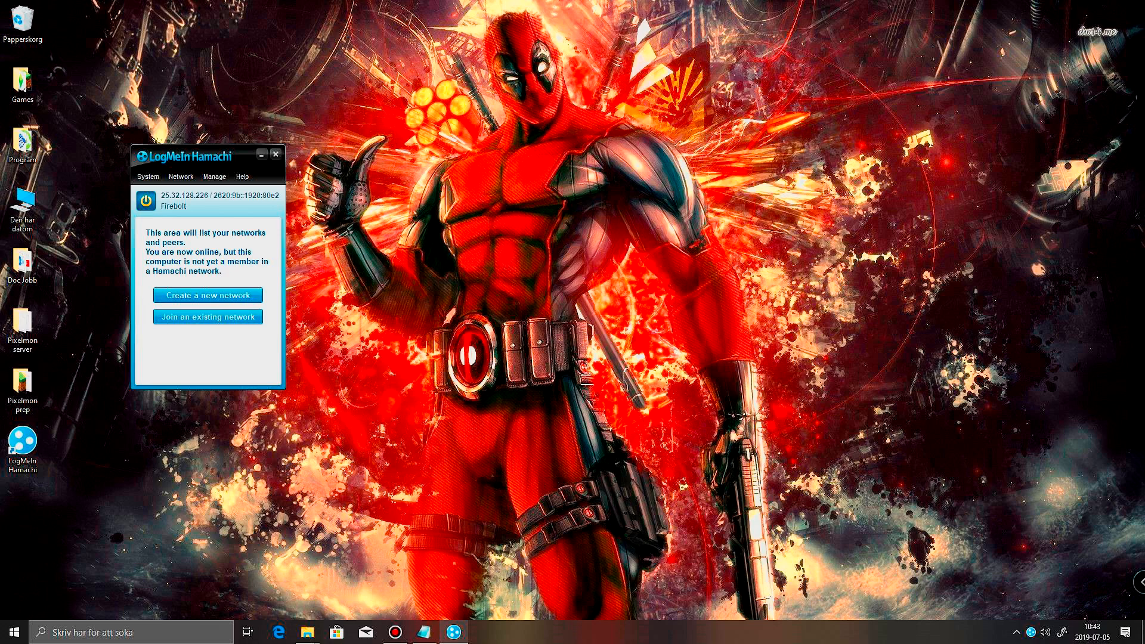
drag(198, 155, 299, 122)
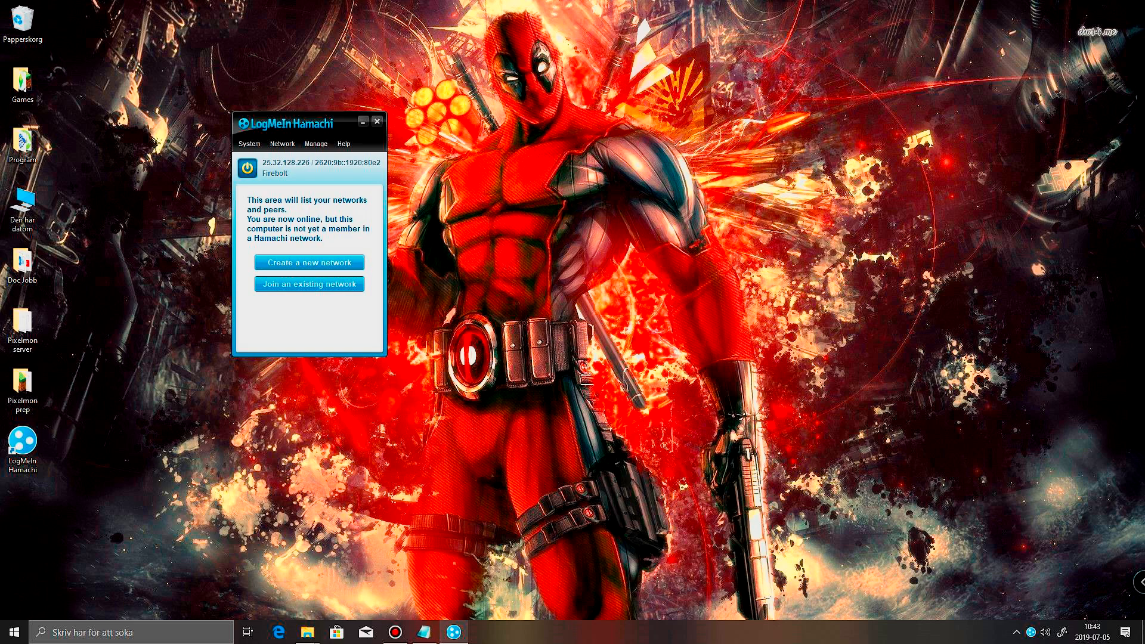
click(309, 262)
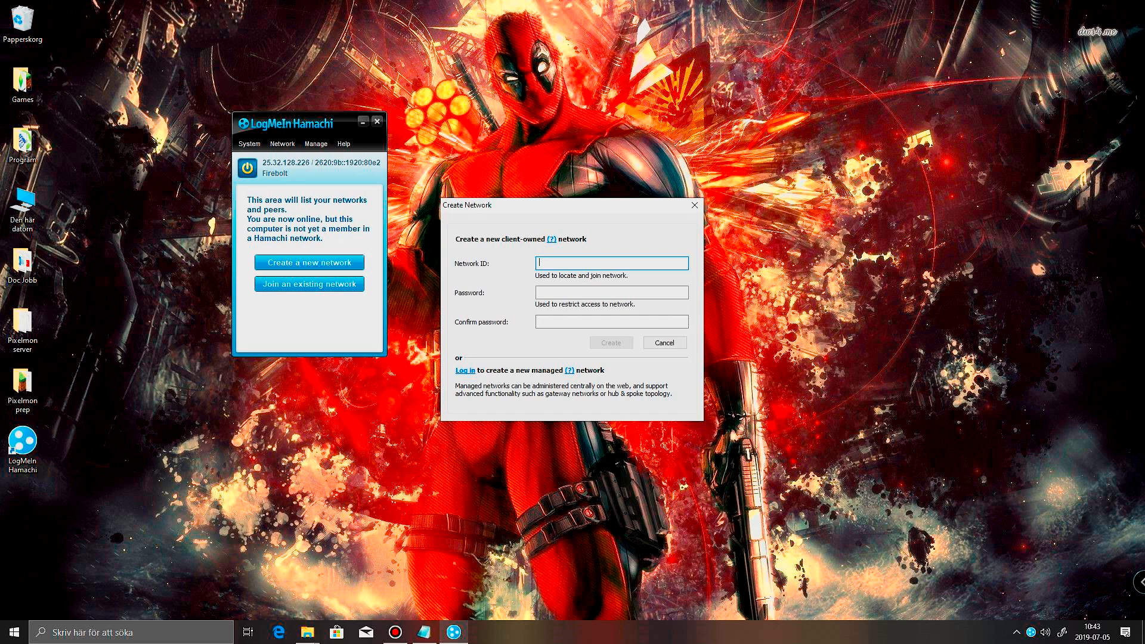
Submit Network ID pixelmon-server-tutorial with an entered and confirmed password
text(pixelmo)
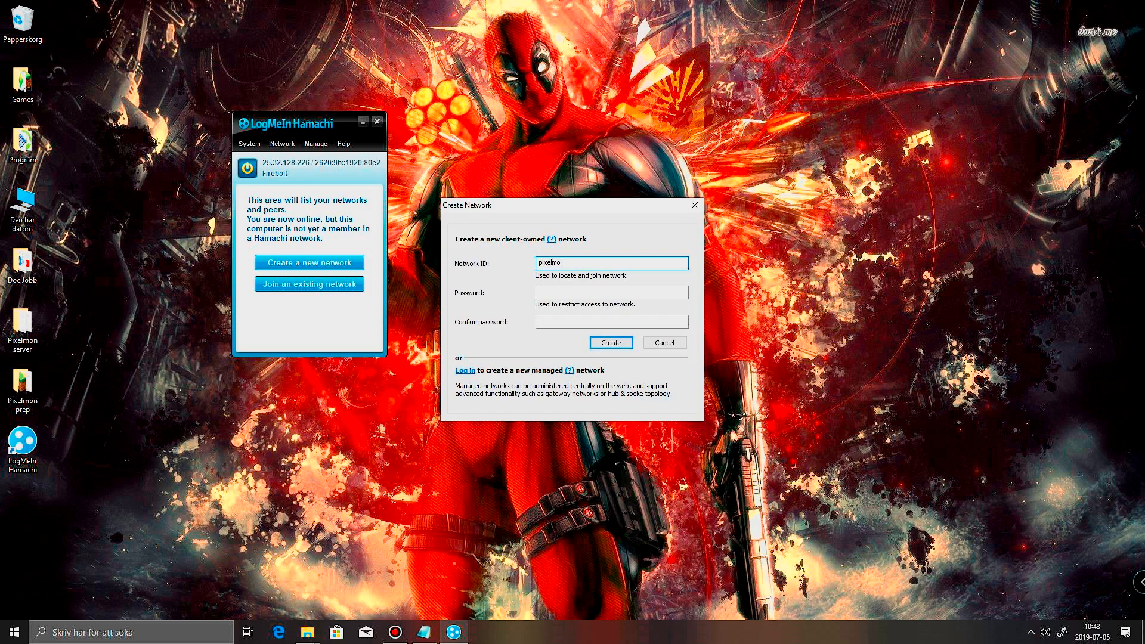
text(n-s)
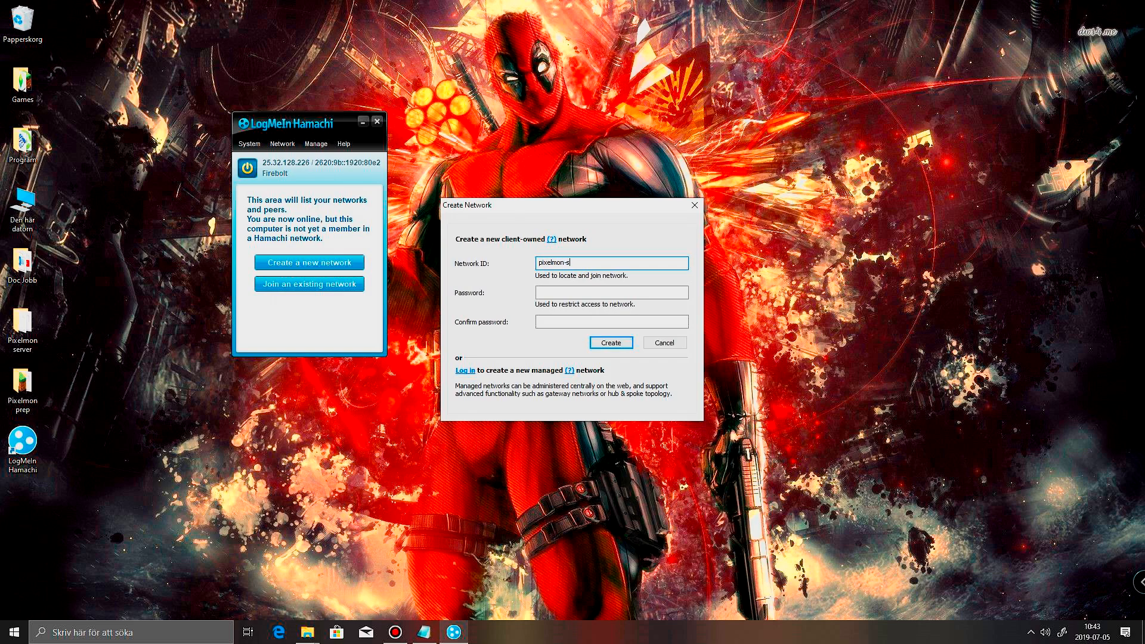
text(erver-)
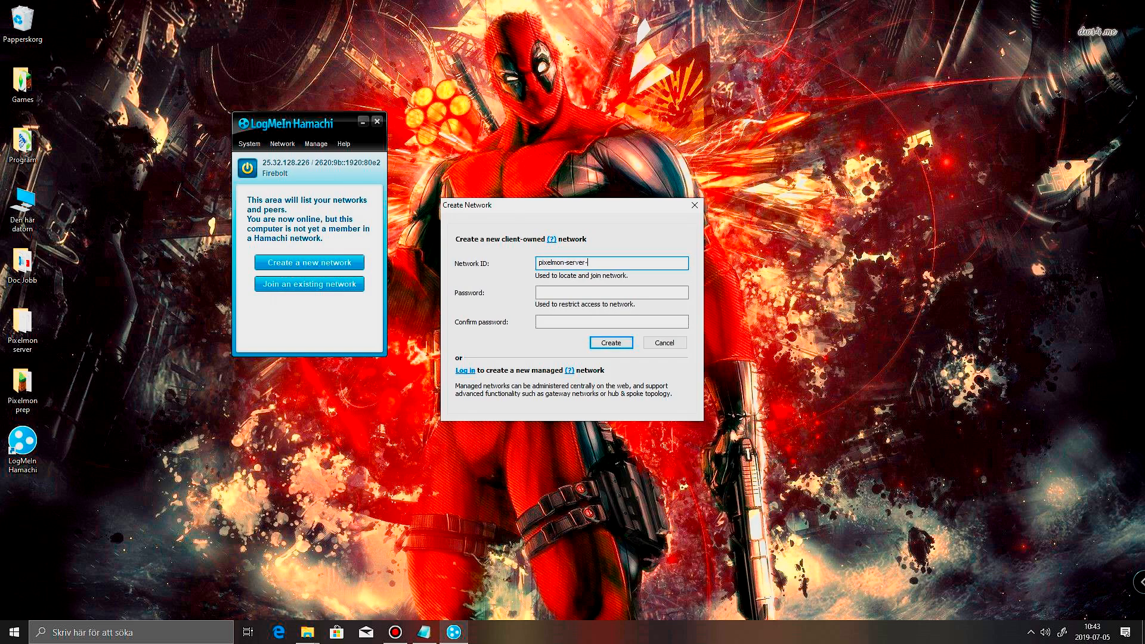
text(tuto)
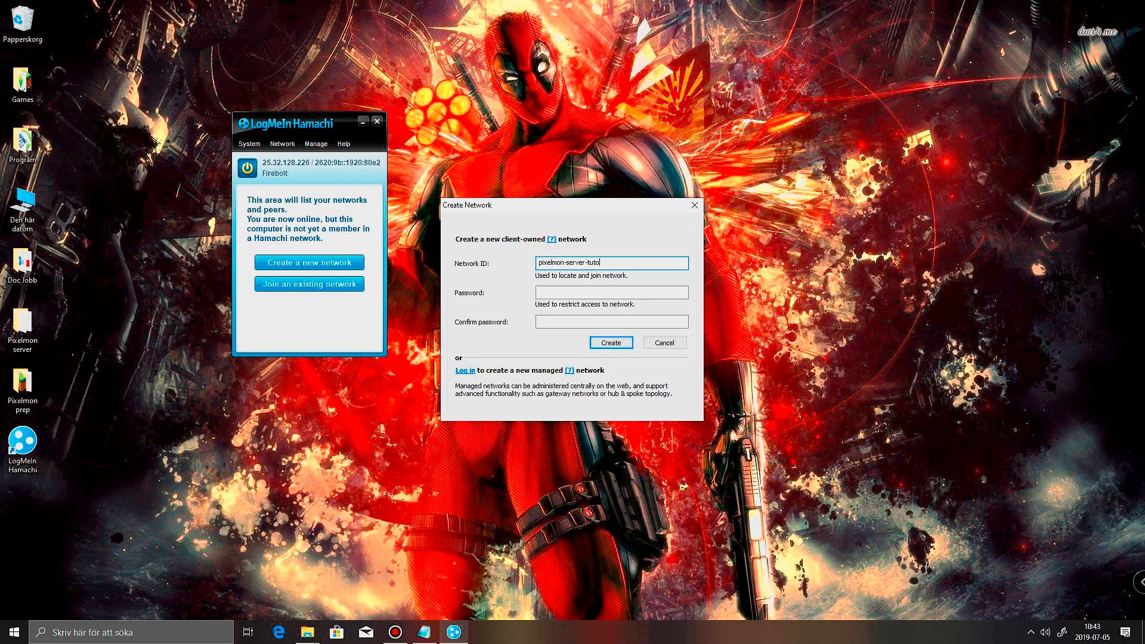
text(rial)
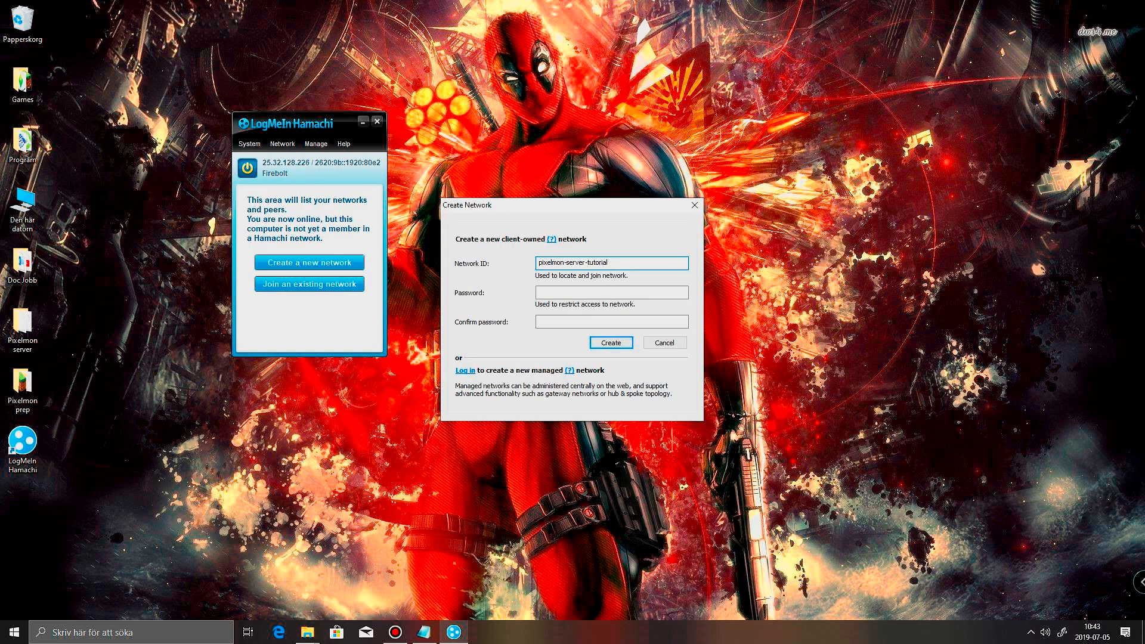
click(611, 292)
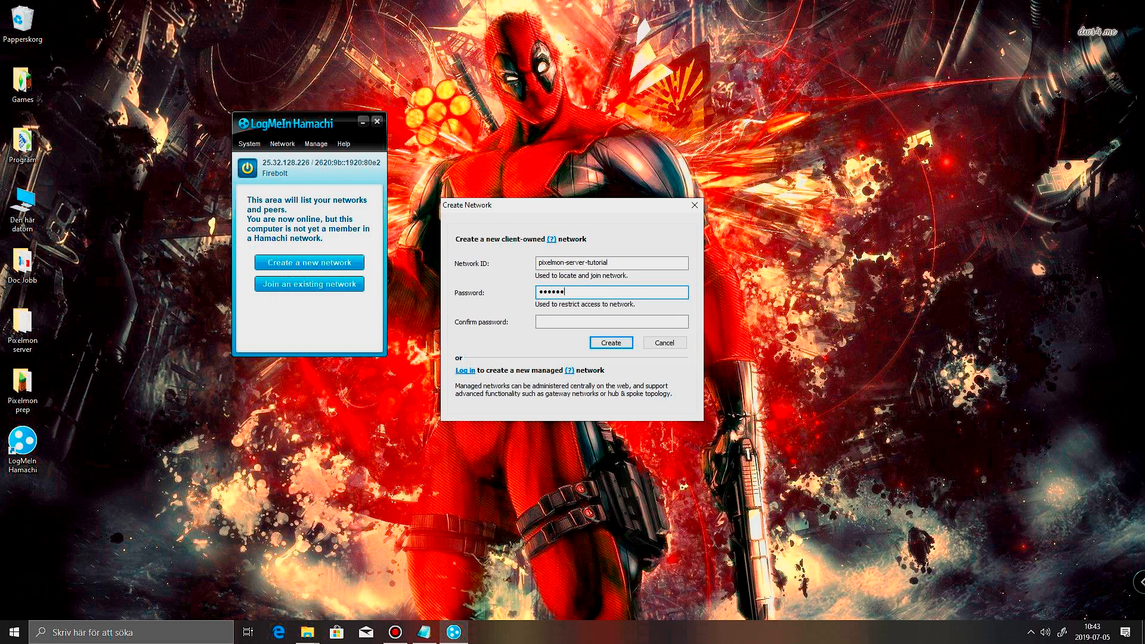
click(610, 322)
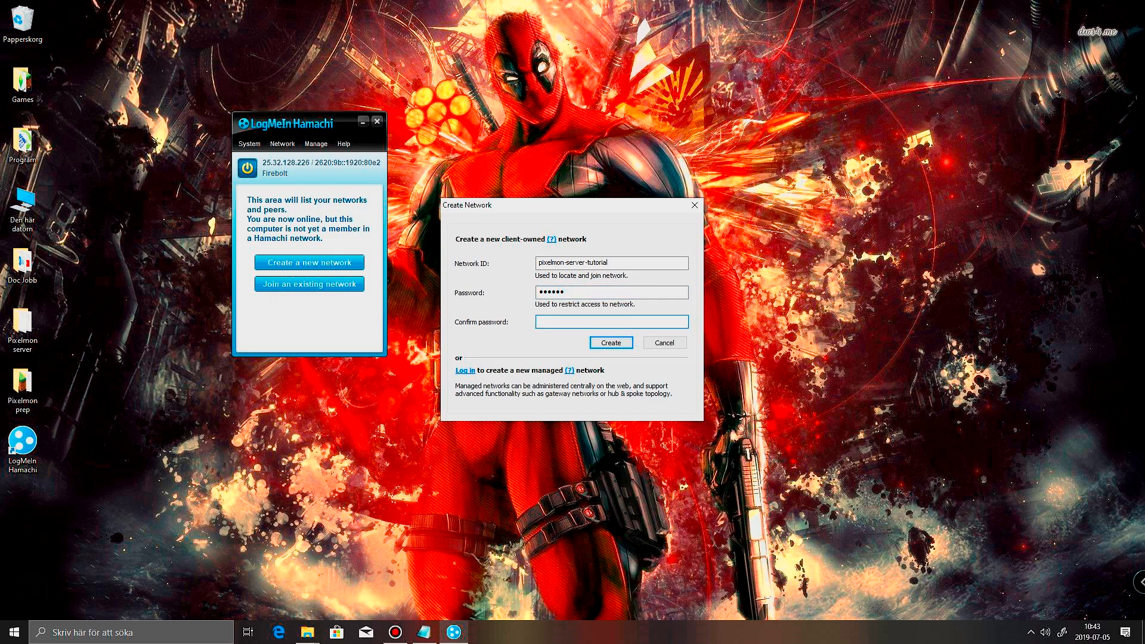
text(•)
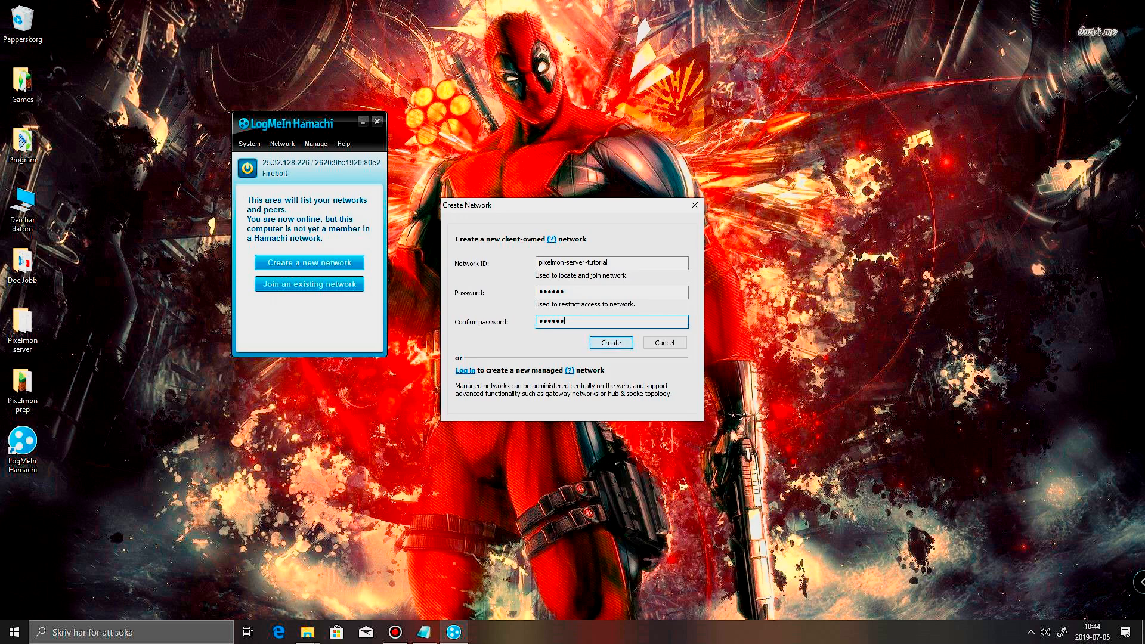
click(611, 343)
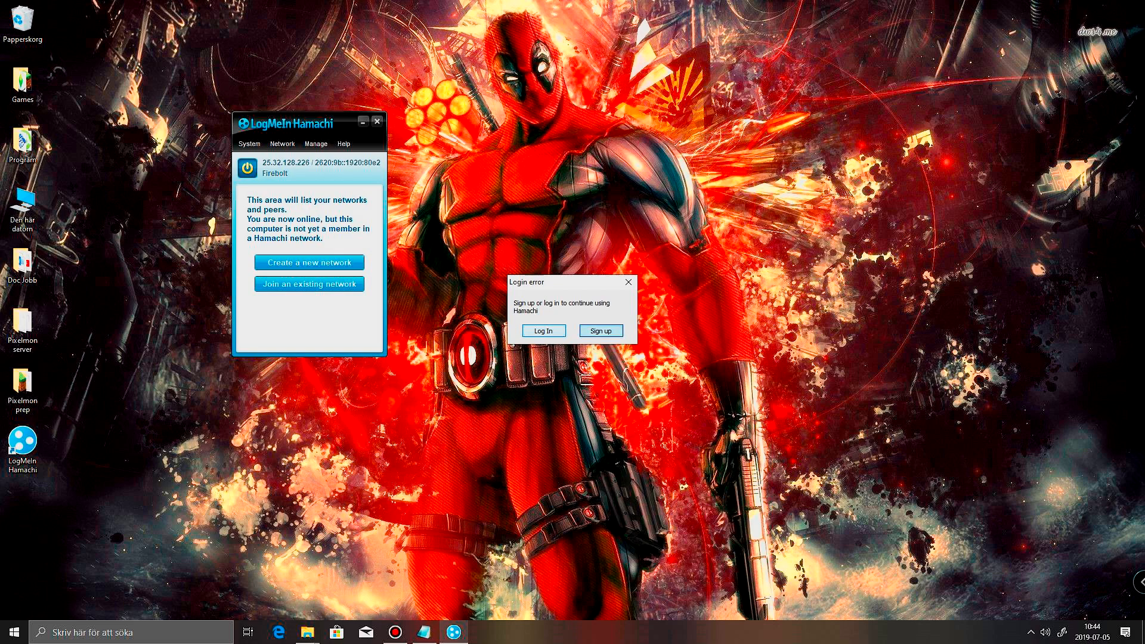
Open the Hamachi sign-up form from the login error, then close it without registering
click(600, 331)
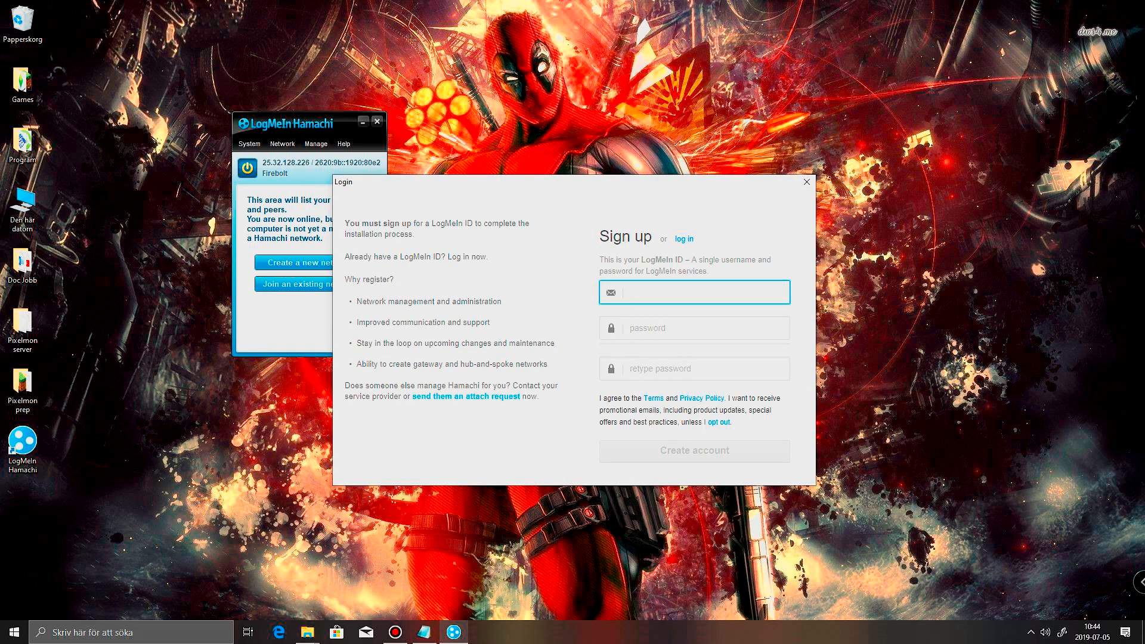
click(693, 293)
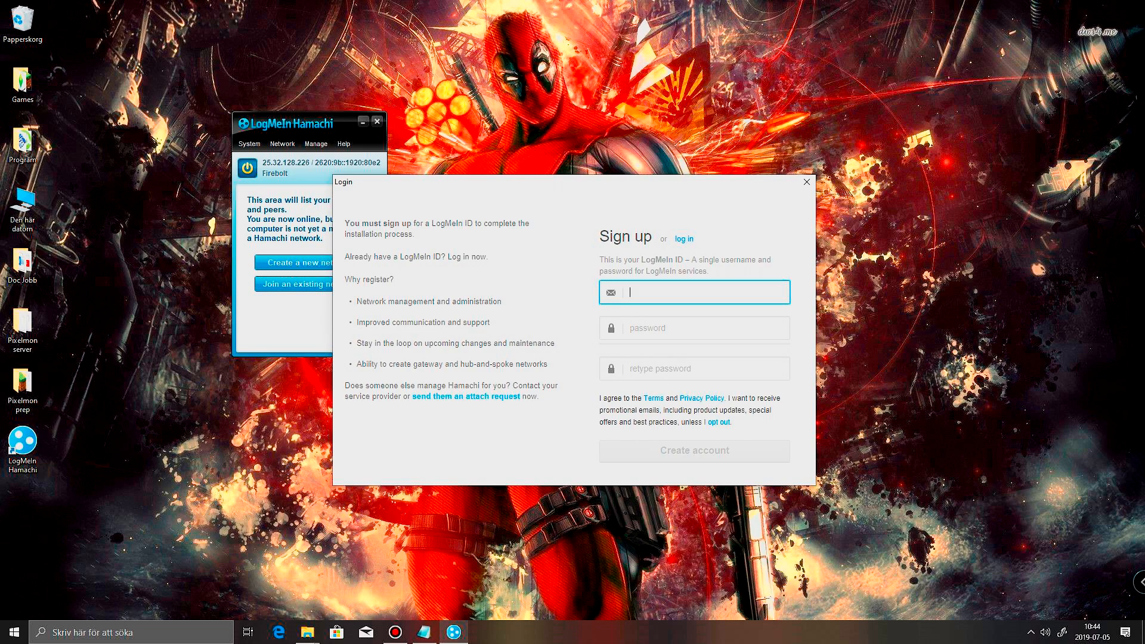
mouse_move(806, 181)
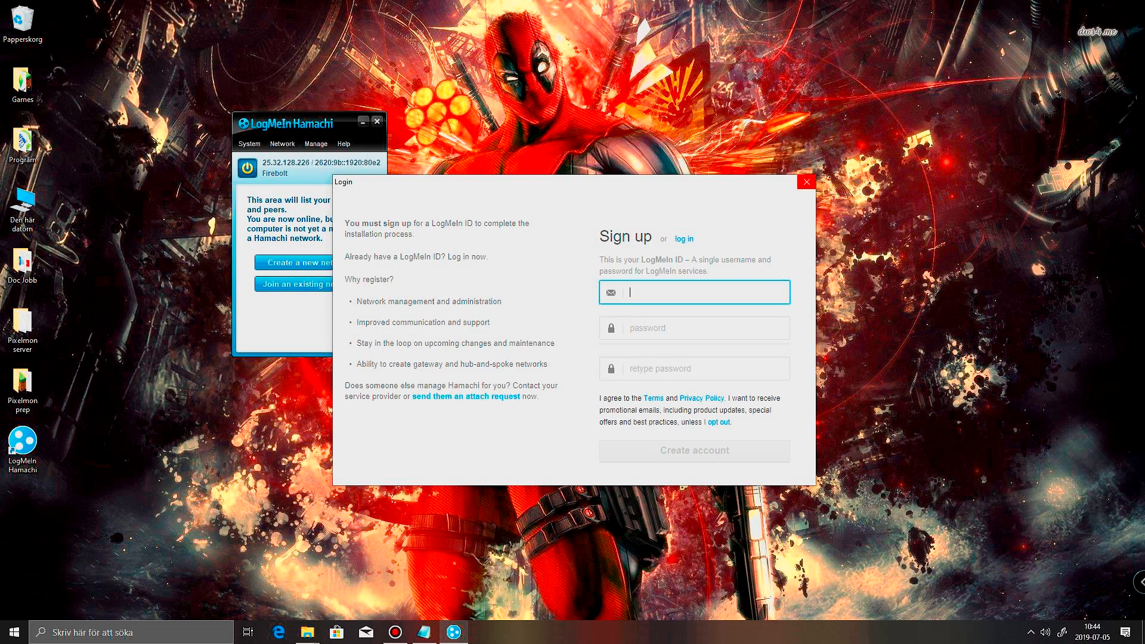
mouse_move(806, 182)
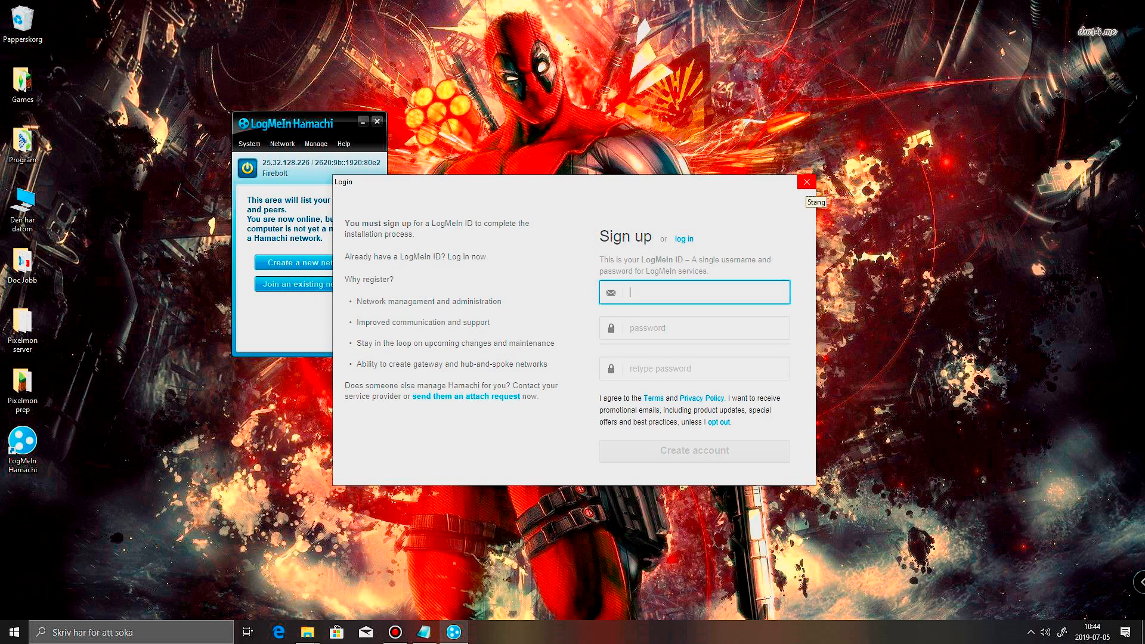
mouse_move(806, 181)
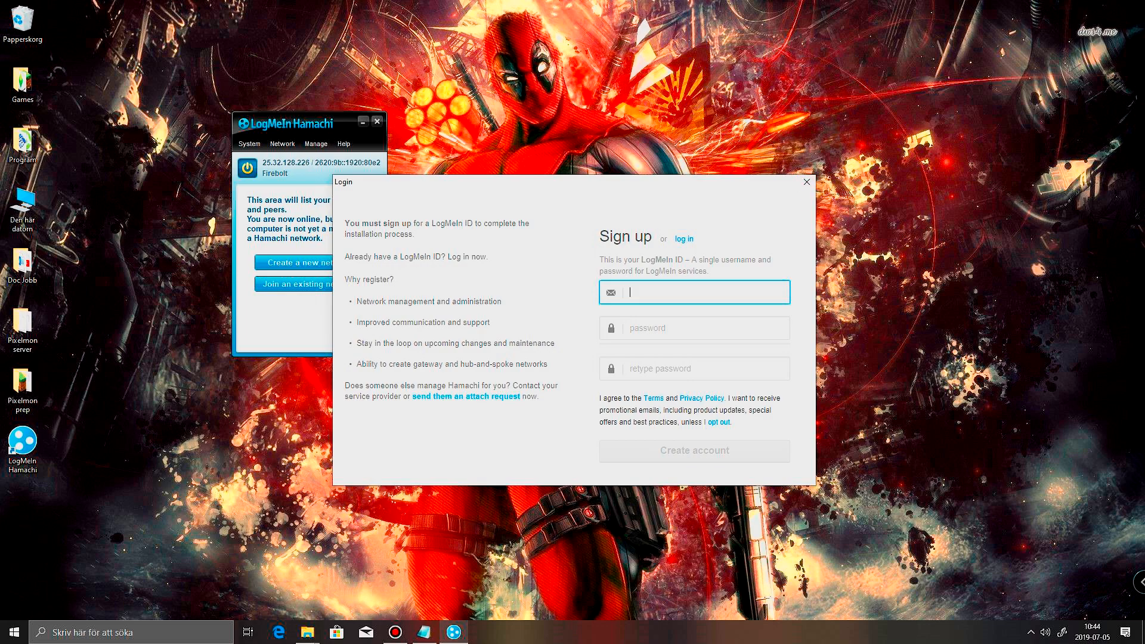
click(806, 182)
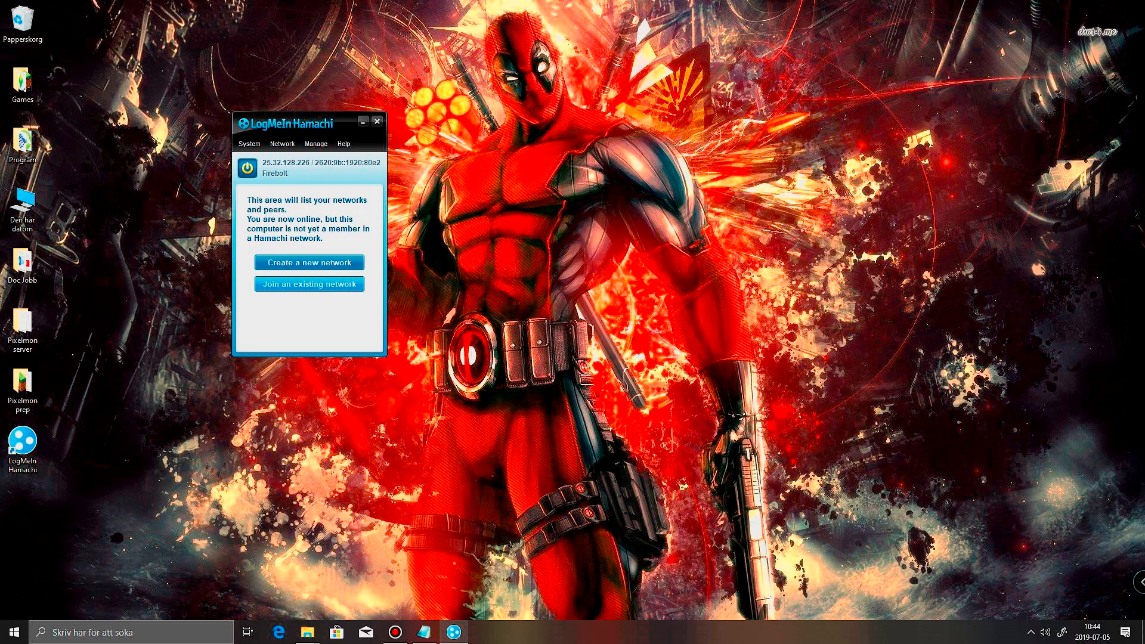
Cancel the retried form and create the network from the Network menu instead
click(309, 262)
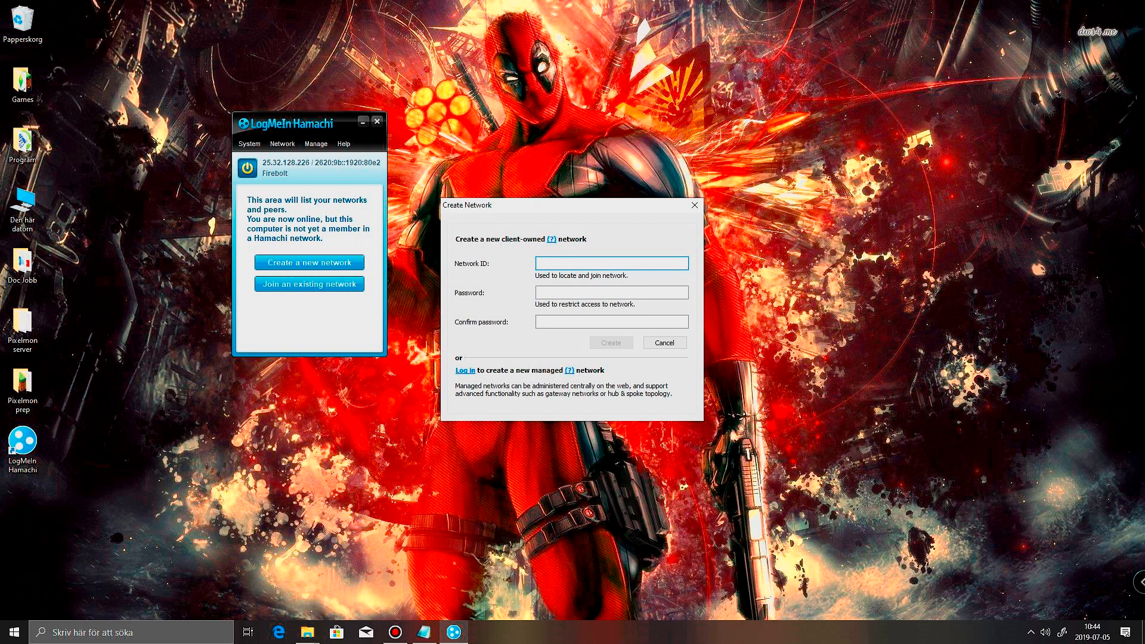
click(663, 342)
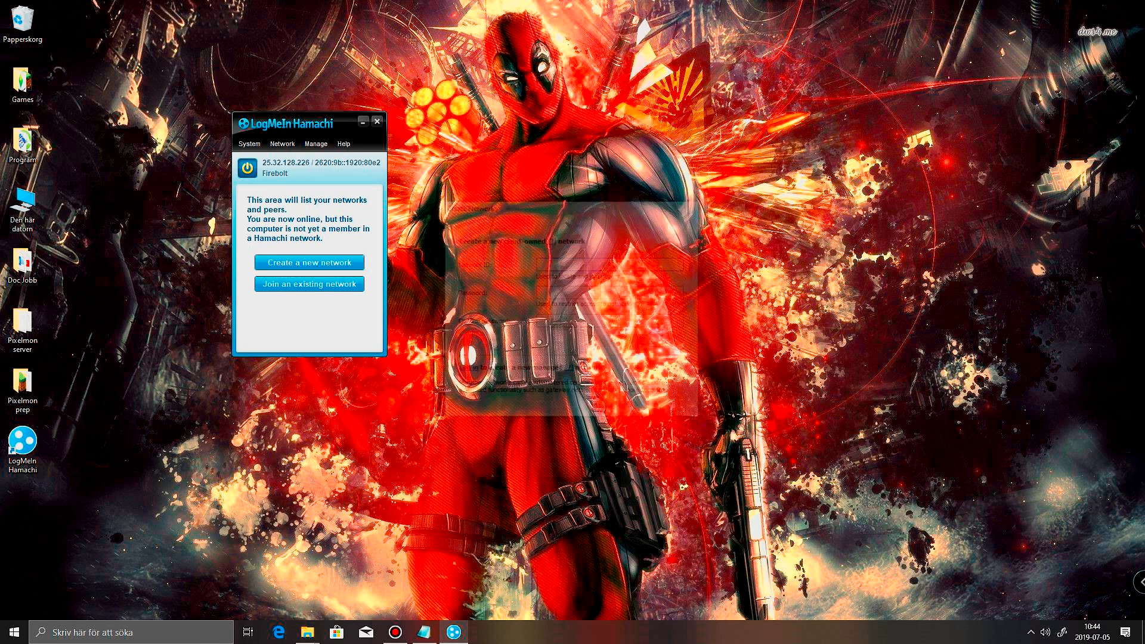
click(248, 143)
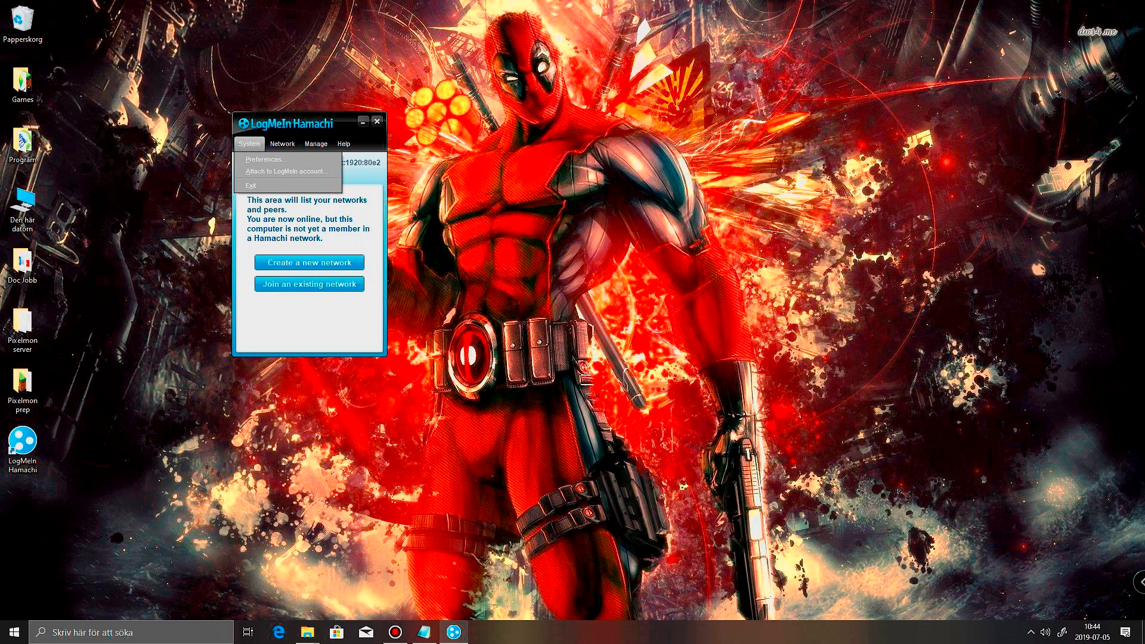
click(282, 143)
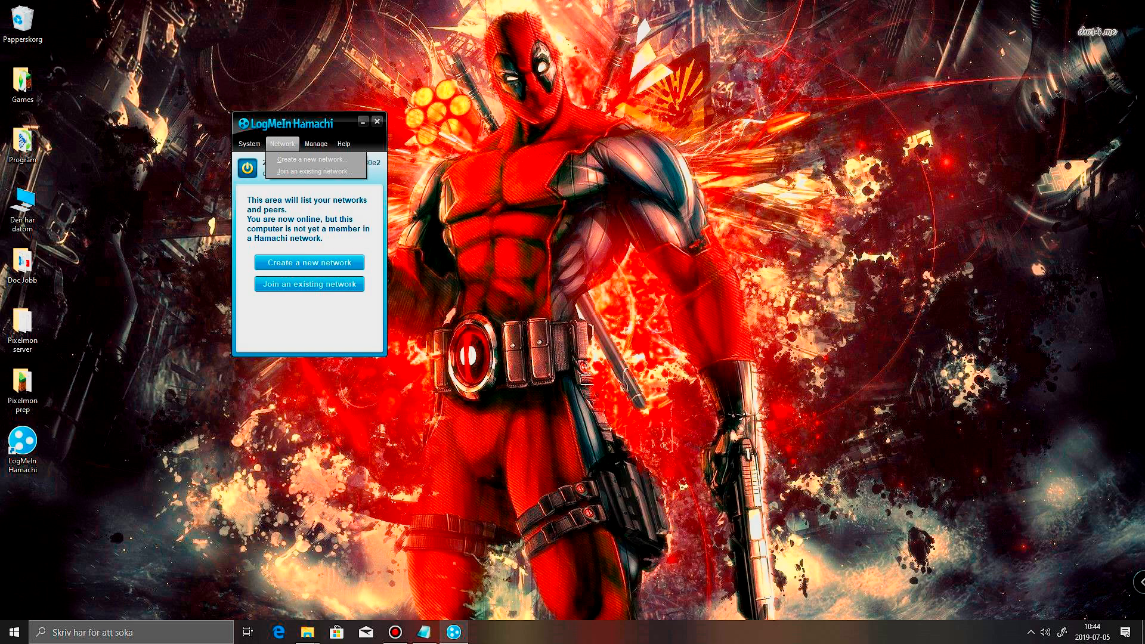
click(309, 171)
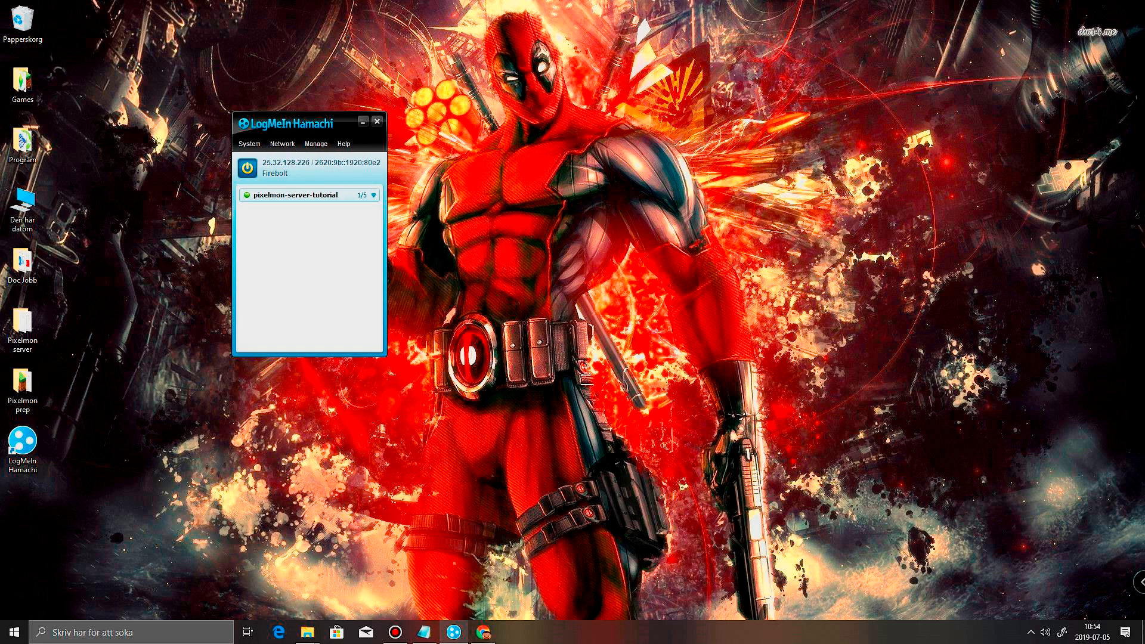
Select pixelmon-server-tutorial and copy this computer's IPv4 address
click(306, 195)
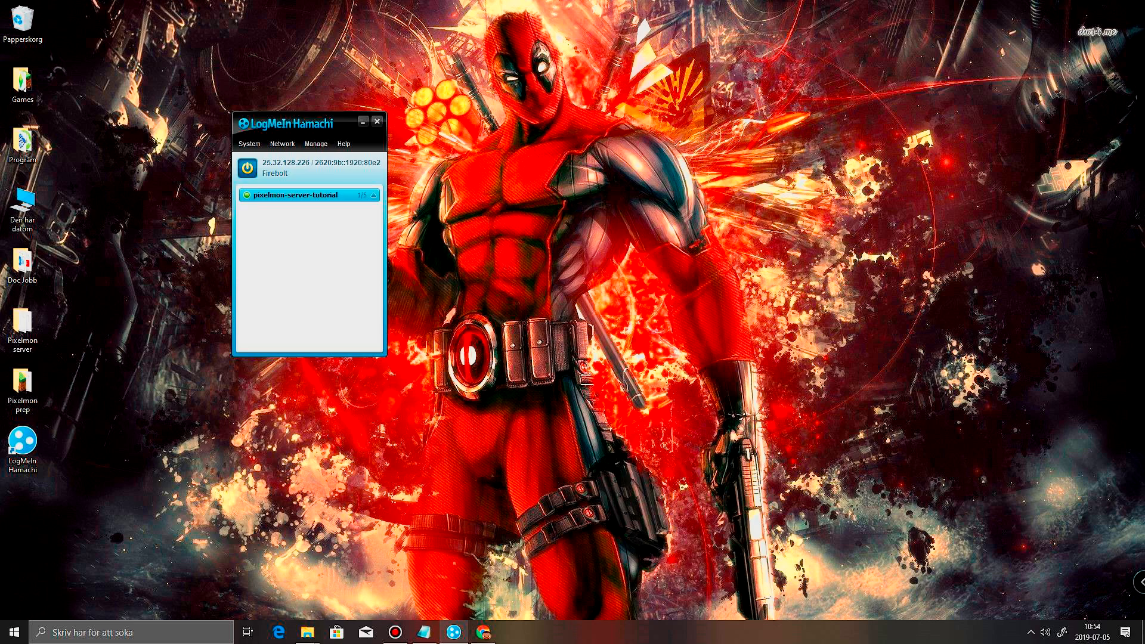
mouse_move(306, 195)
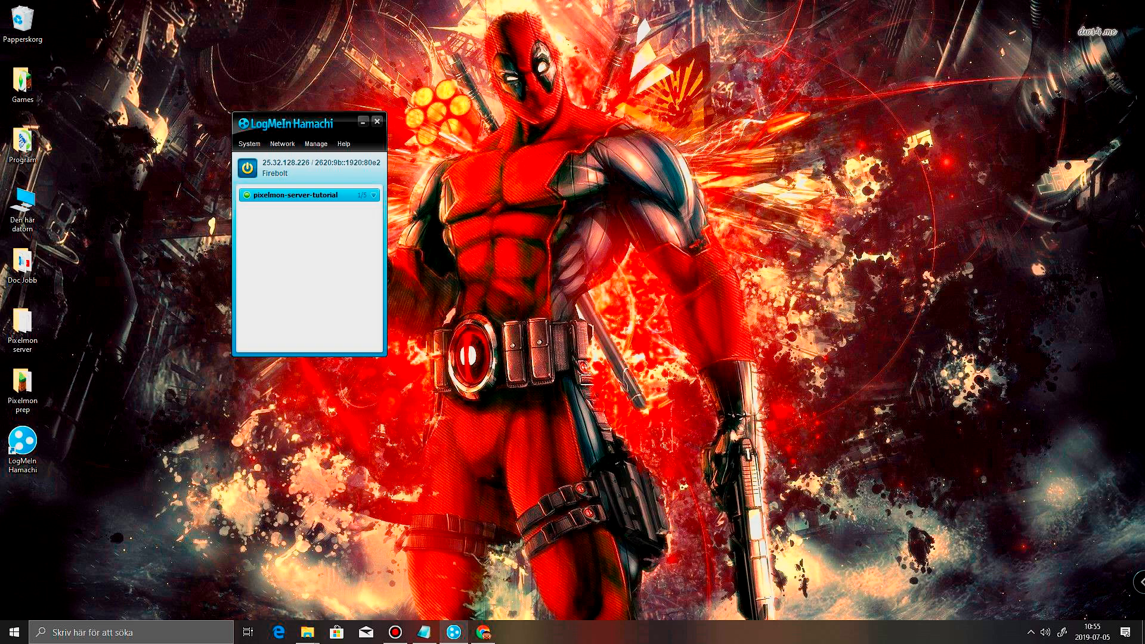
right_click(307, 168)
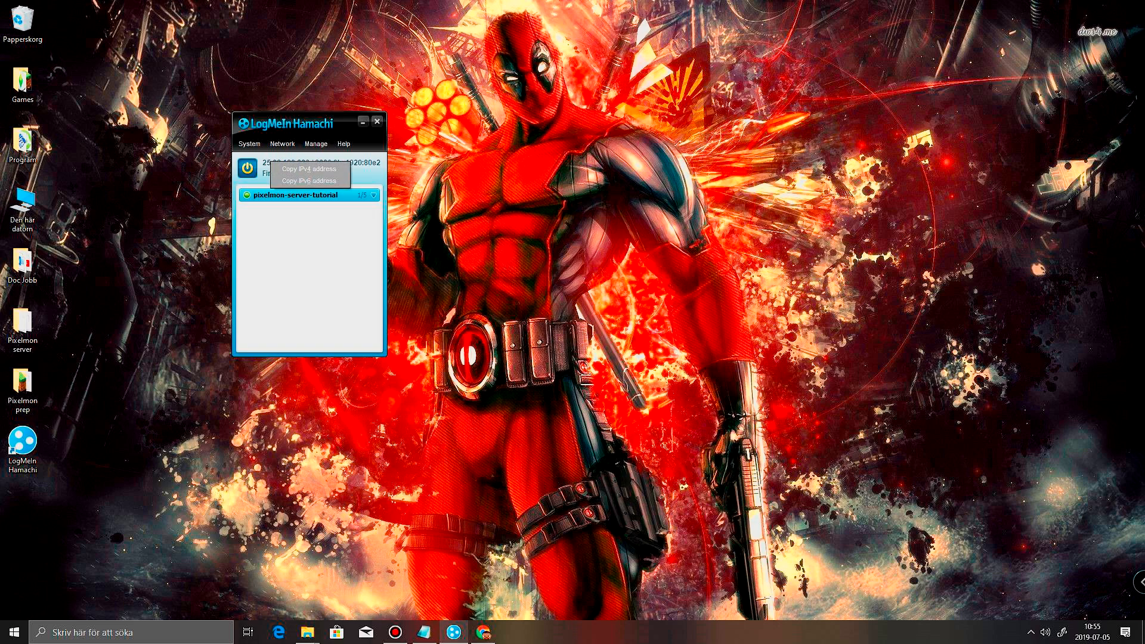
click(308, 169)
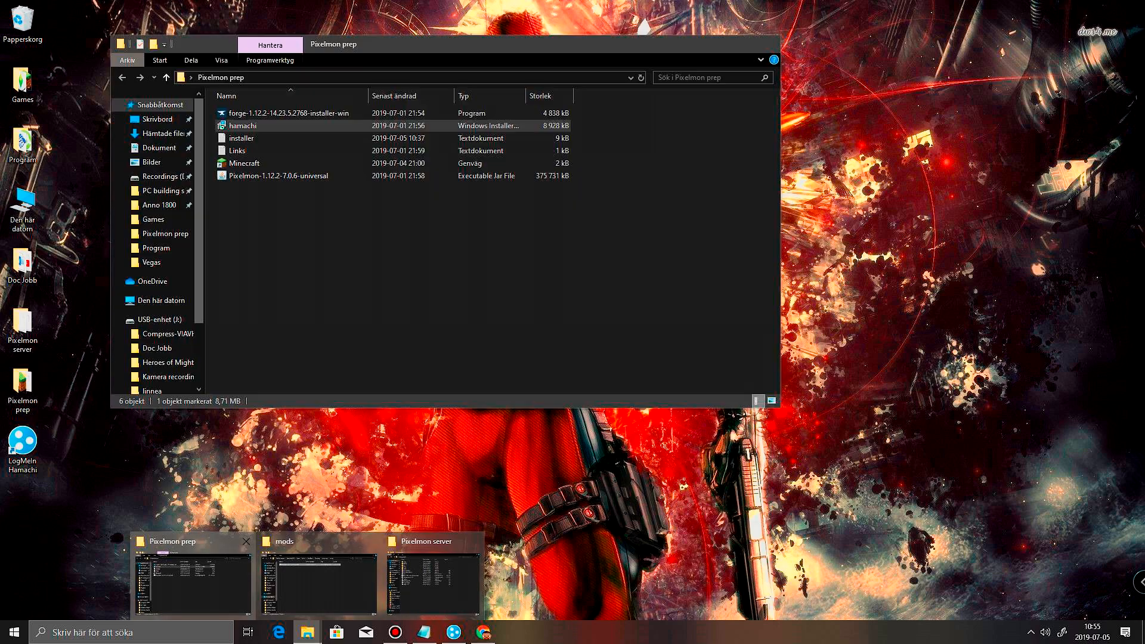
In the Pixelmon server folder, select server.properties and bring up its context menu
click(318, 577)
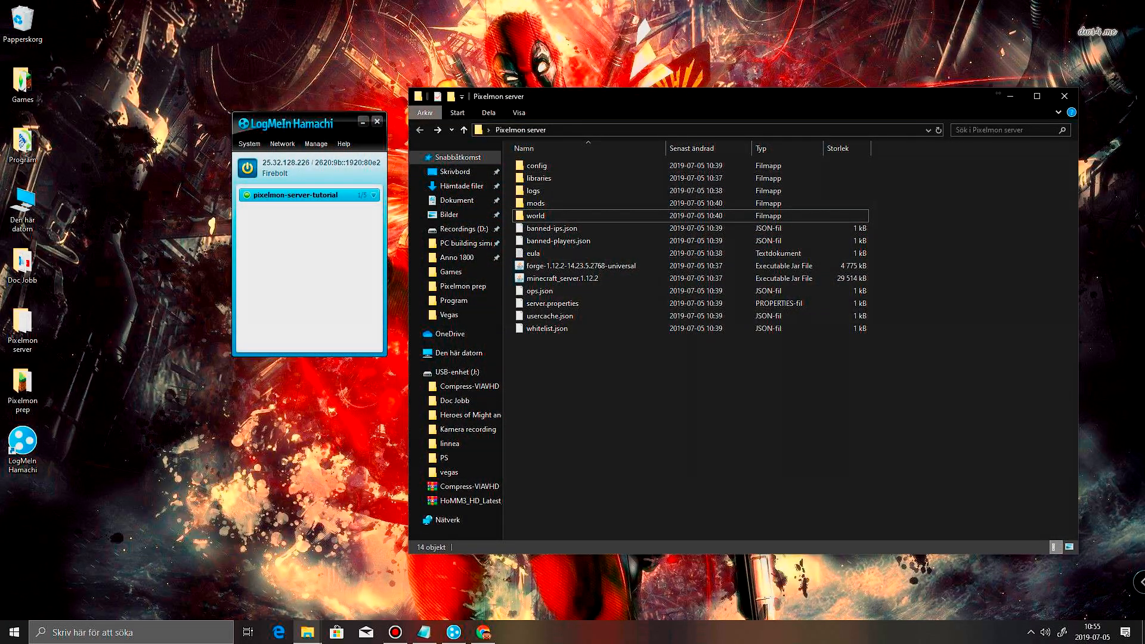
click(553, 303)
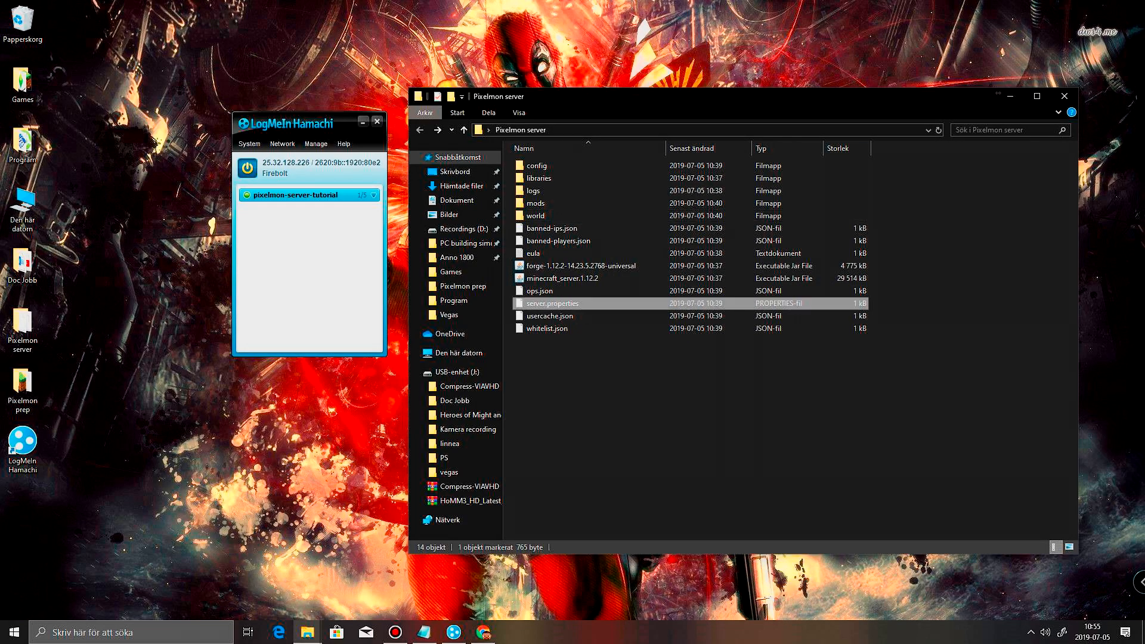
right_click(552, 303)
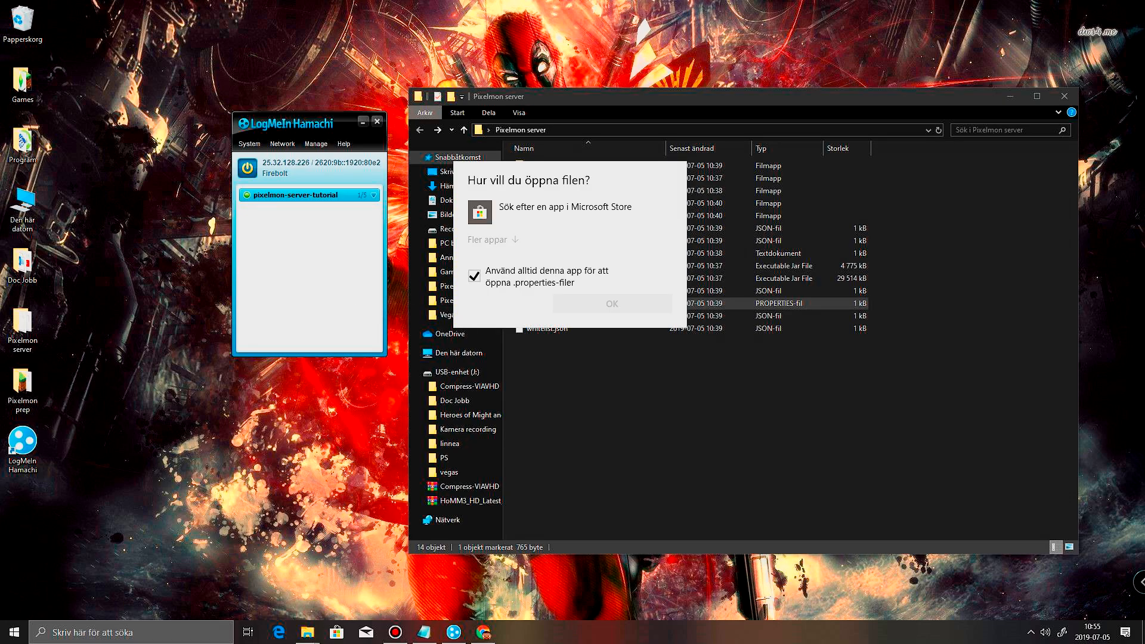
Open server.properties in Notepad and enter 25.32.128.226 after server-ip=
click(488, 239)
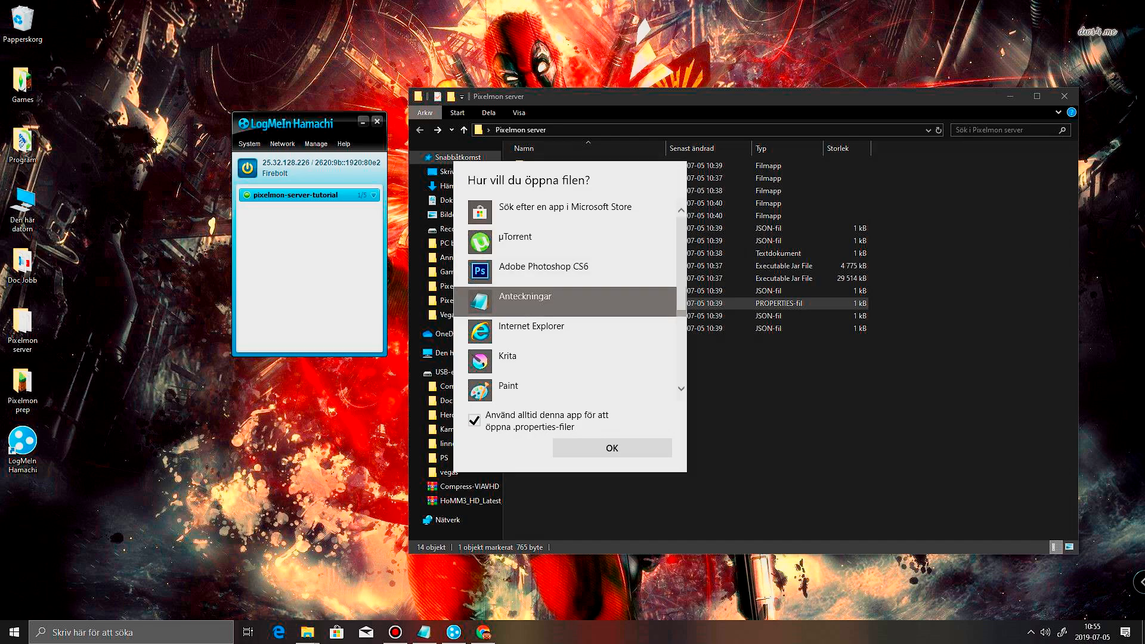
click(611, 447)
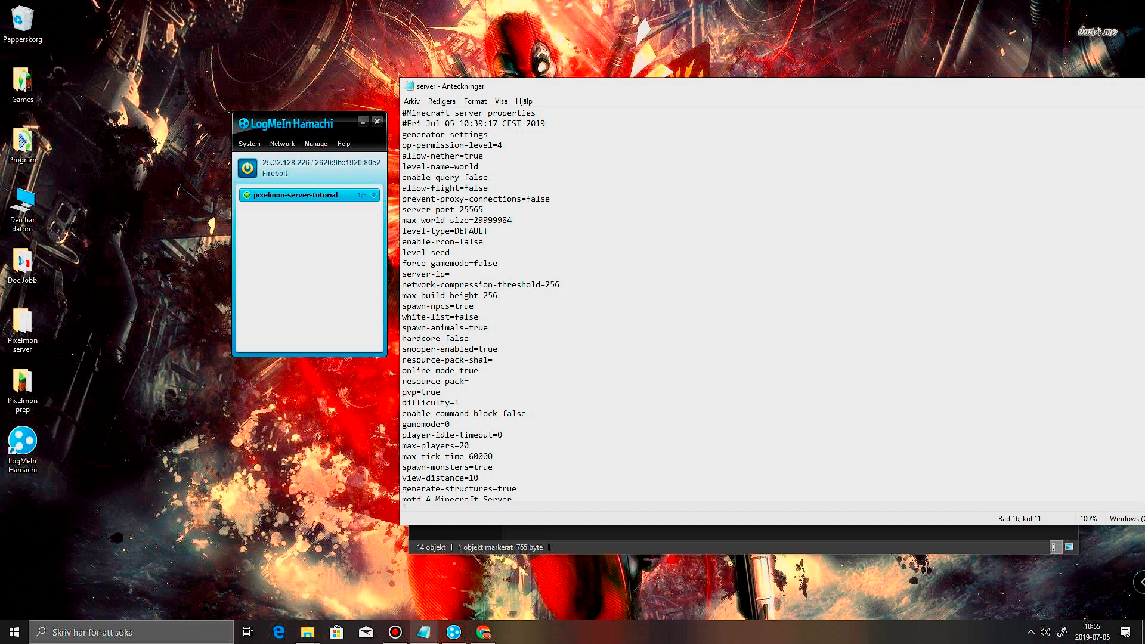
text(25.32.128.226)
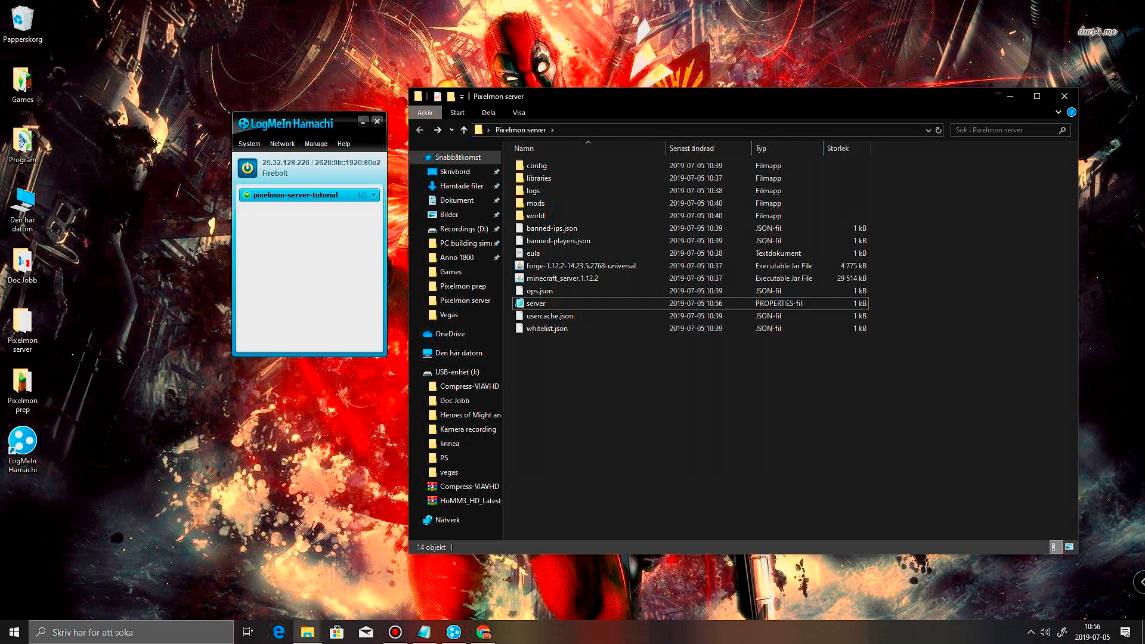
Launch the forge-1.12.2-14.23.5.2768-universal server jar and move Hamachi aside while it loads
click(580, 264)
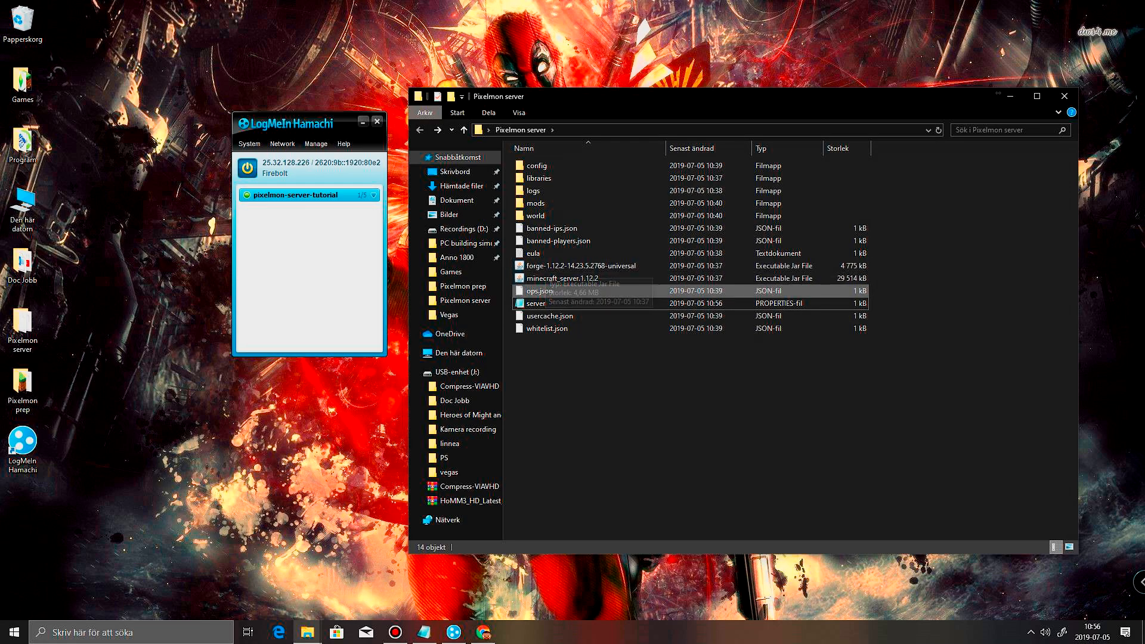
click(580, 265)
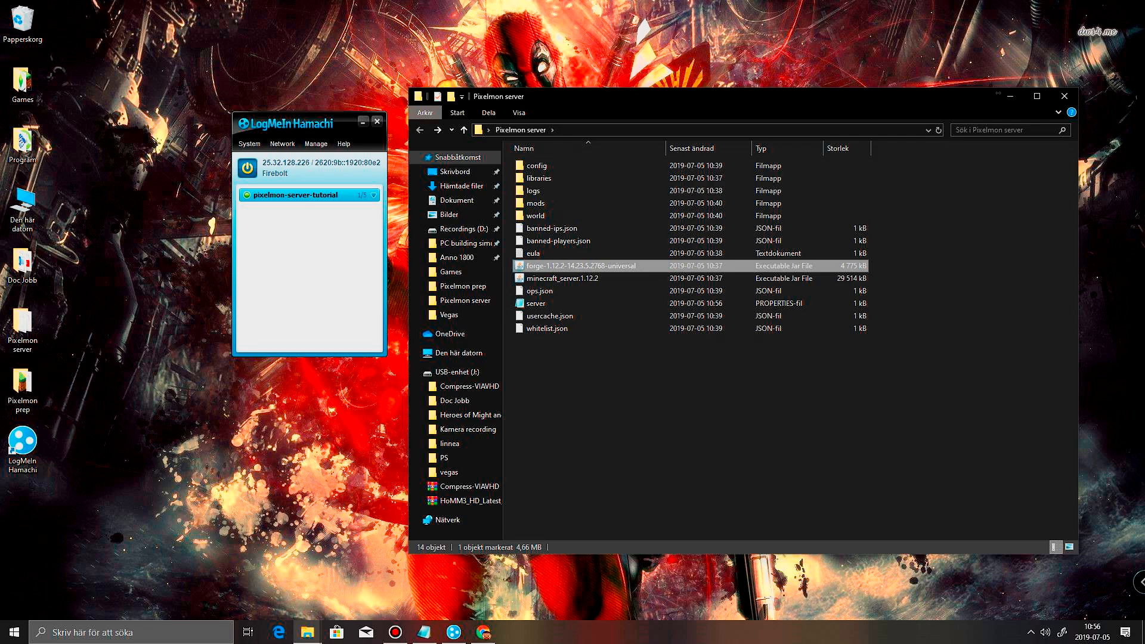
mouse_move(581, 264)
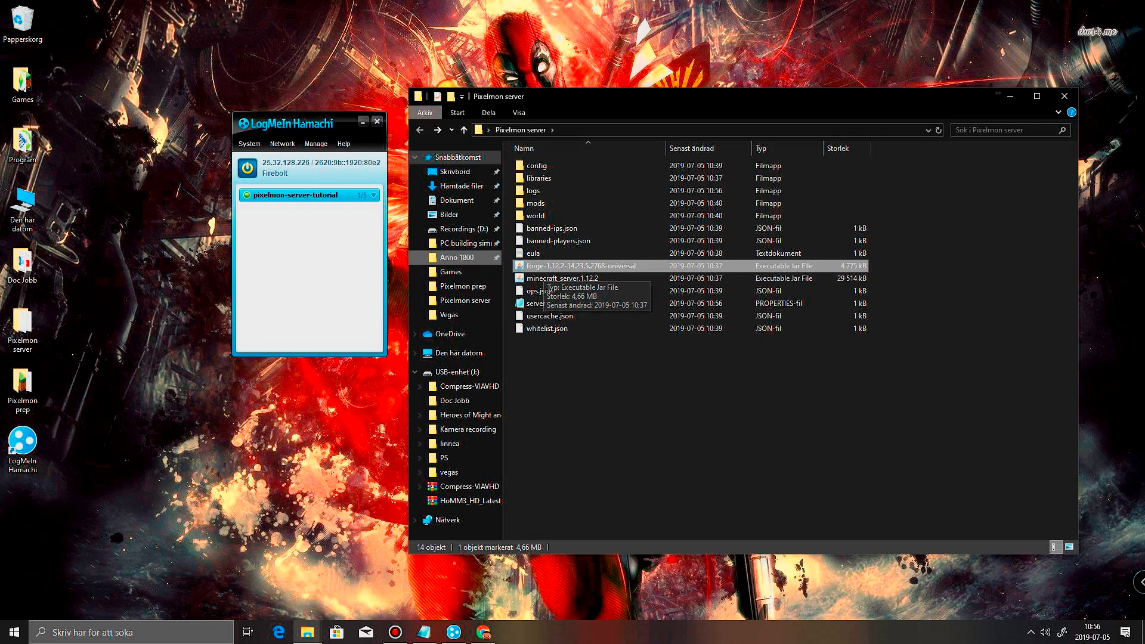
mouse_move(306, 194)
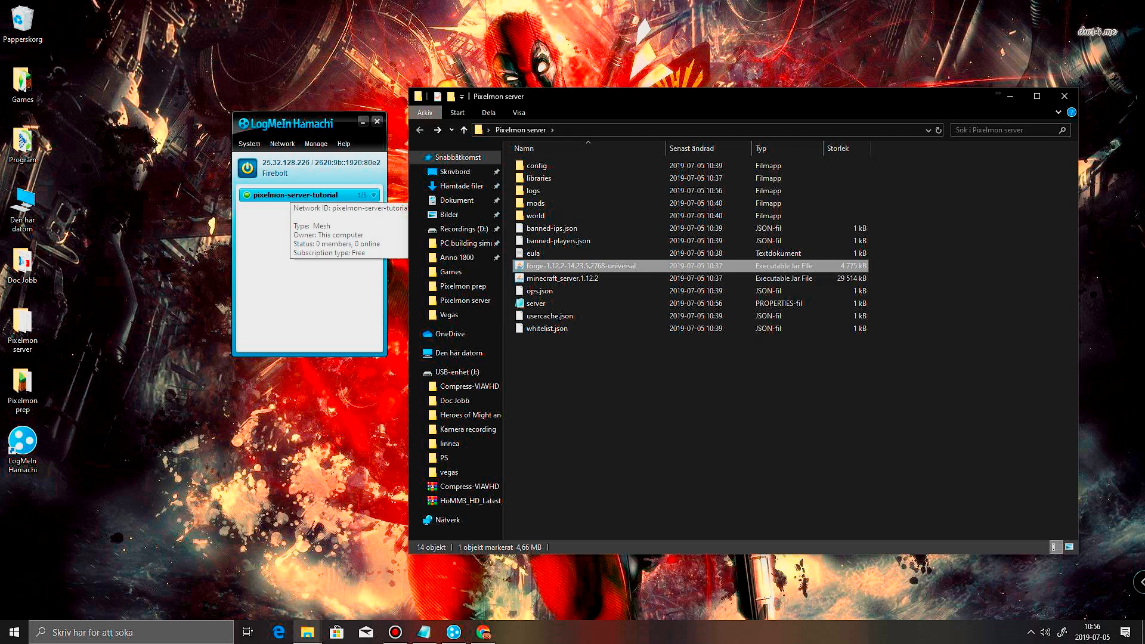
double_click(561, 278)
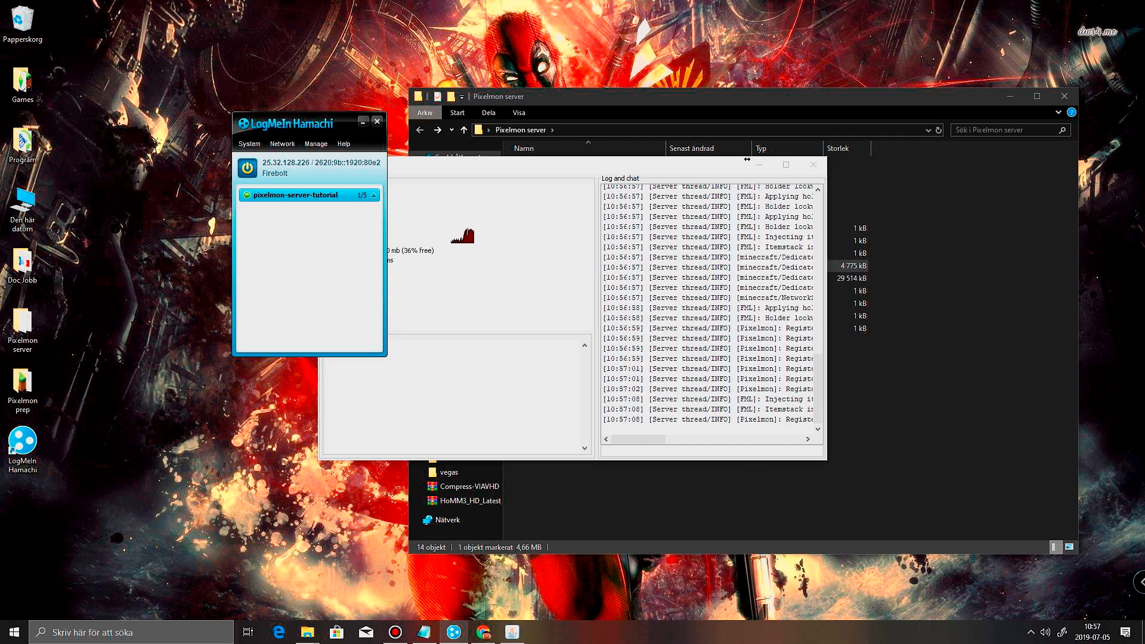
mouse_move(296, 195)
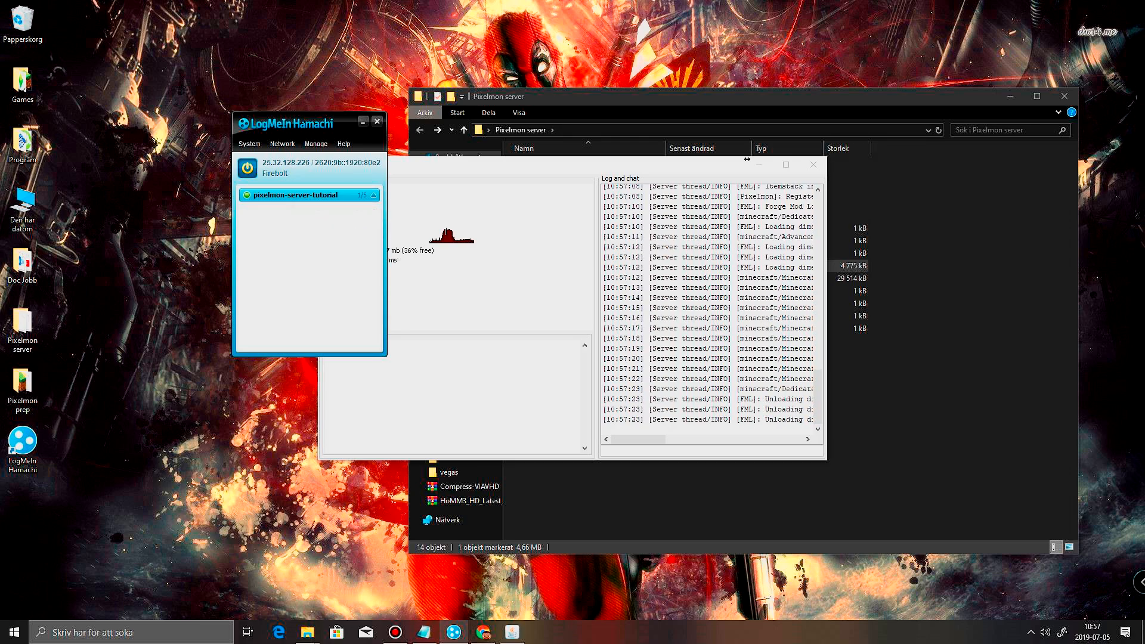
mouse_move(307, 195)
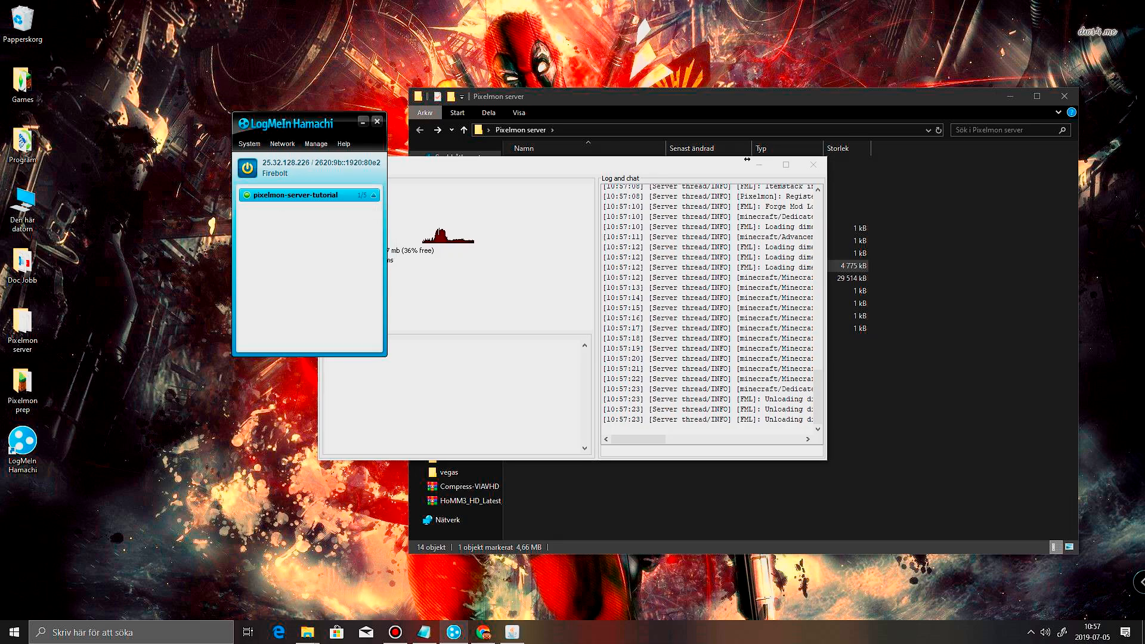
drag(298, 123, 277, 44)
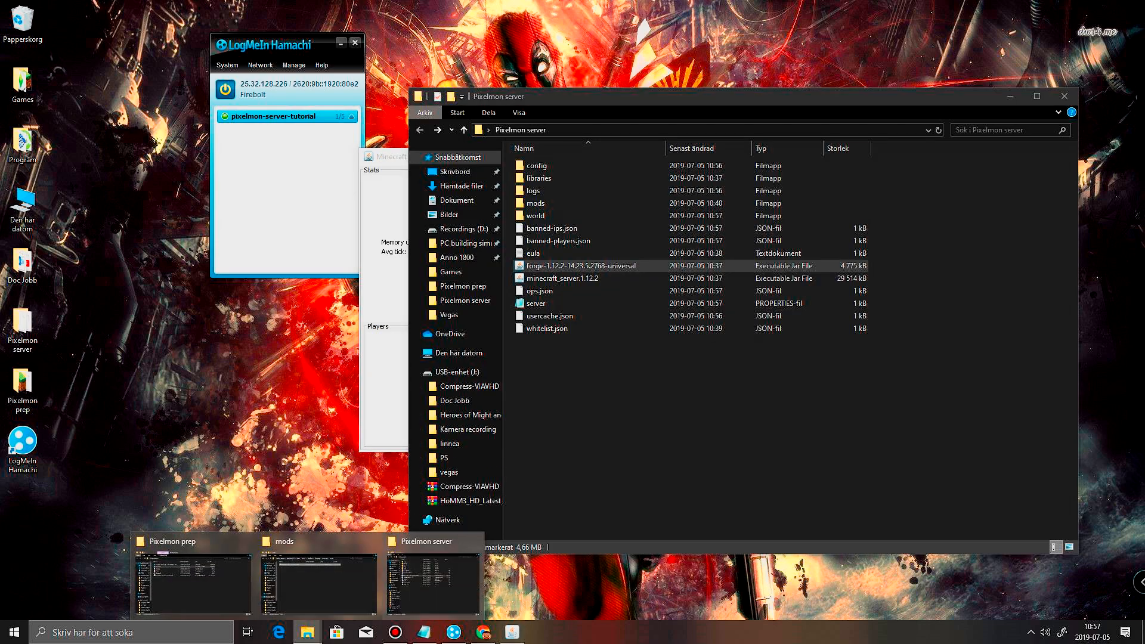
Bring up the Pixelmon prep folder and launch Minecraft 1.12.2 from its shortcut
click(191, 580)
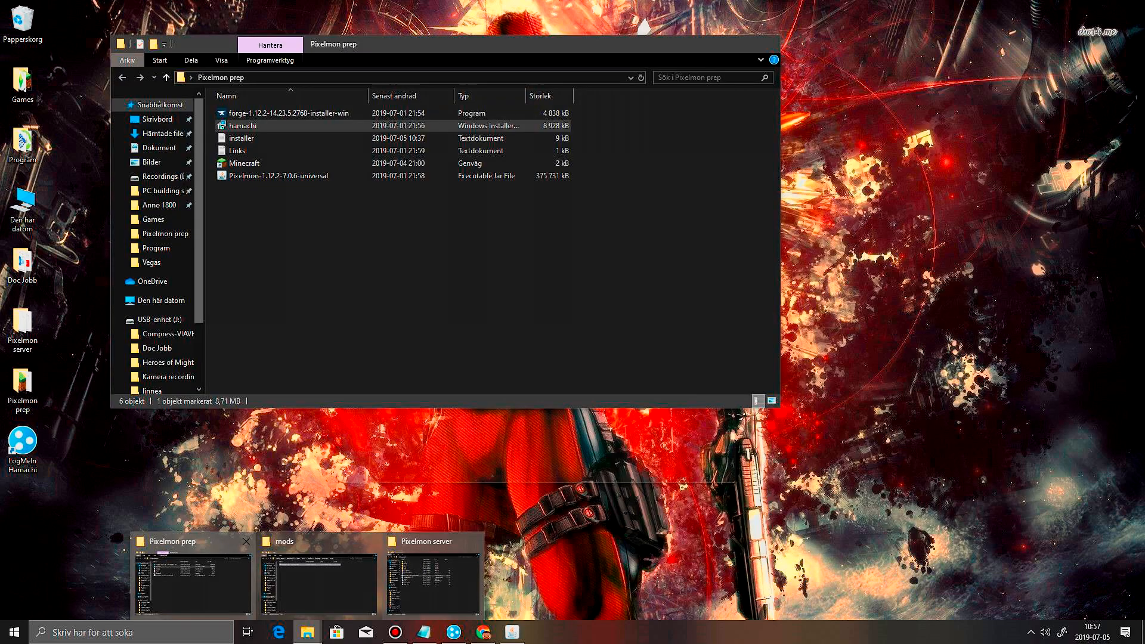
click(431, 569)
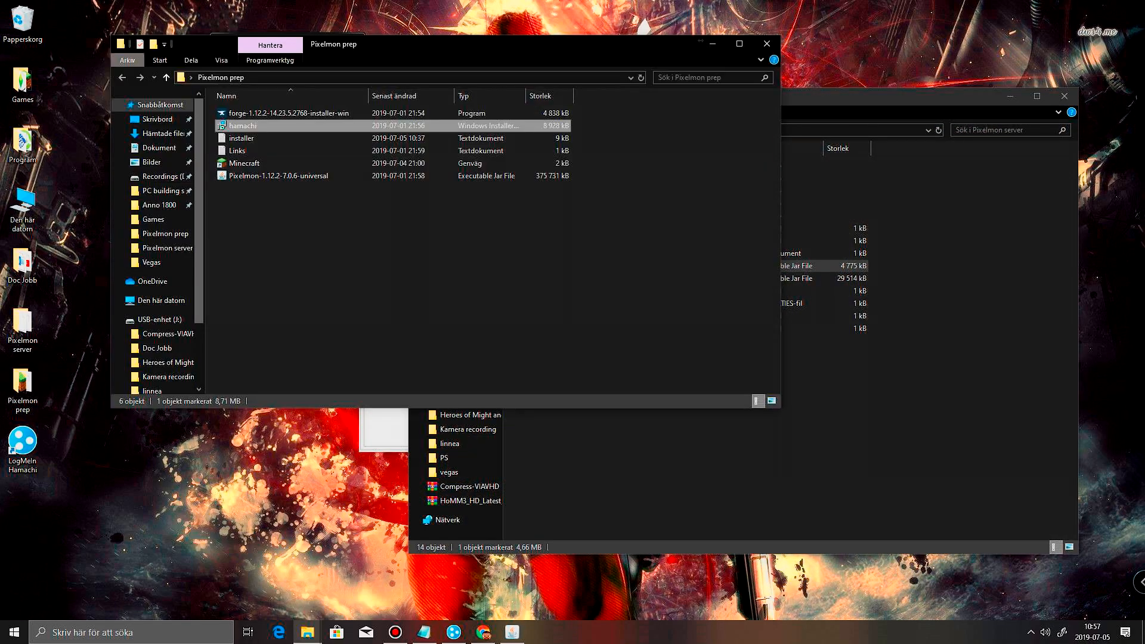
mouse_move(244, 162)
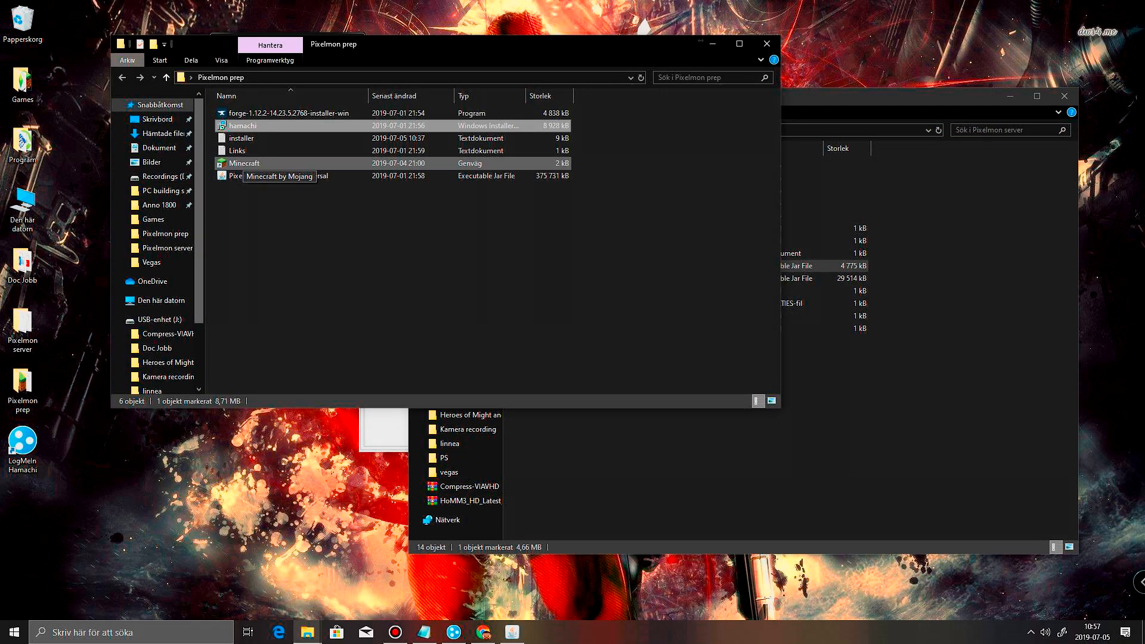
double_click(244, 163)
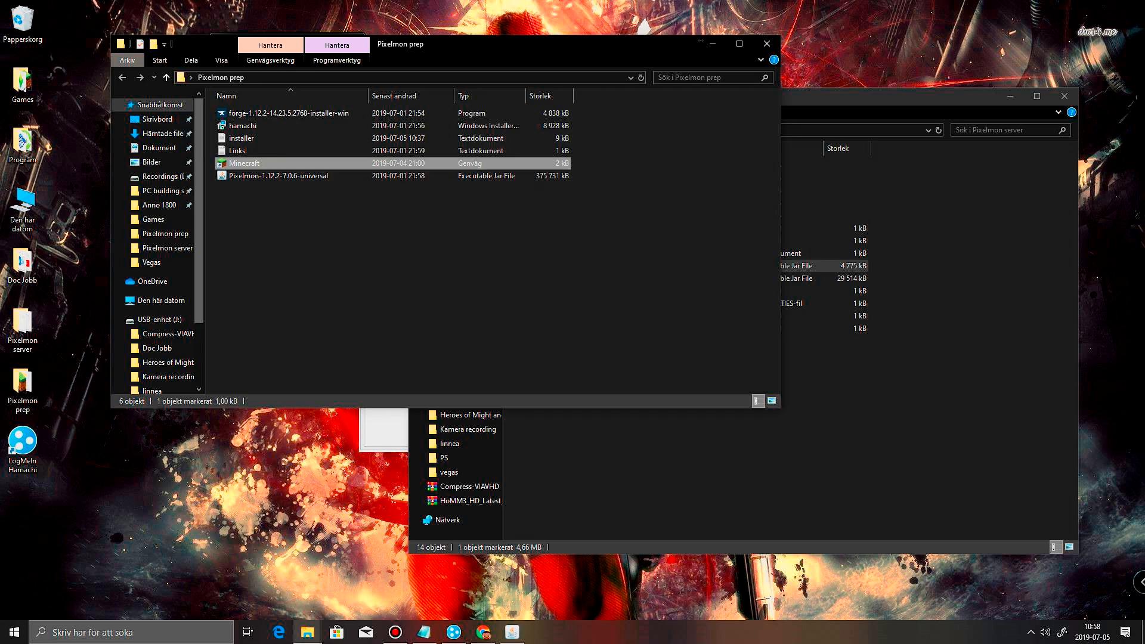
double_click(243, 162)
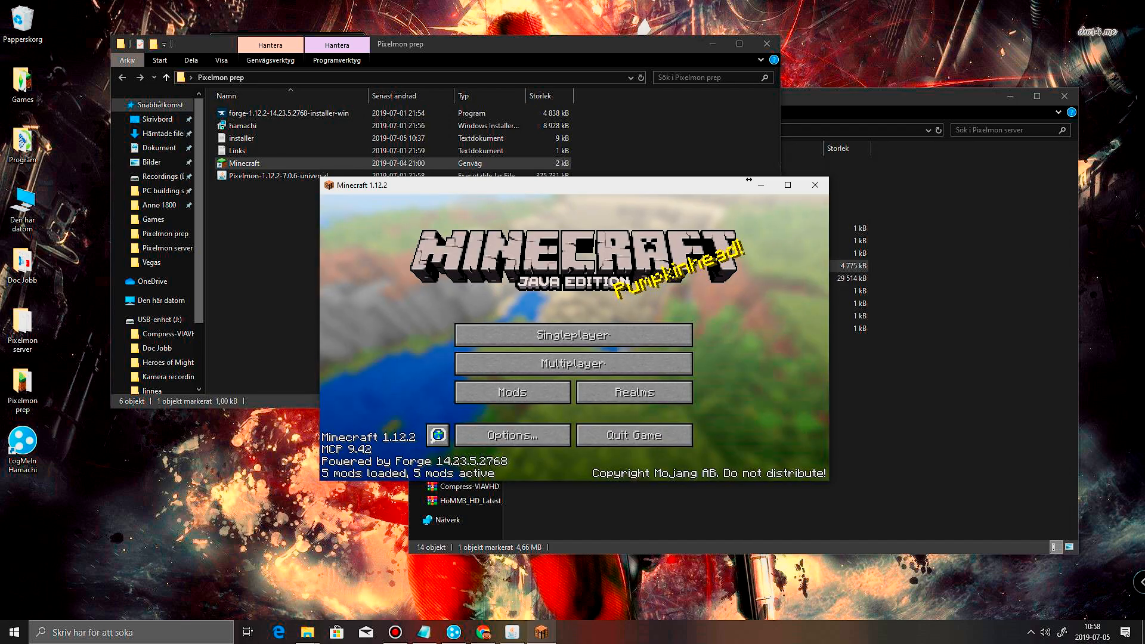
Add a multiplayer server entry at 25.32.128.226, save it, and join it
click(573, 364)
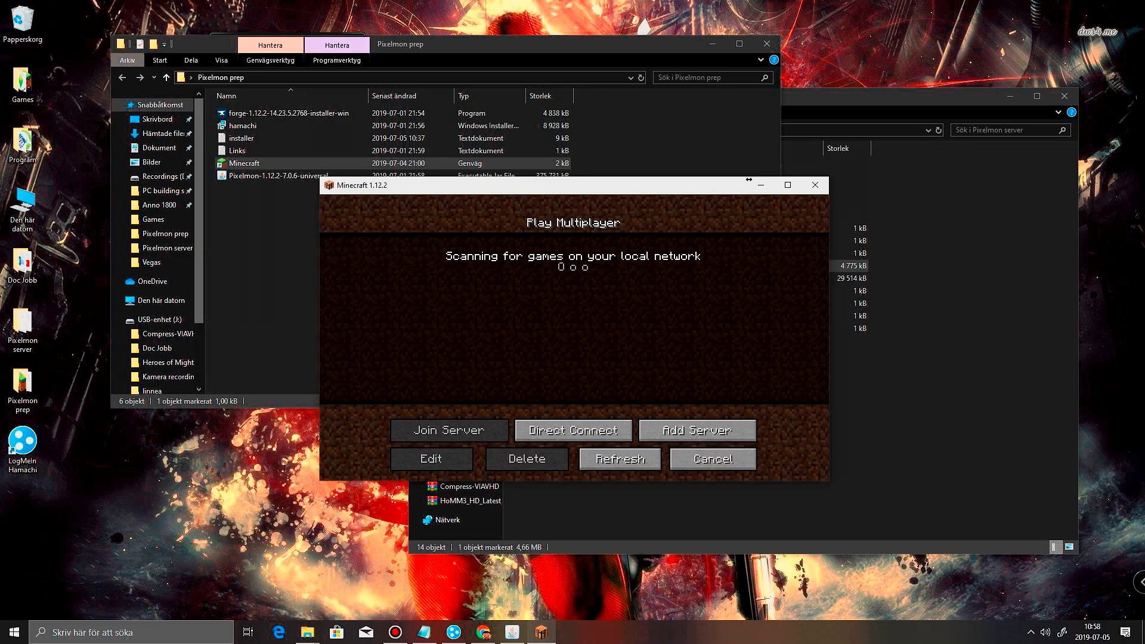
click(696, 430)
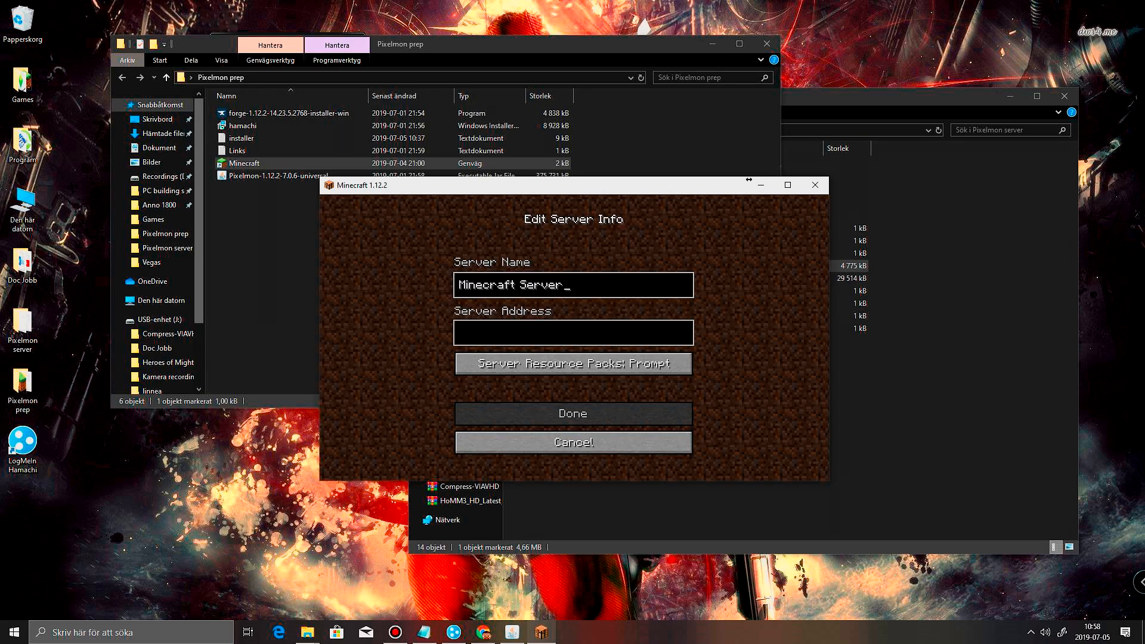
click(573, 332)
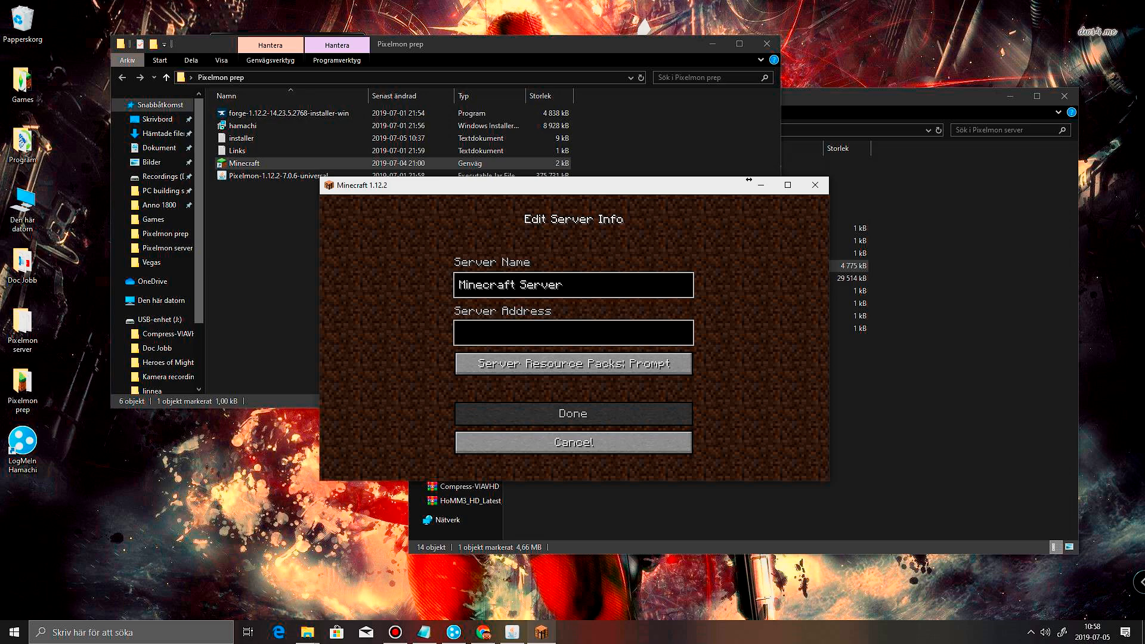
text(25.32.128.226)
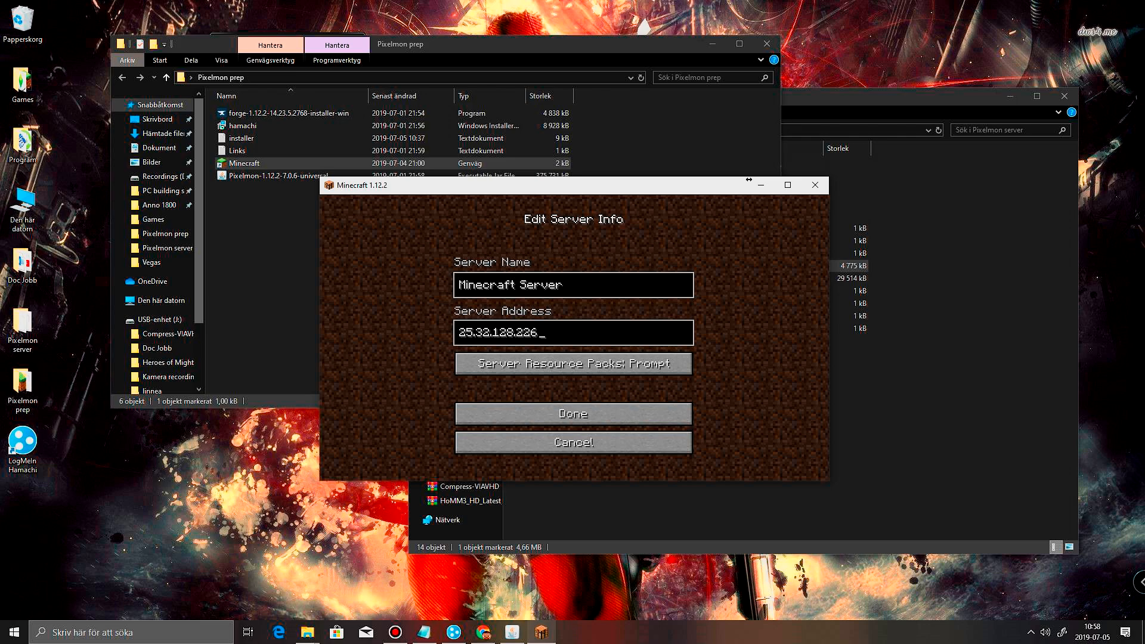
mouse_move(573, 414)
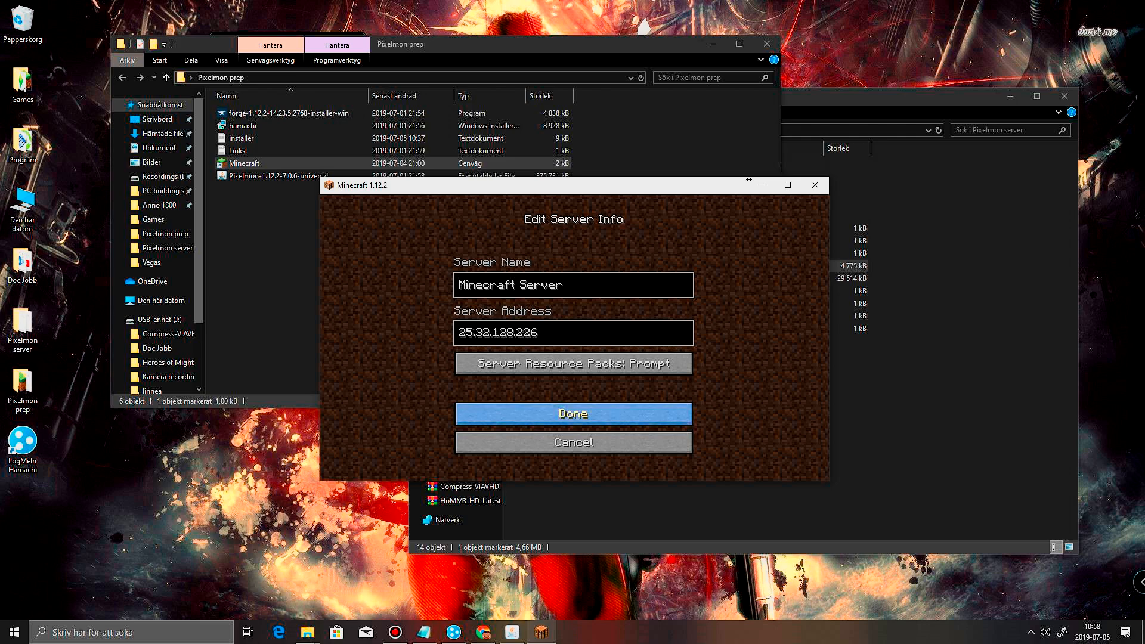
click(572, 414)
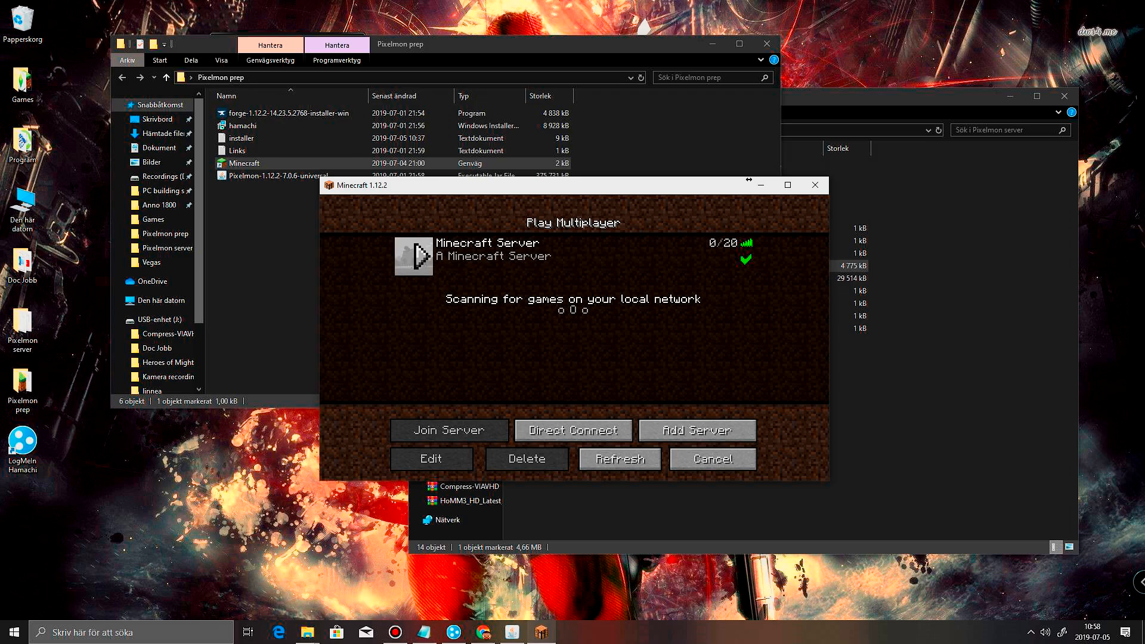
click(448, 430)
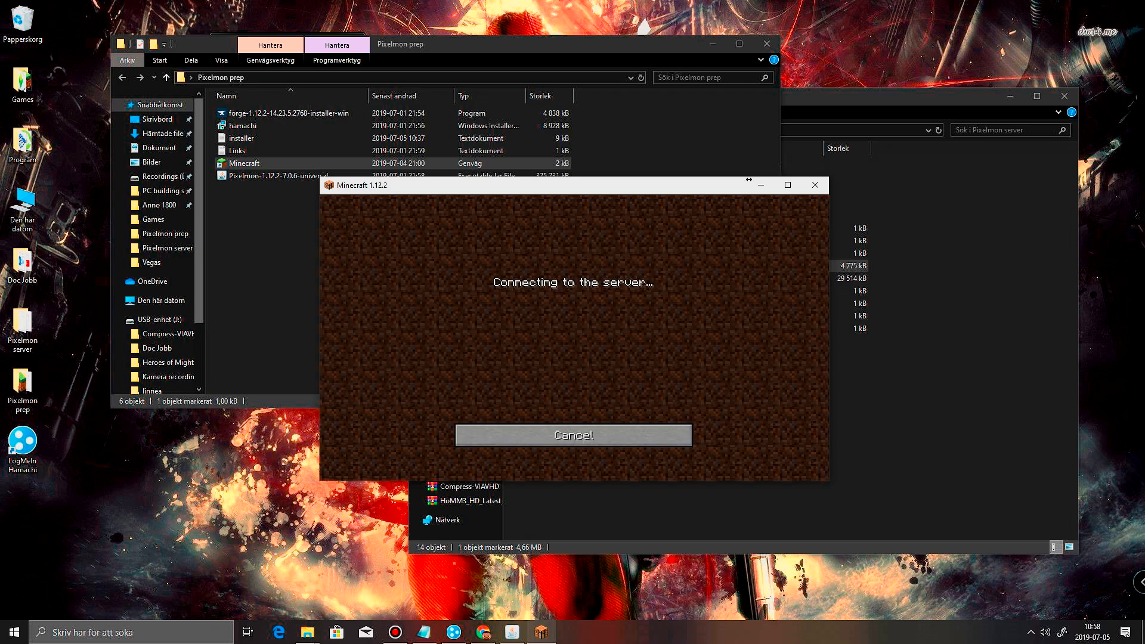